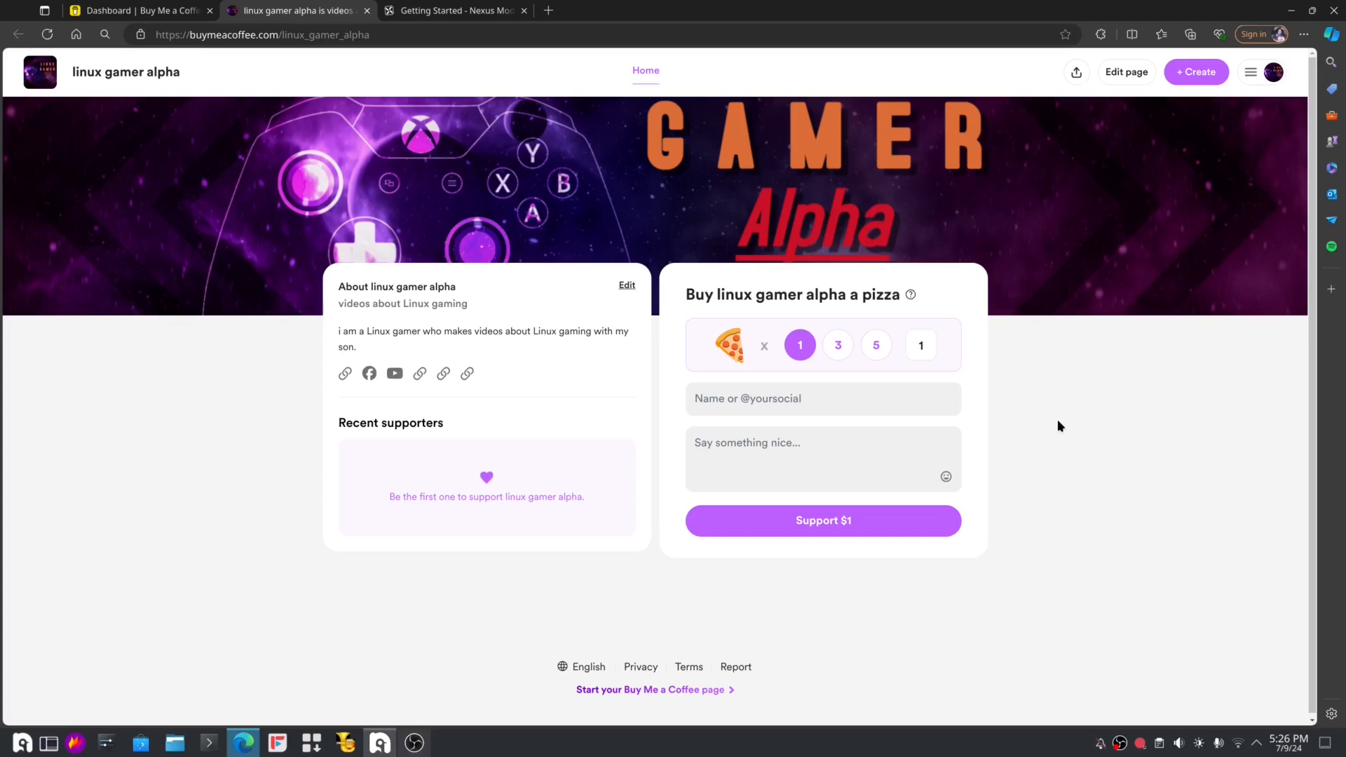
{"action": "mouse_move", "coordinate": [968, 472]}
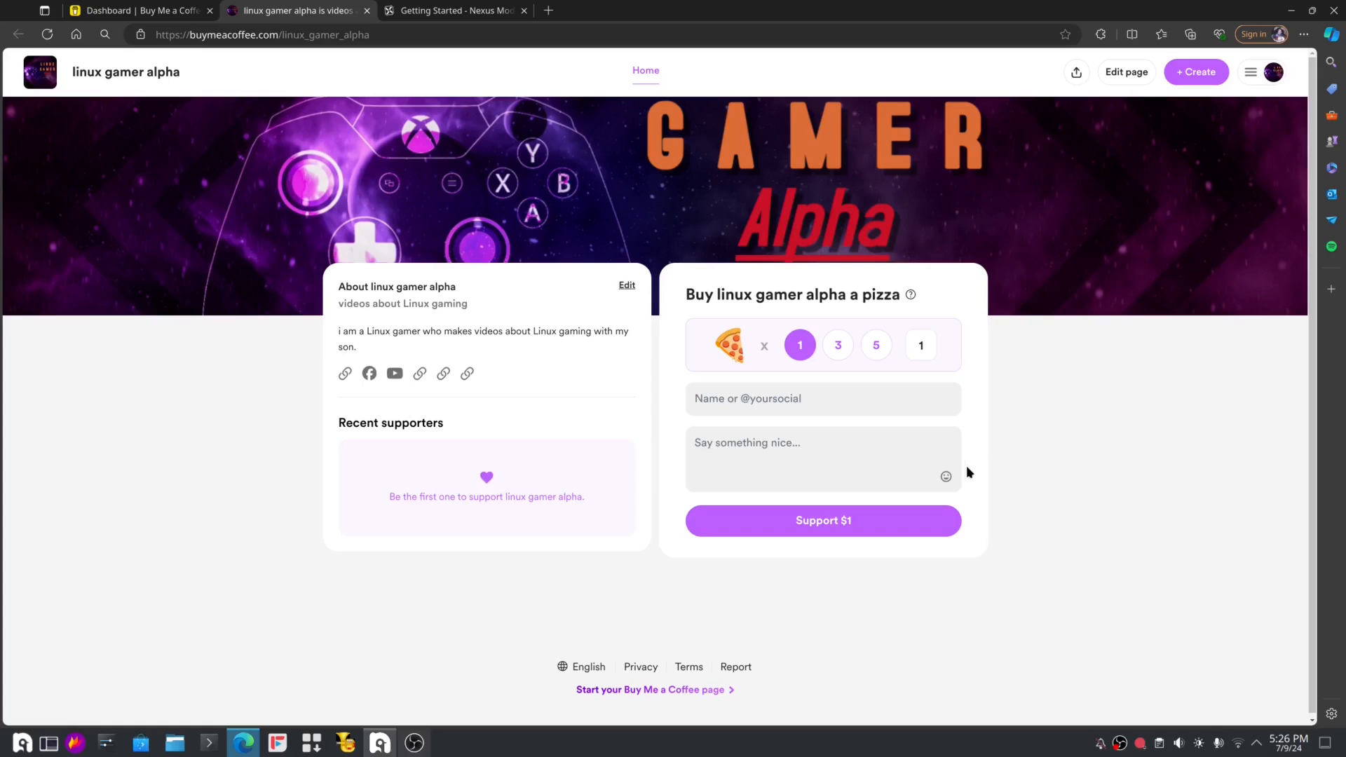
Step: Set the pizza quantity to five, then reset it to one
{"action": "left_click", "coordinate": [877, 345]}
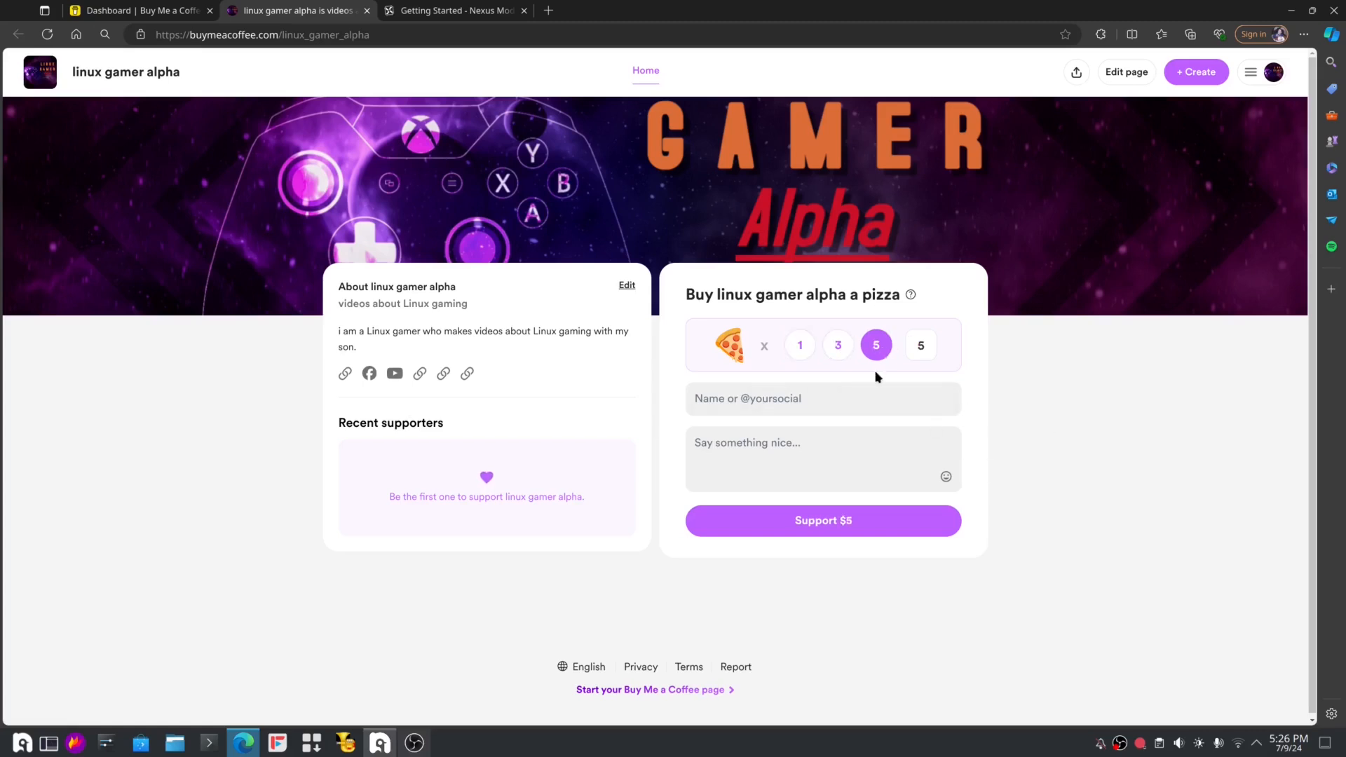
{"action": "left_click", "coordinate": [799, 345]}
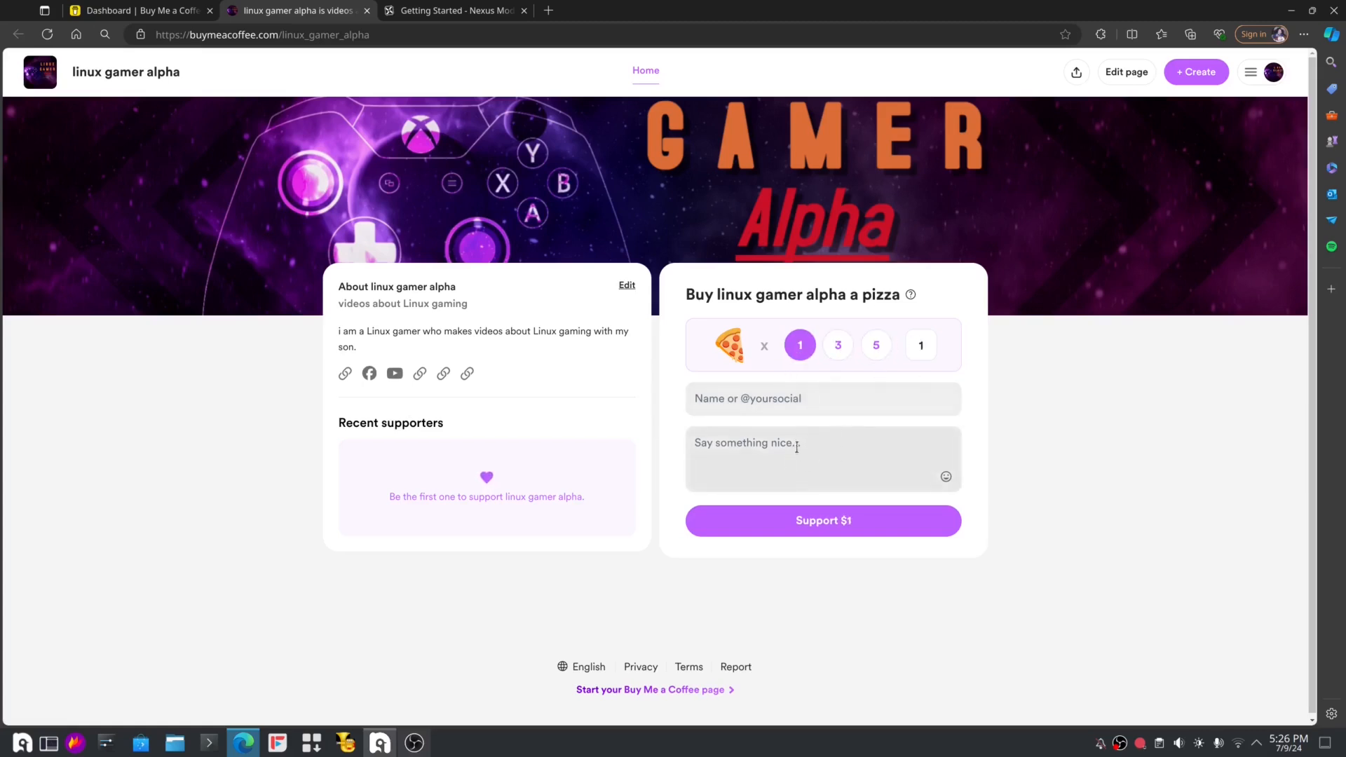
{"action": "left_click", "coordinate": [821, 458]}
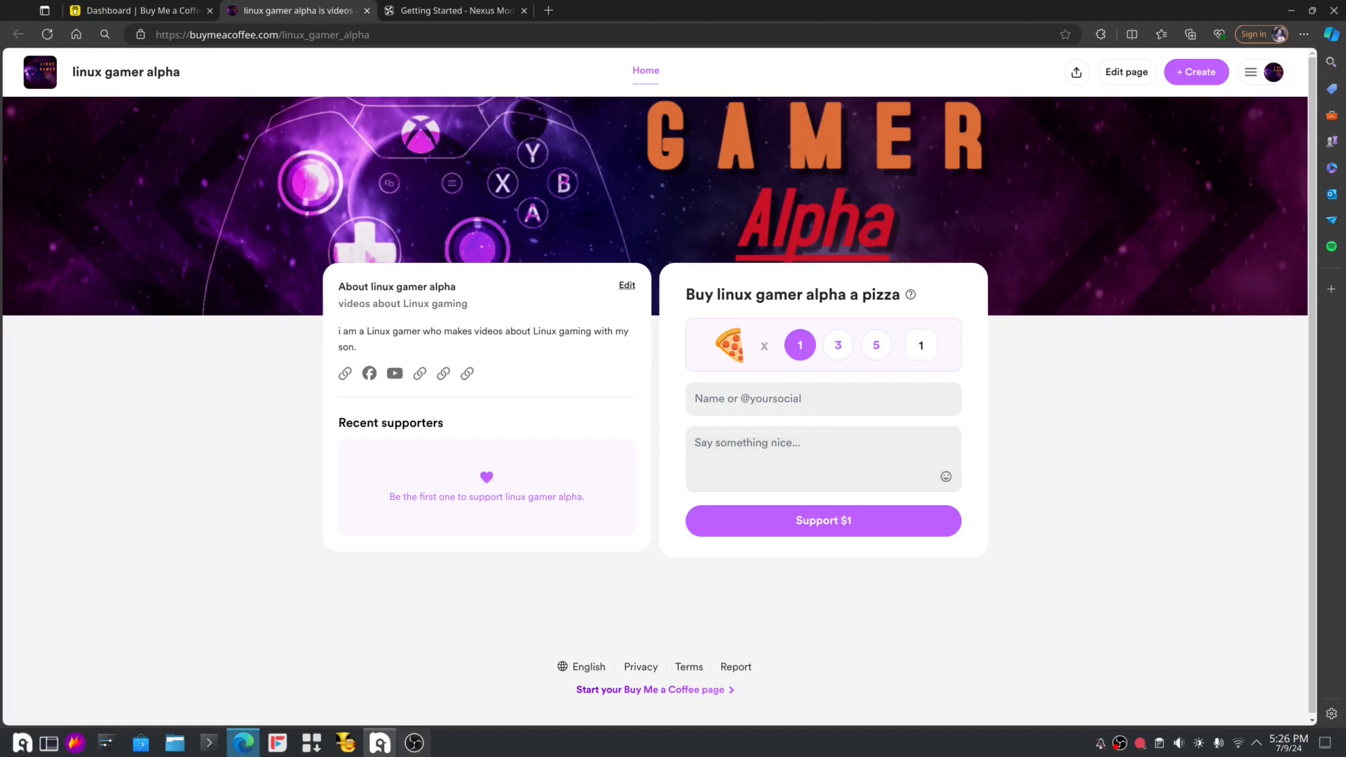
{"action": "mouse_move", "coordinate": [990, 420]}
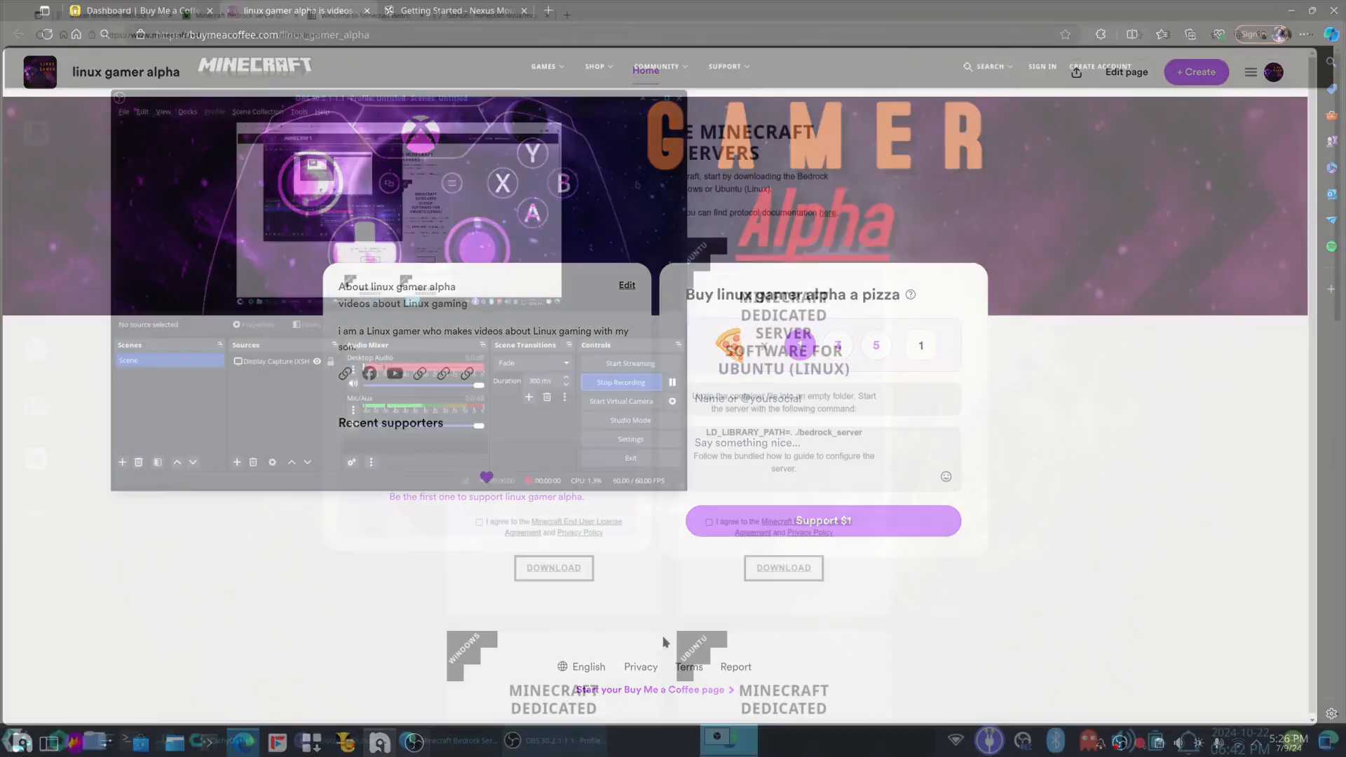
Step: Browse the launcher's Flathub screenshots, including settings and profile editor, and scroll the page
{"action": "left_click", "coordinate": [240, 15]}
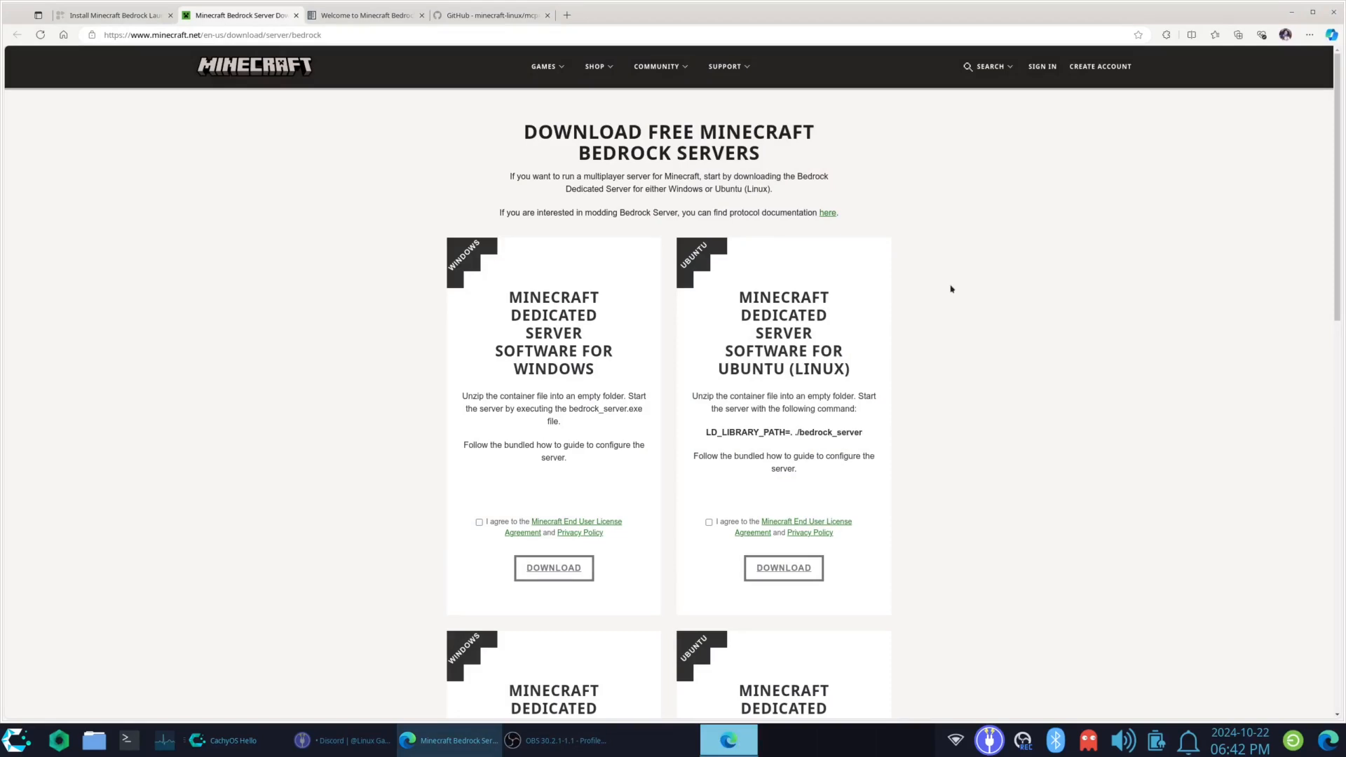
{"action": "mouse_move", "coordinate": [902, 211]}
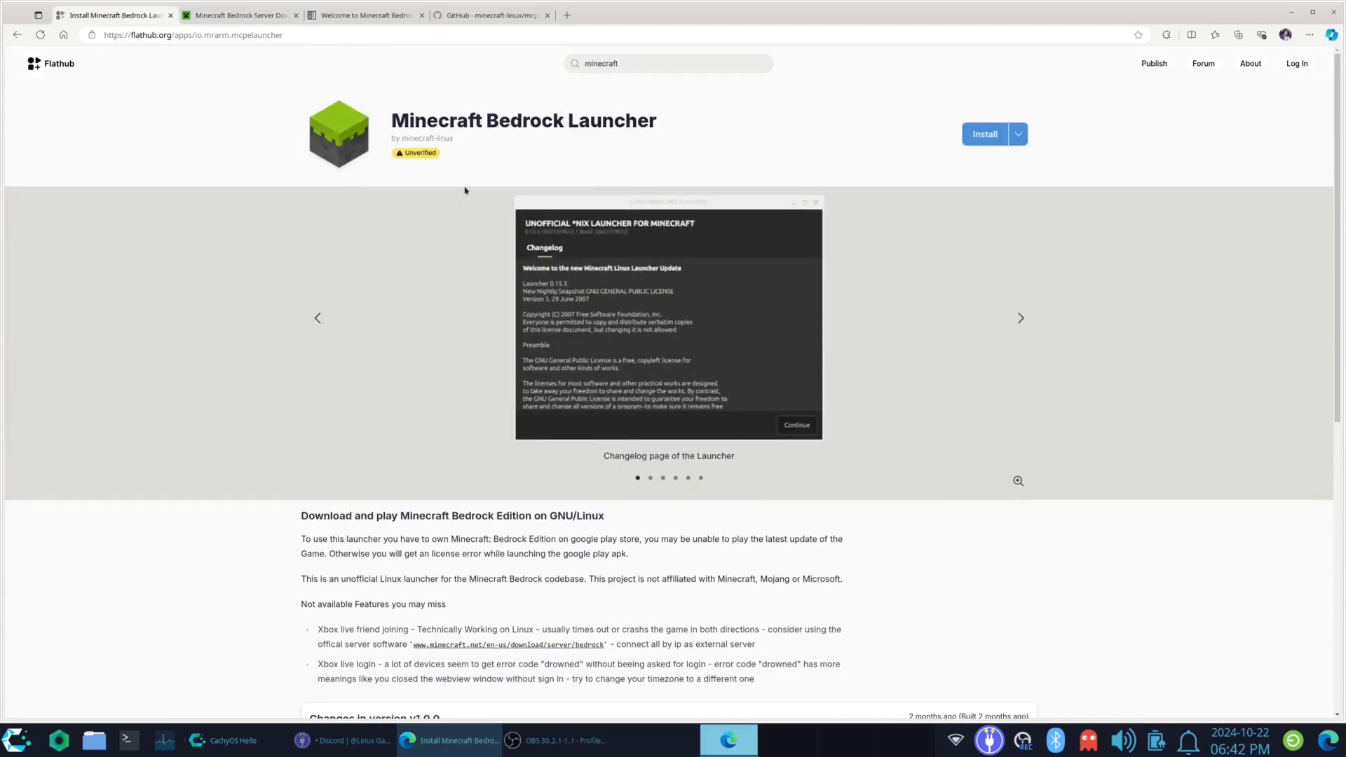
{"action": "mouse_move", "coordinate": [416, 296]}
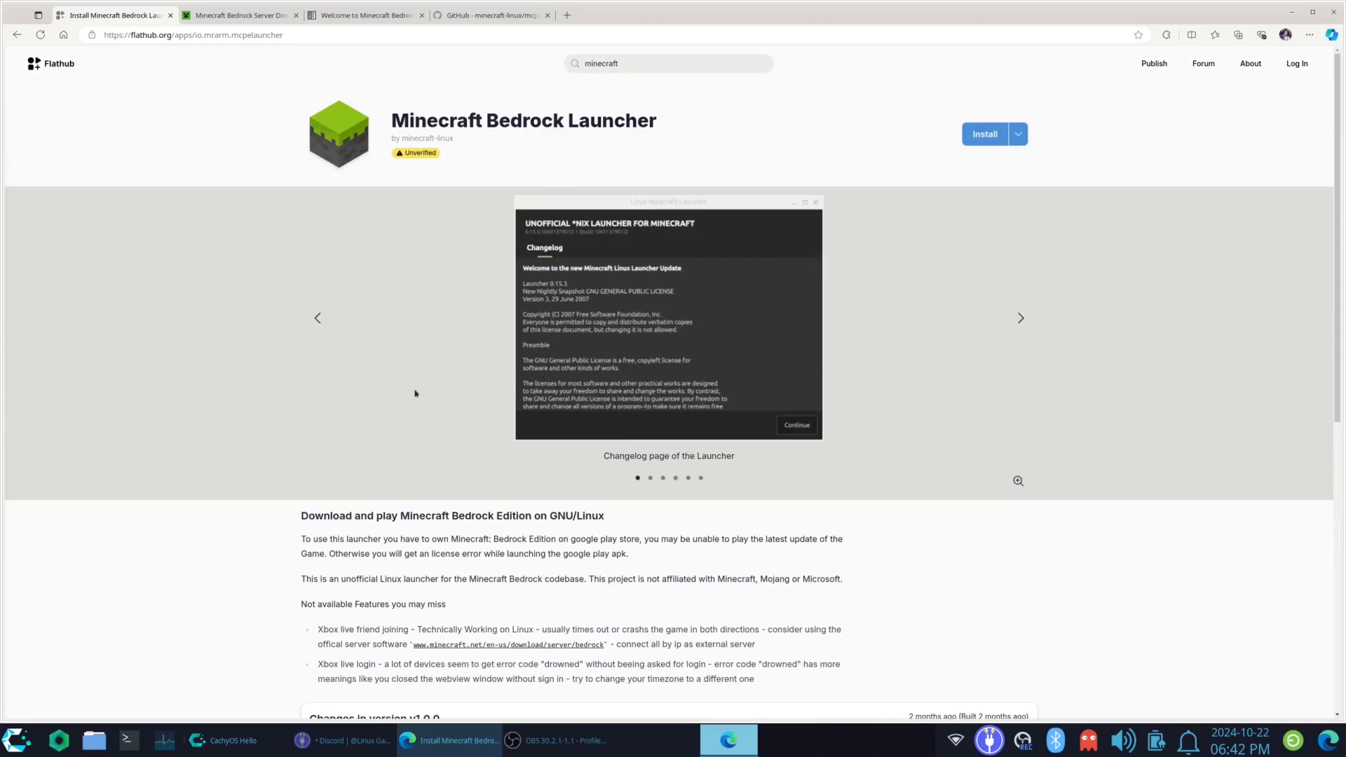
{"action": "mouse_move", "coordinate": [408, 430]}
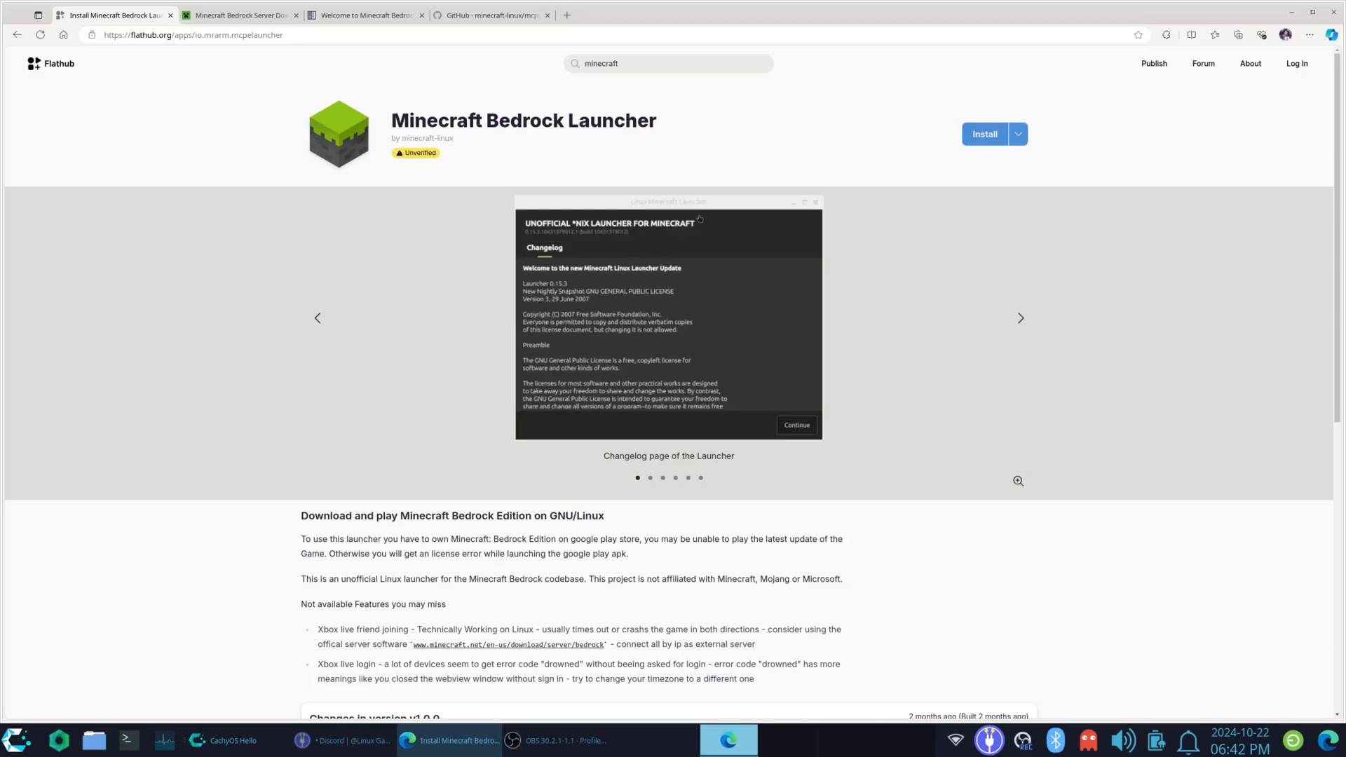
{"action": "mouse_move", "coordinate": [518, 143]}
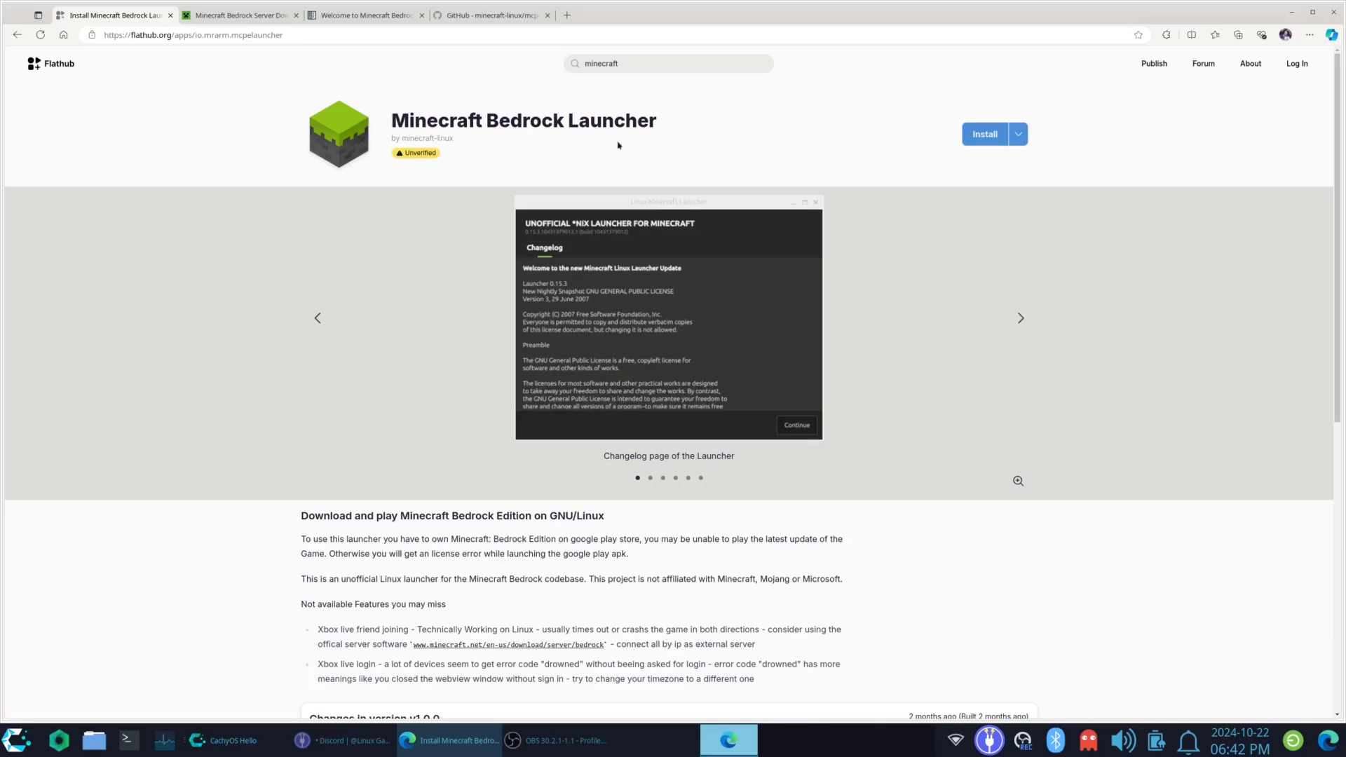
{"action": "mouse_move", "coordinate": [949, 303]}
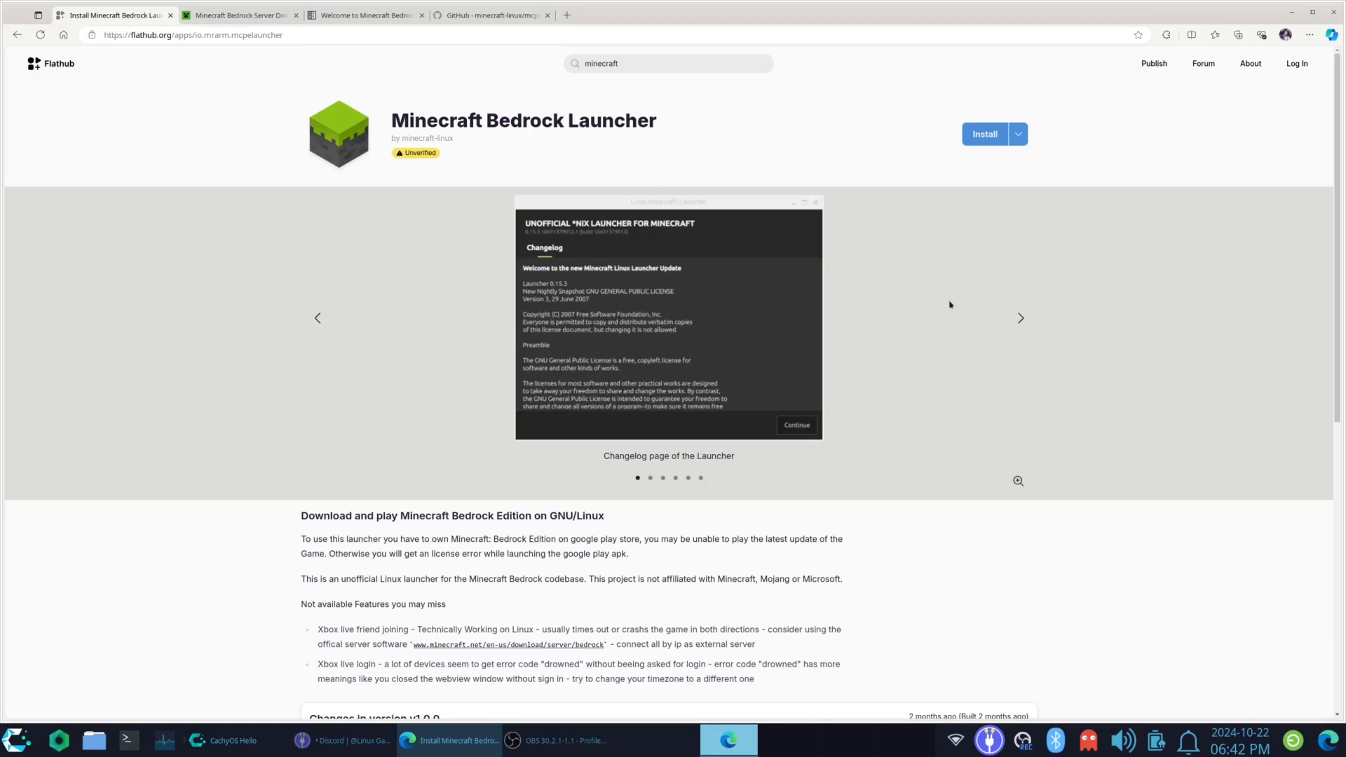
{"action": "left_click", "coordinate": [1020, 318]}
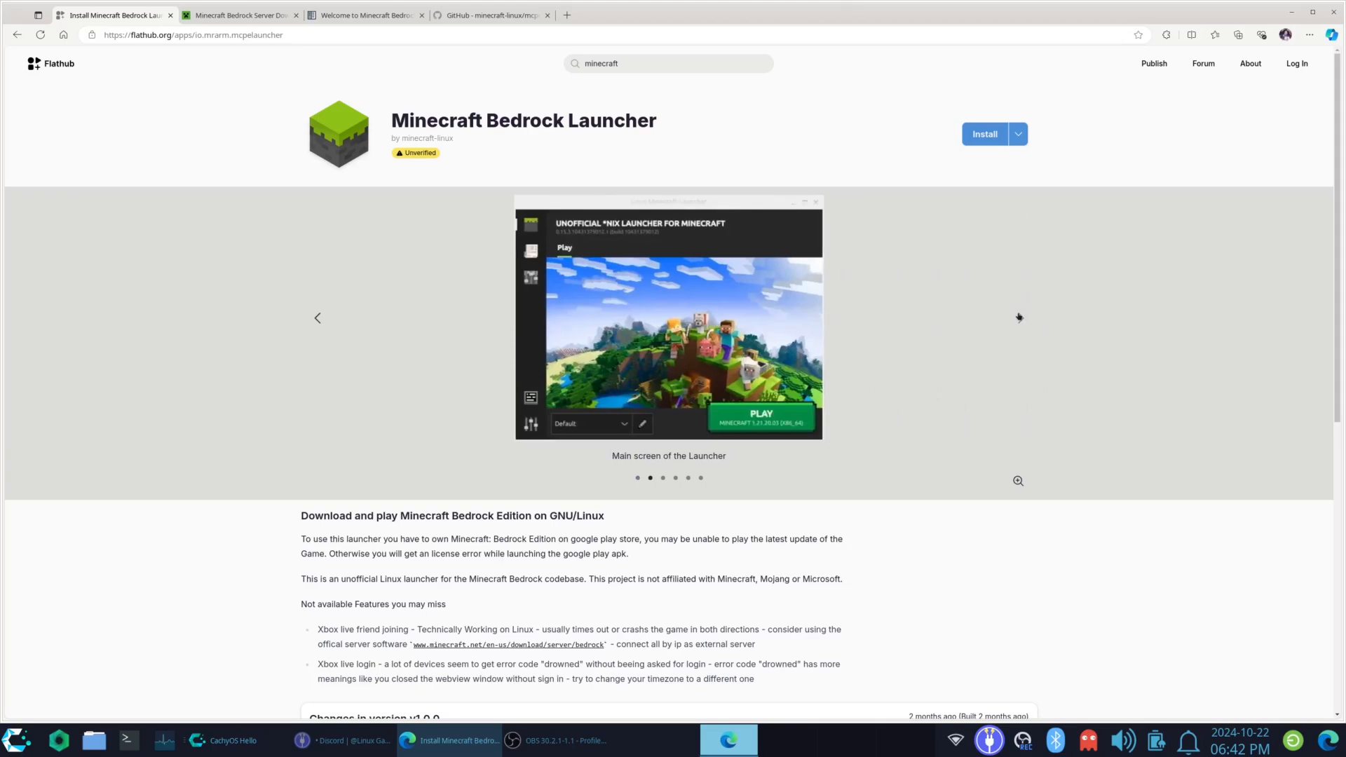
{"action": "left_click", "coordinate": [662, 478]}
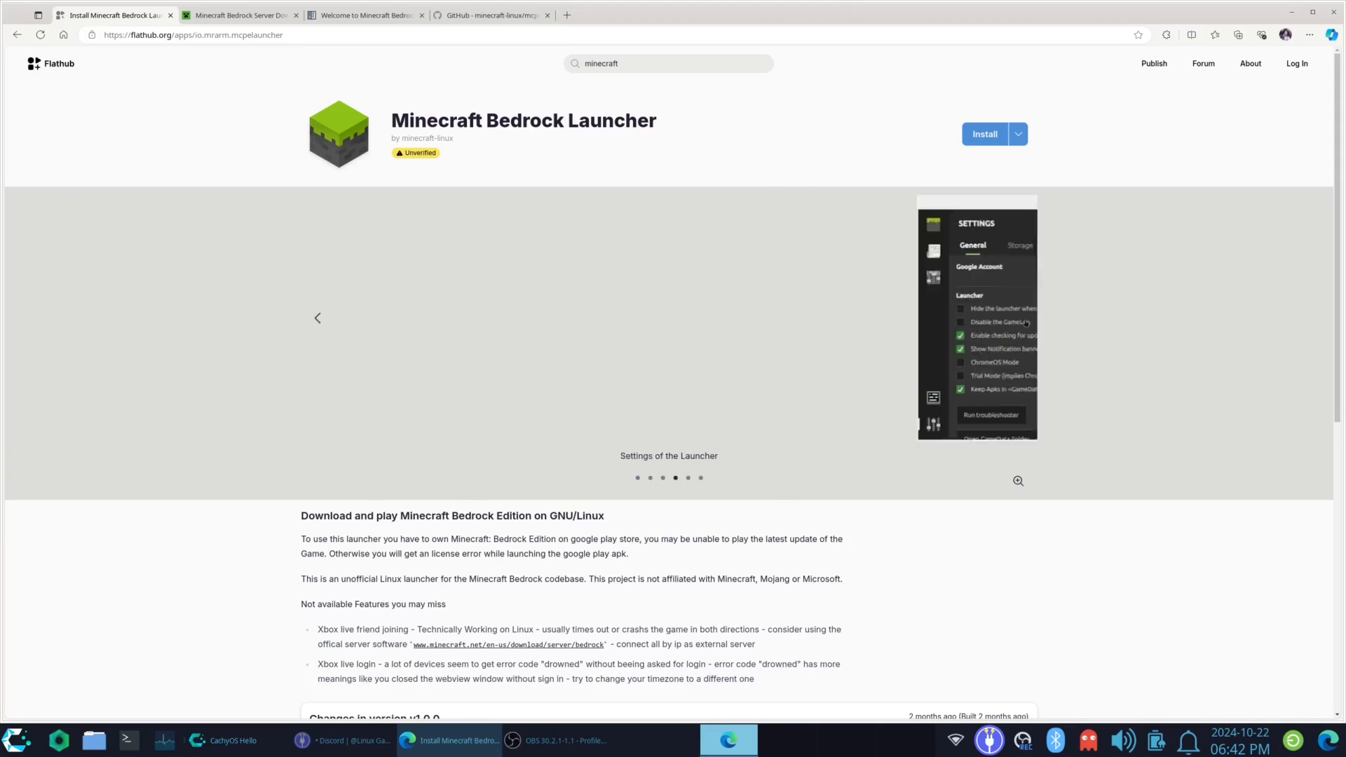
{"action": "left_click", "coordinate": [317, 318]}
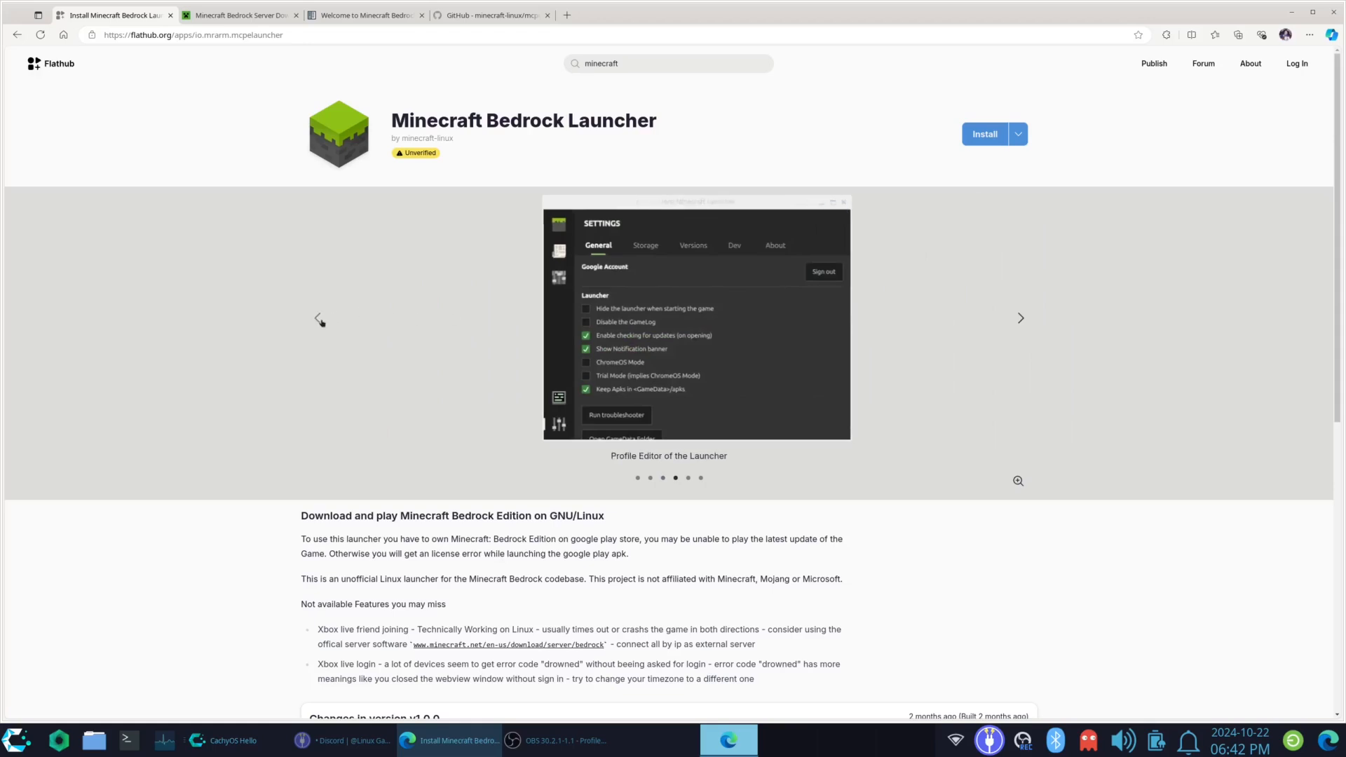
{"action": "left_click", "coordinate": [319, 318]}
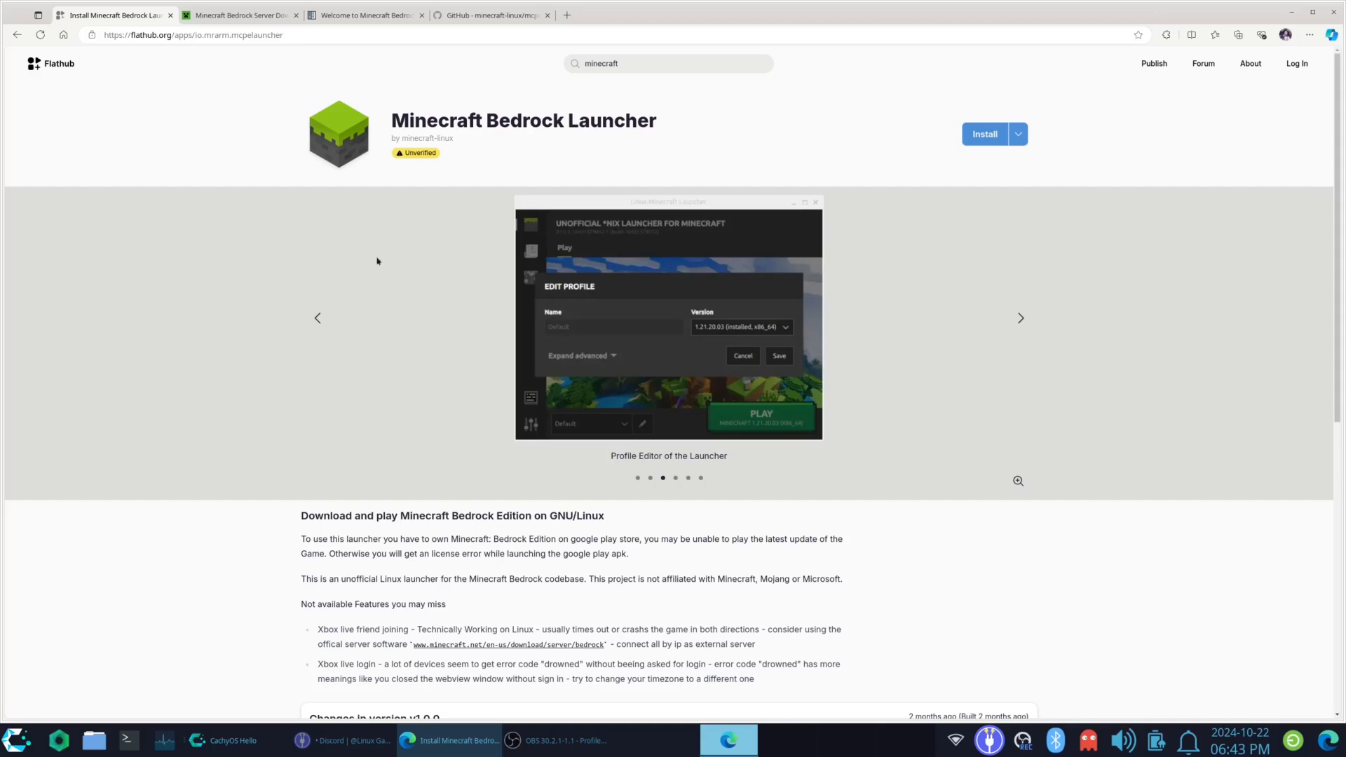
{"action": "scroll", "scroll_direction": "down", "scroll_amount": 3}
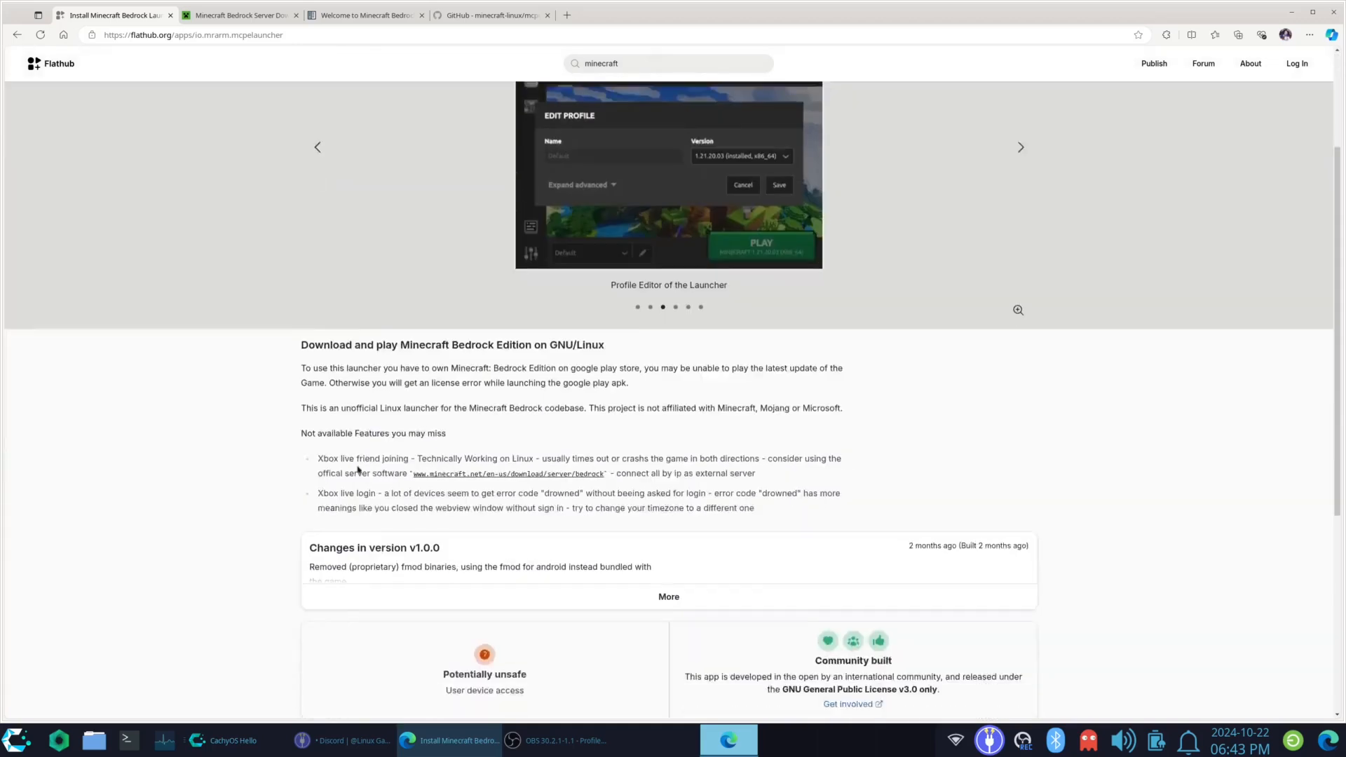
{"action": "scroll", "scroll_direction": "up", "scroll_amount": 3}
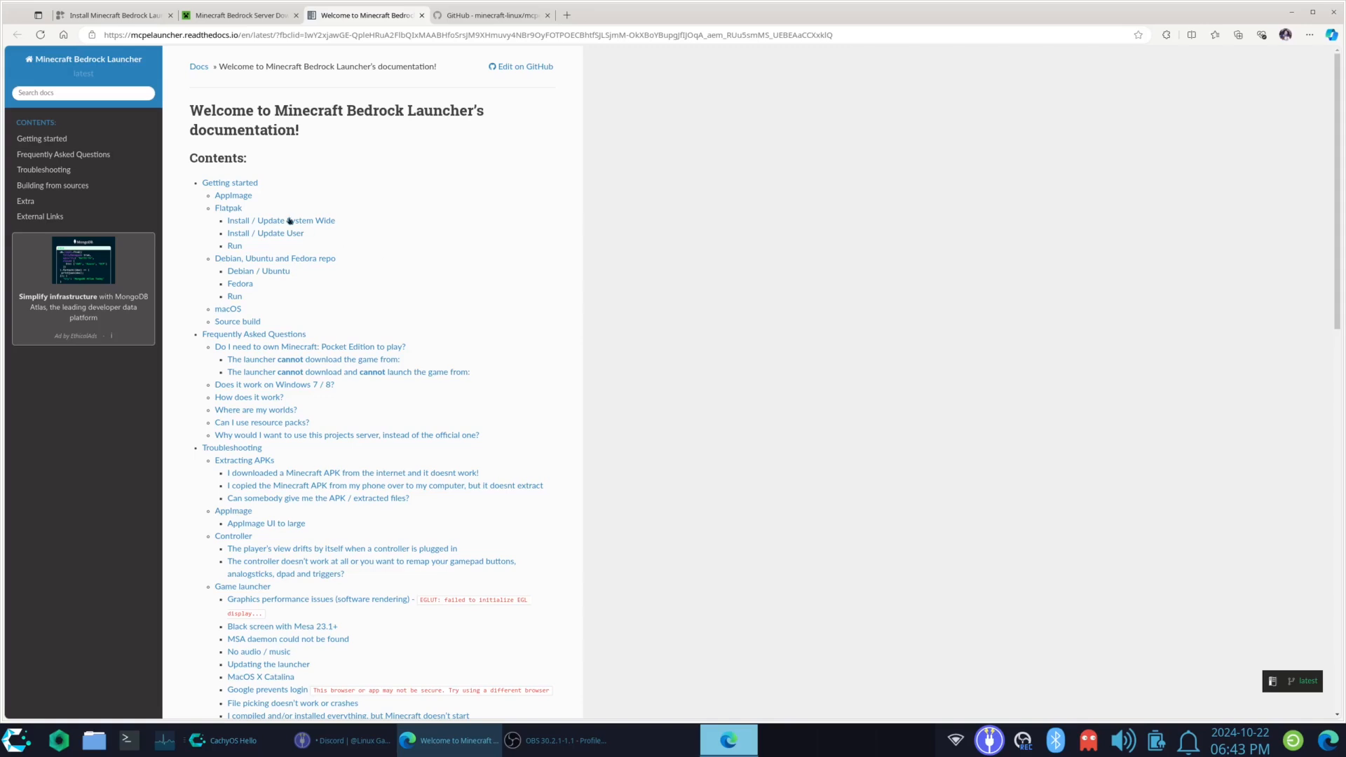
{"action": "mouse_move", "coordinate": [233, 196]}
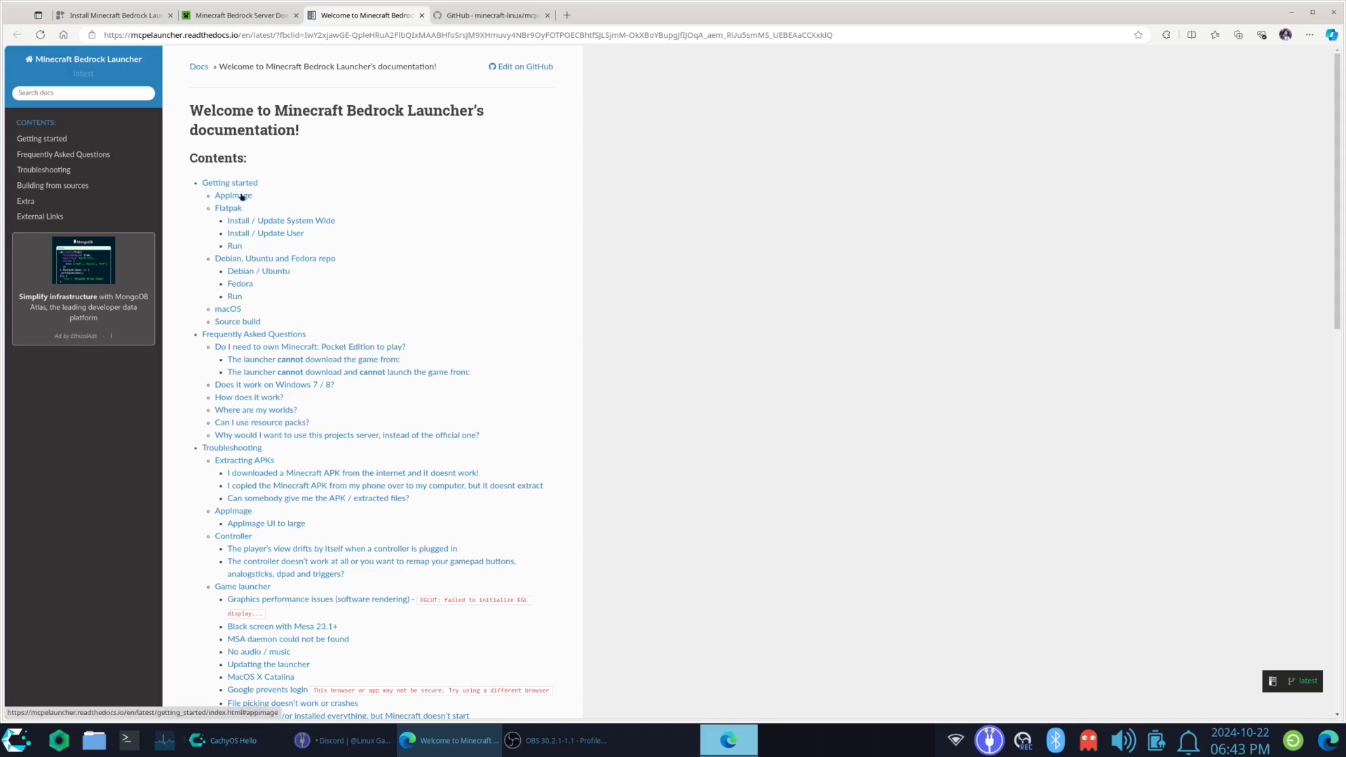
{"action": "mouse_move", "coordinate": [383, 269]}
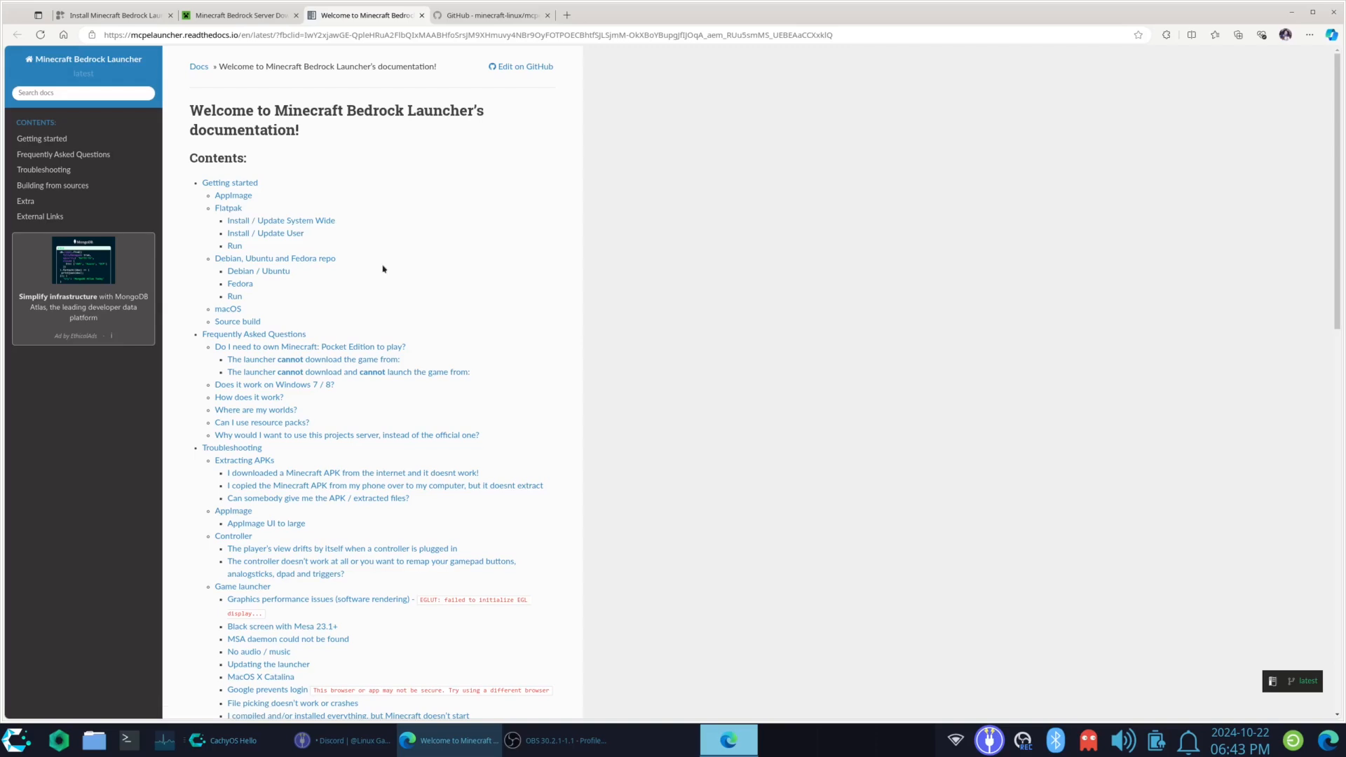
{"action": "mouse_move", "coordinate": [829, 485]}
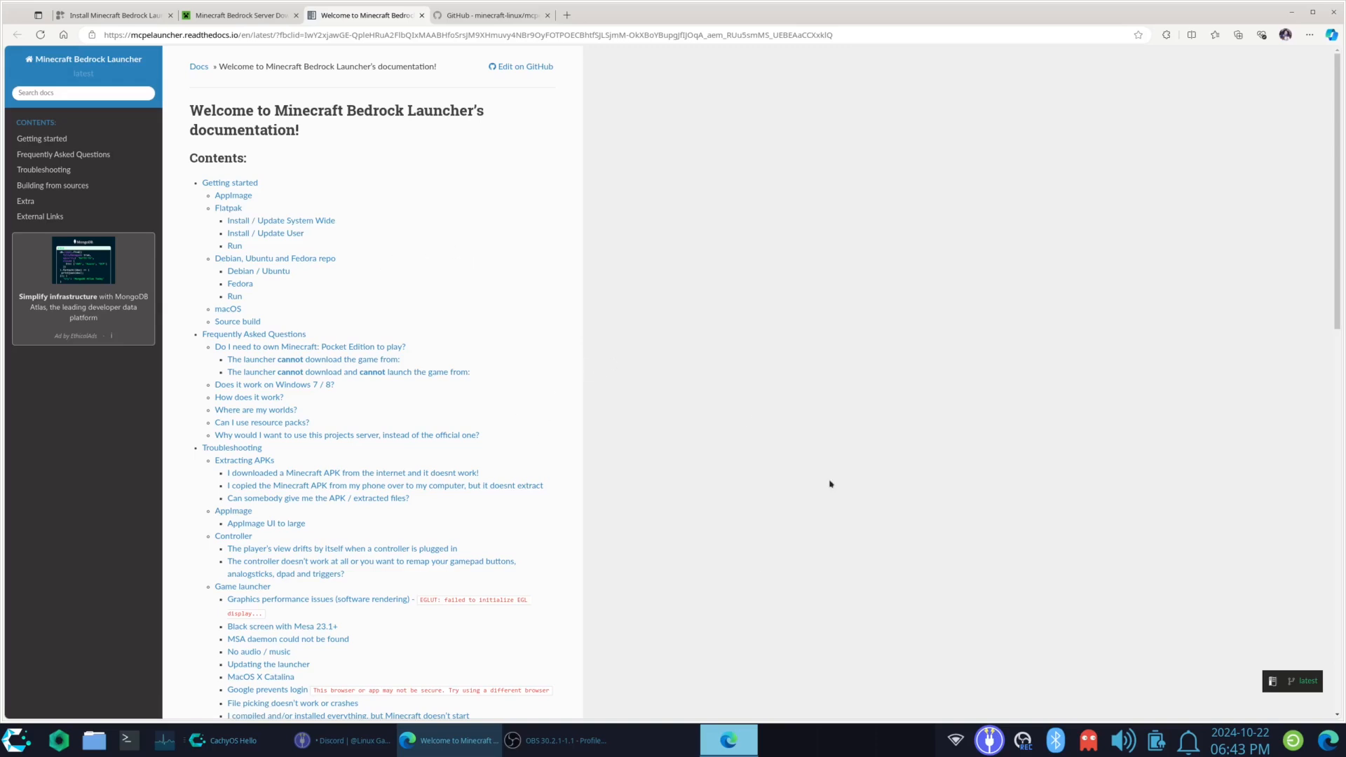
{"action": "mouse_move", "coordinate": [506, 262]}
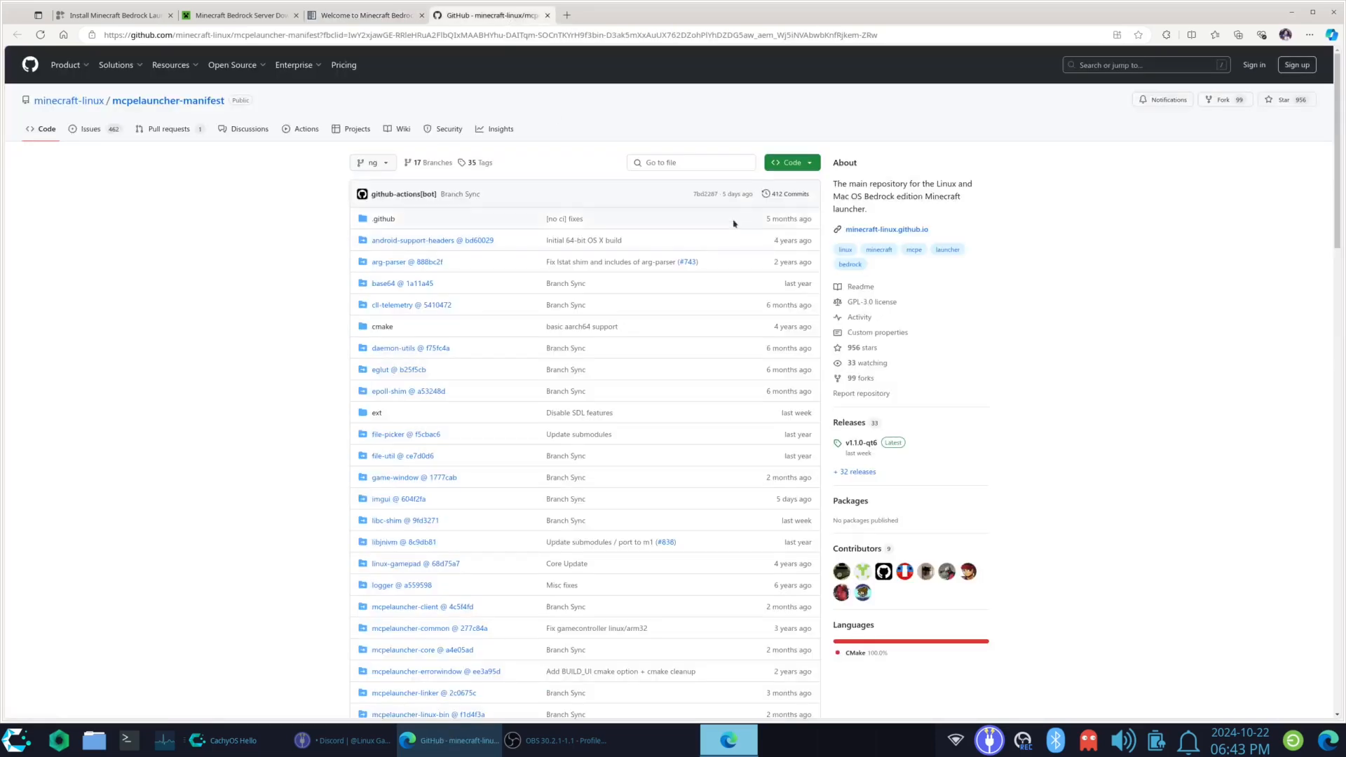
Step: Read the mcpelauncher-manifest README system requirements on GitHub, then return to the file list
{"action": "left_click", "coordinate": [232, 65]}
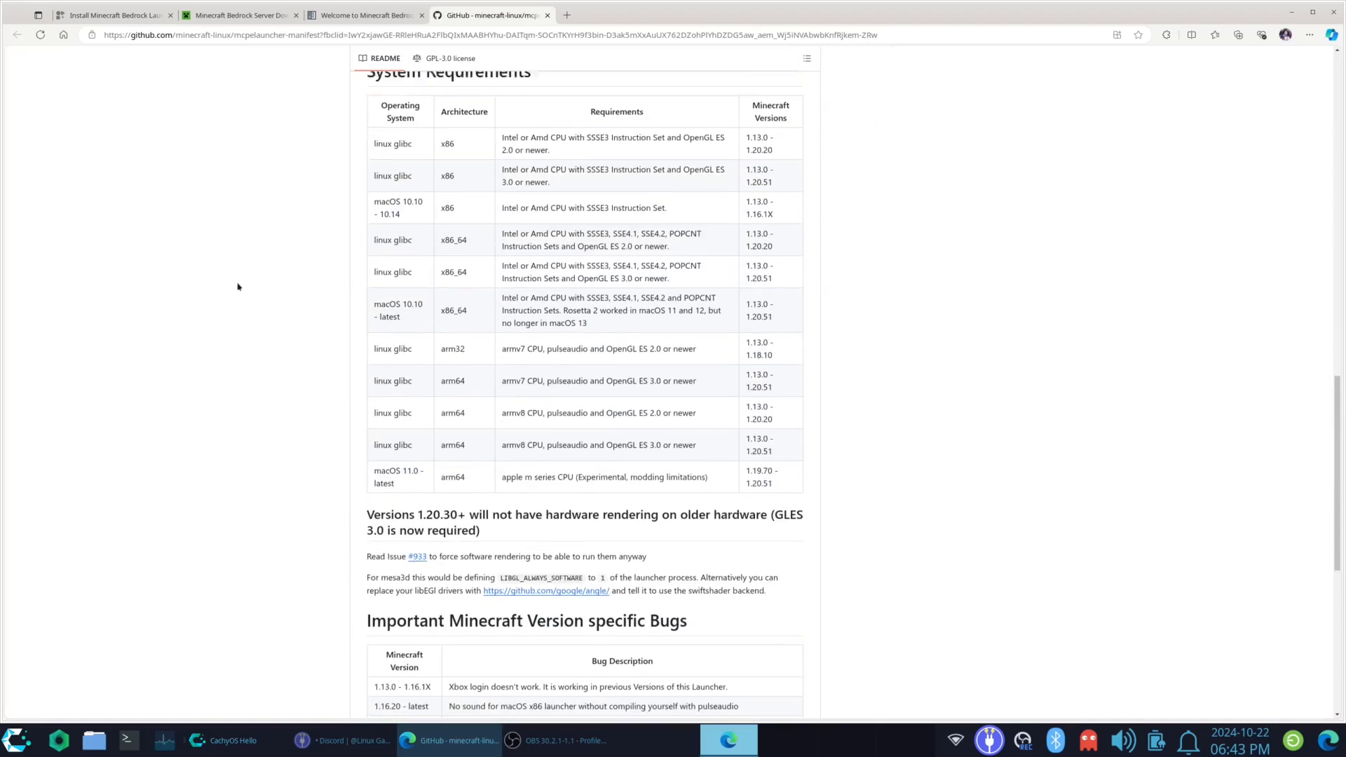
{"action": "scroll", "scroll_direction": "up", "scroll_amount": 3}
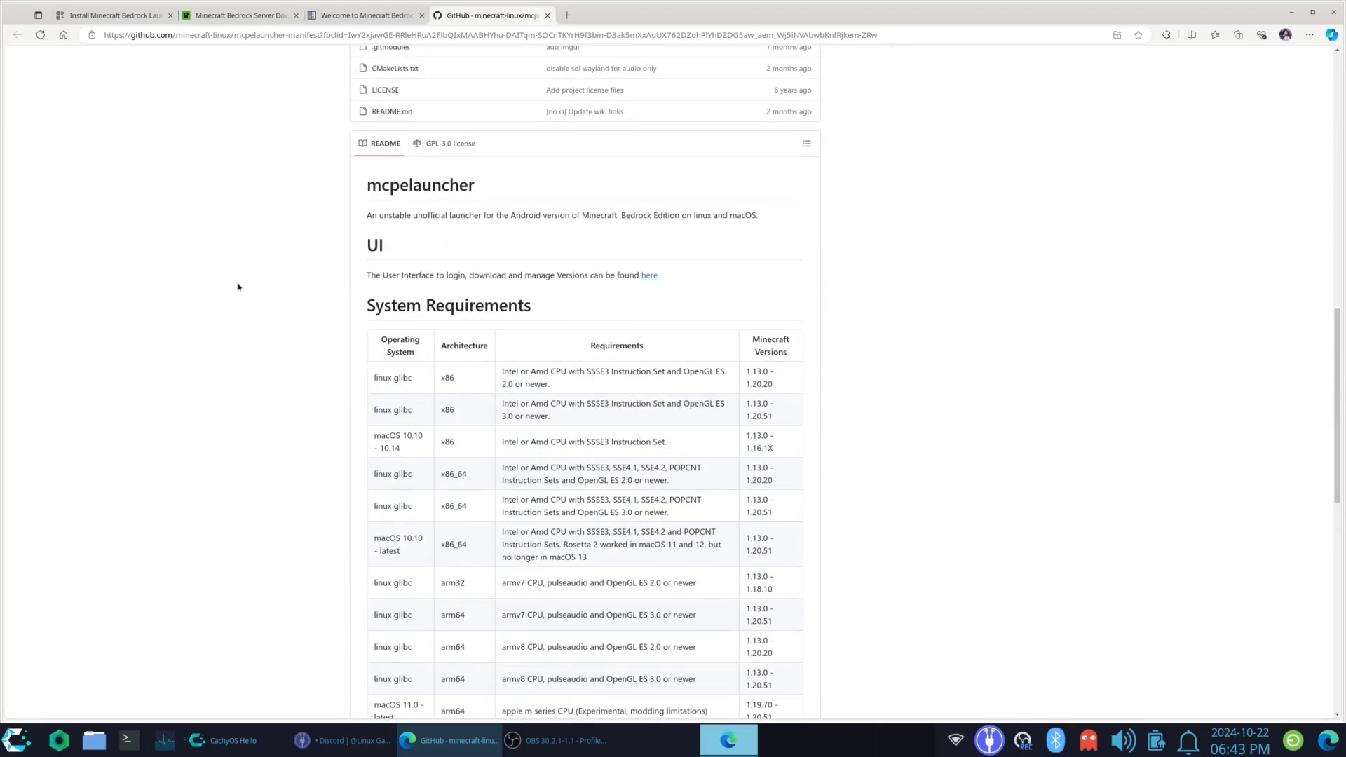
{"action": "scroll", "scroll_direction": "down", "scroll_amount": 3}
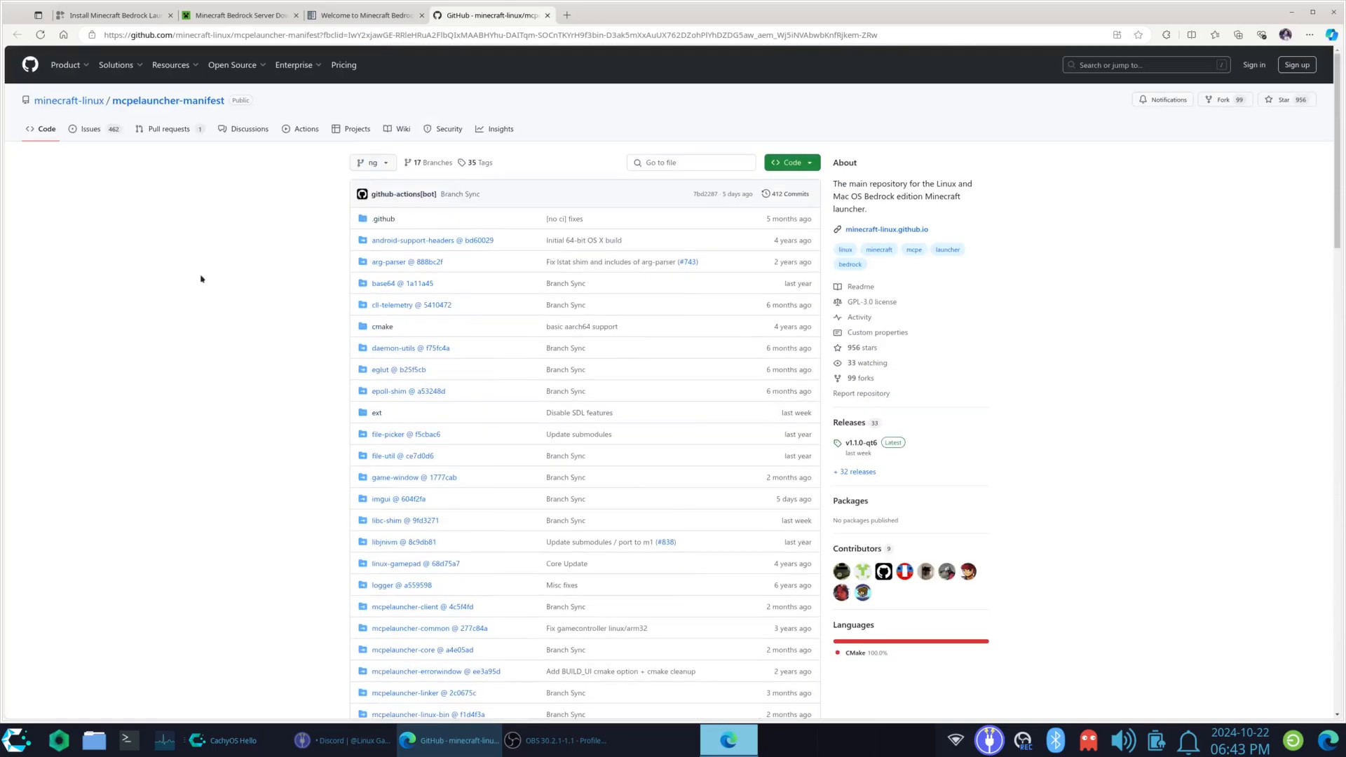
{"action": "mouse_move", "coordinate": [356, 73]}
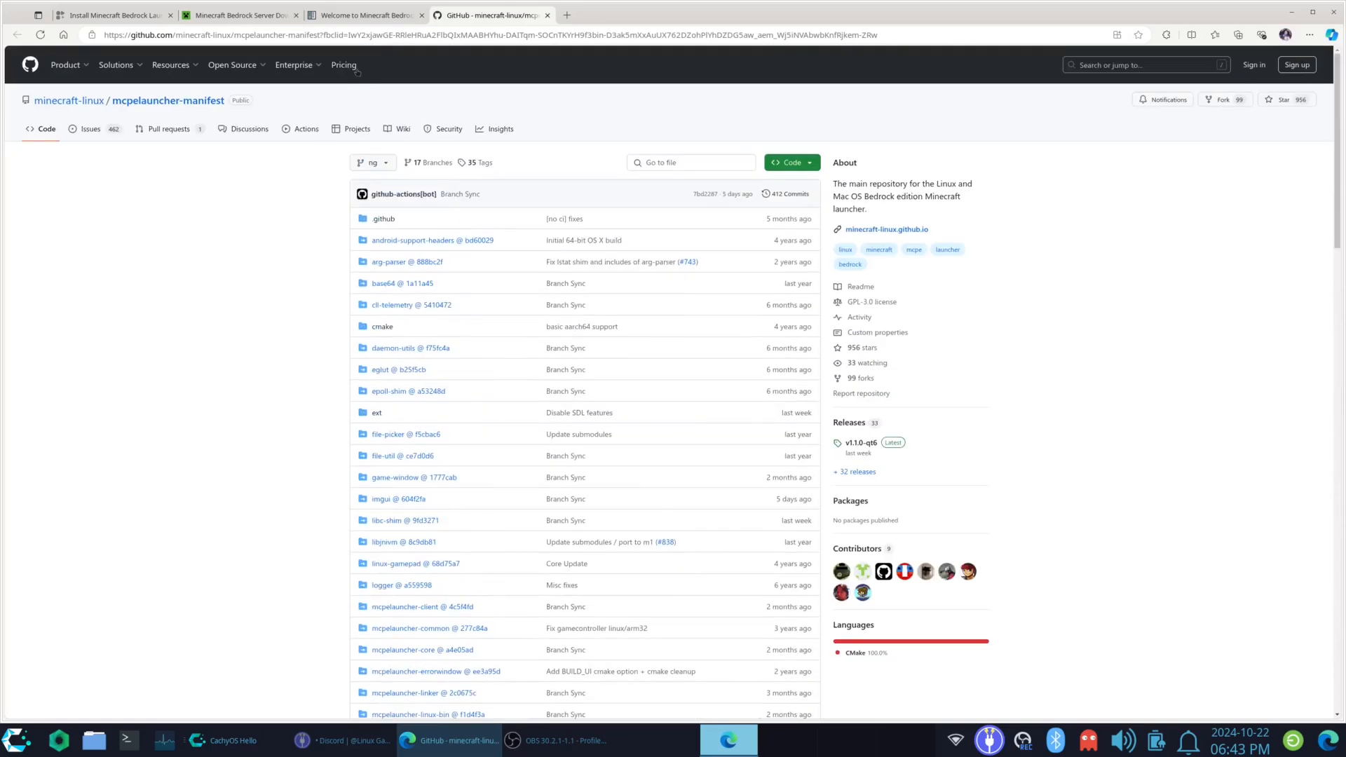
Step: Copy the flatpak install command from Flathub's Manual Install popover
{"action": "left_click", "coordinate": [111, 14]}
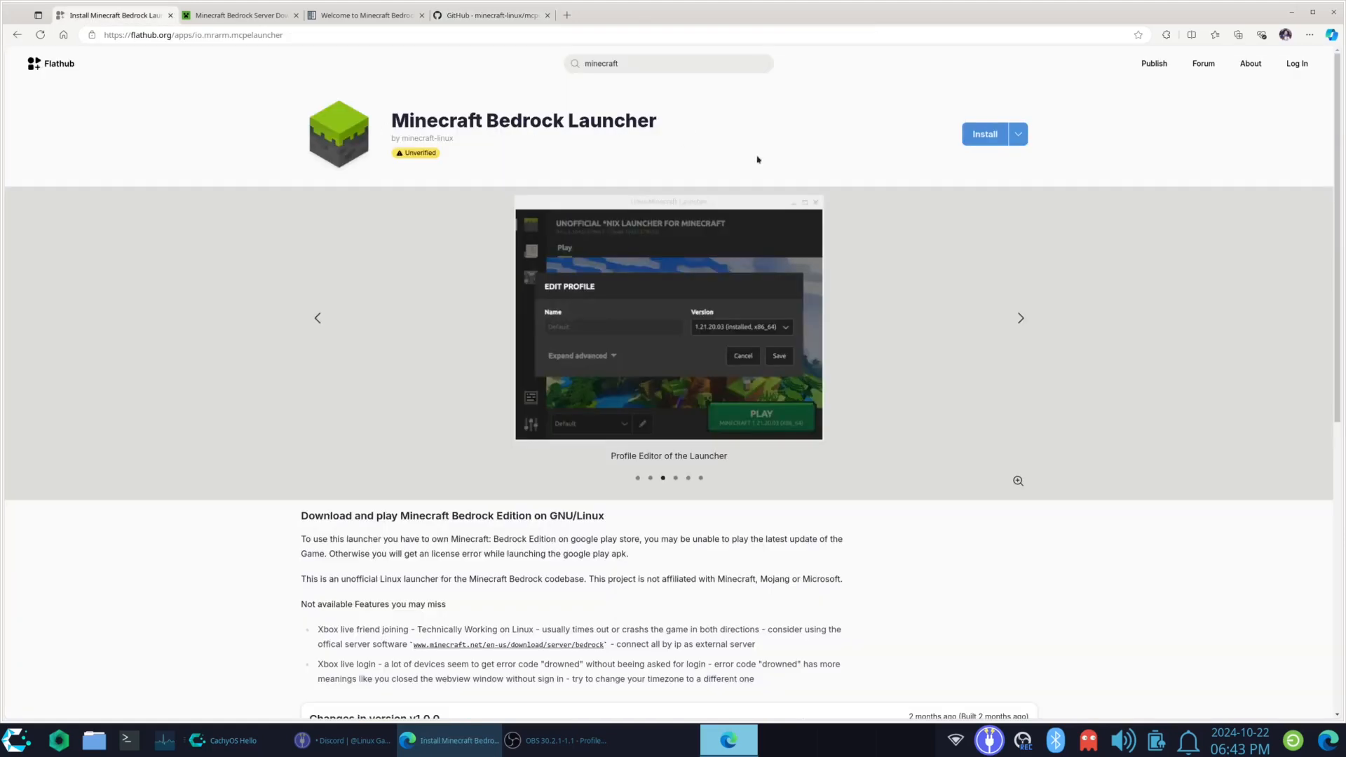
{"action": "mouse_move", "coordinate": [1056, 185]}
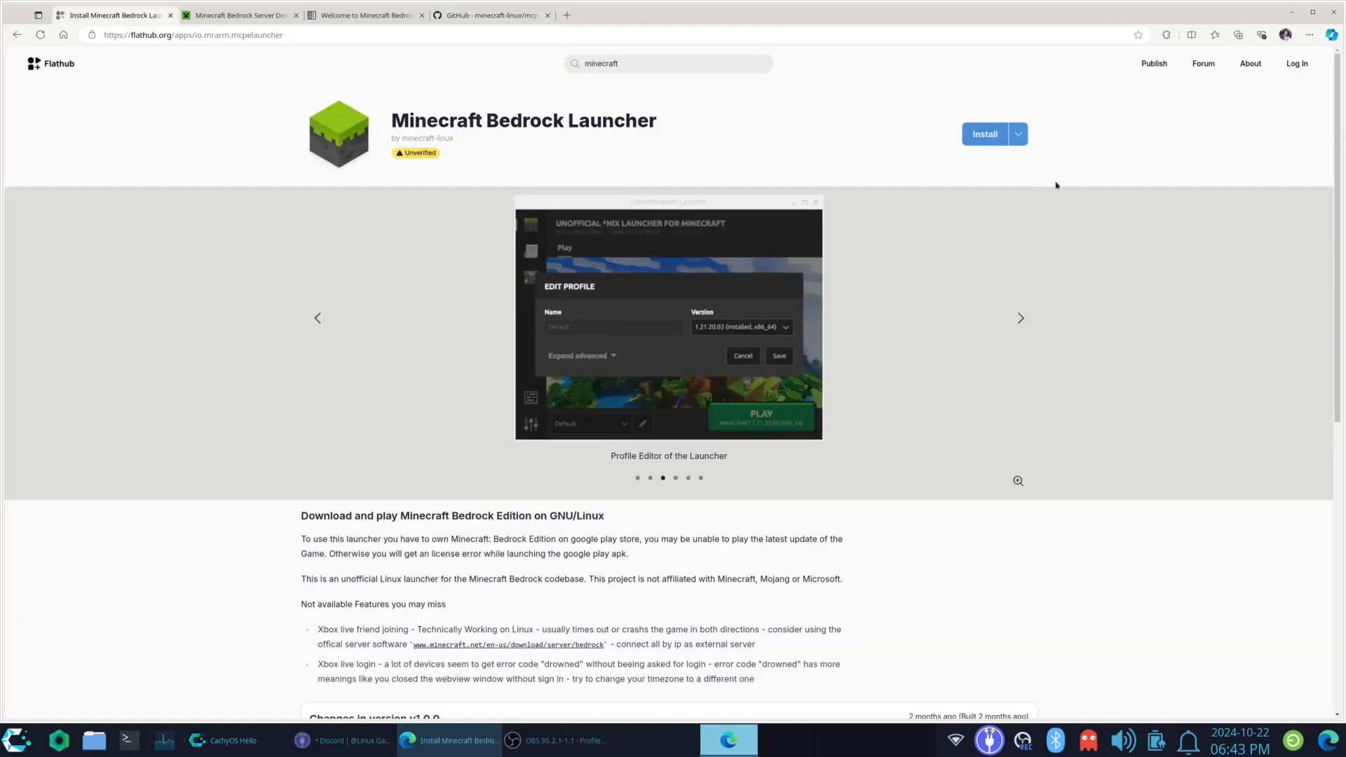
{"action": "mouse_move", "coordinate": [1081, 199]}
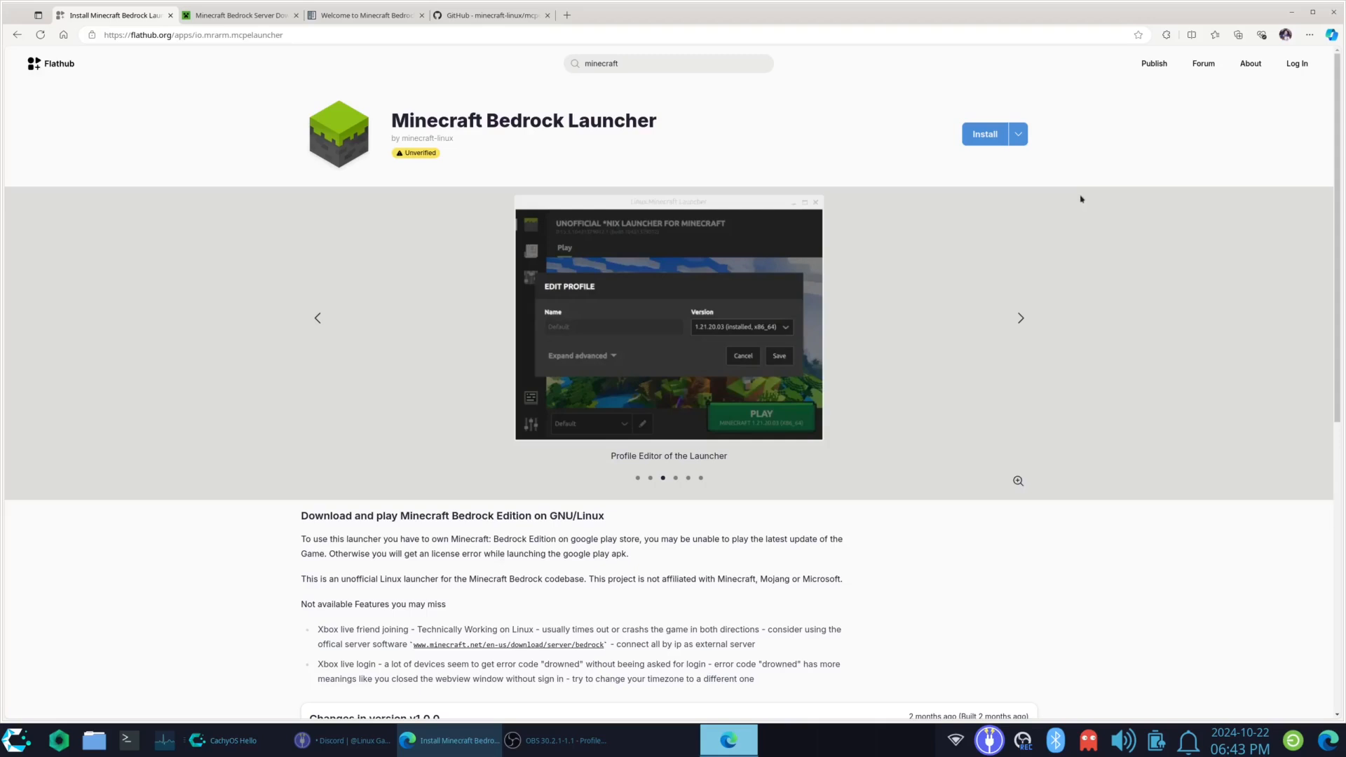
{"action": "left_click", "coordinate": [1018, 134]}
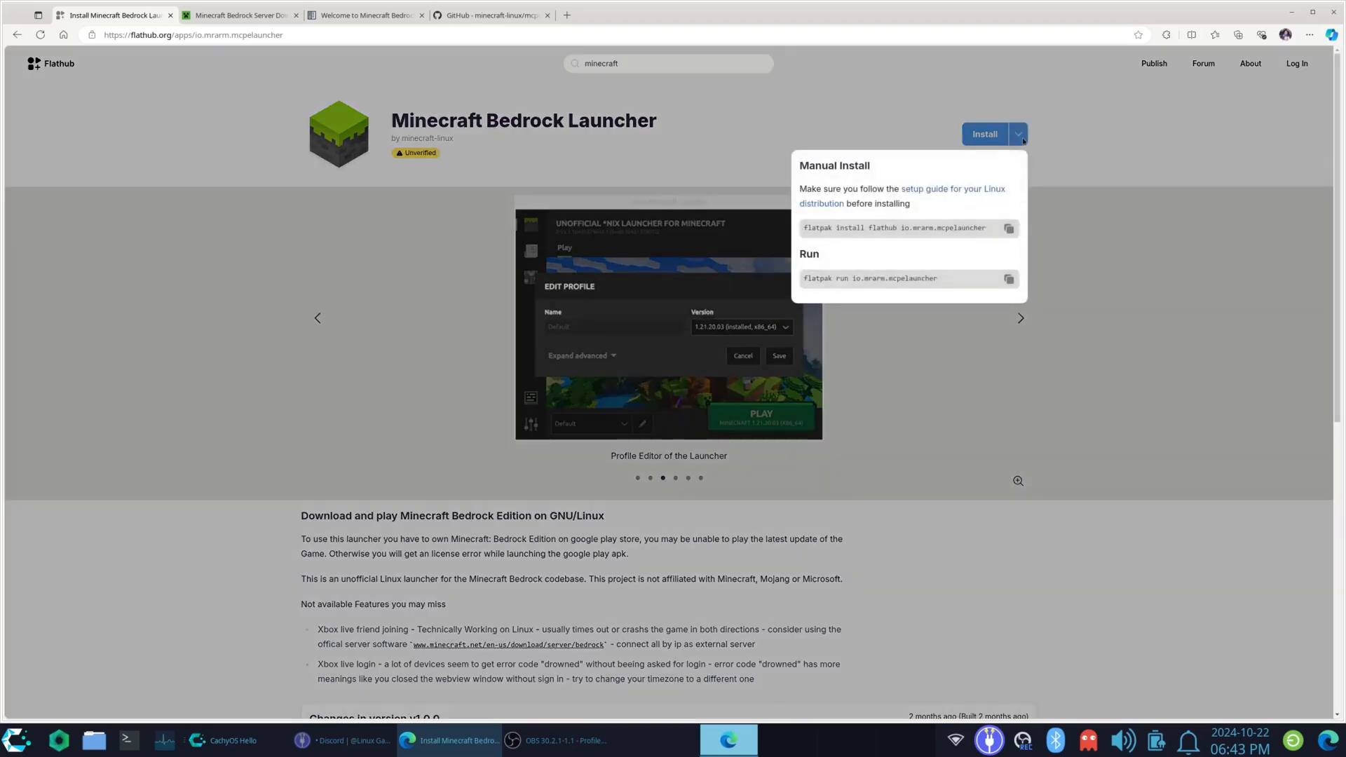
{"action": "left_click", "coordinate": [1009, 227]}
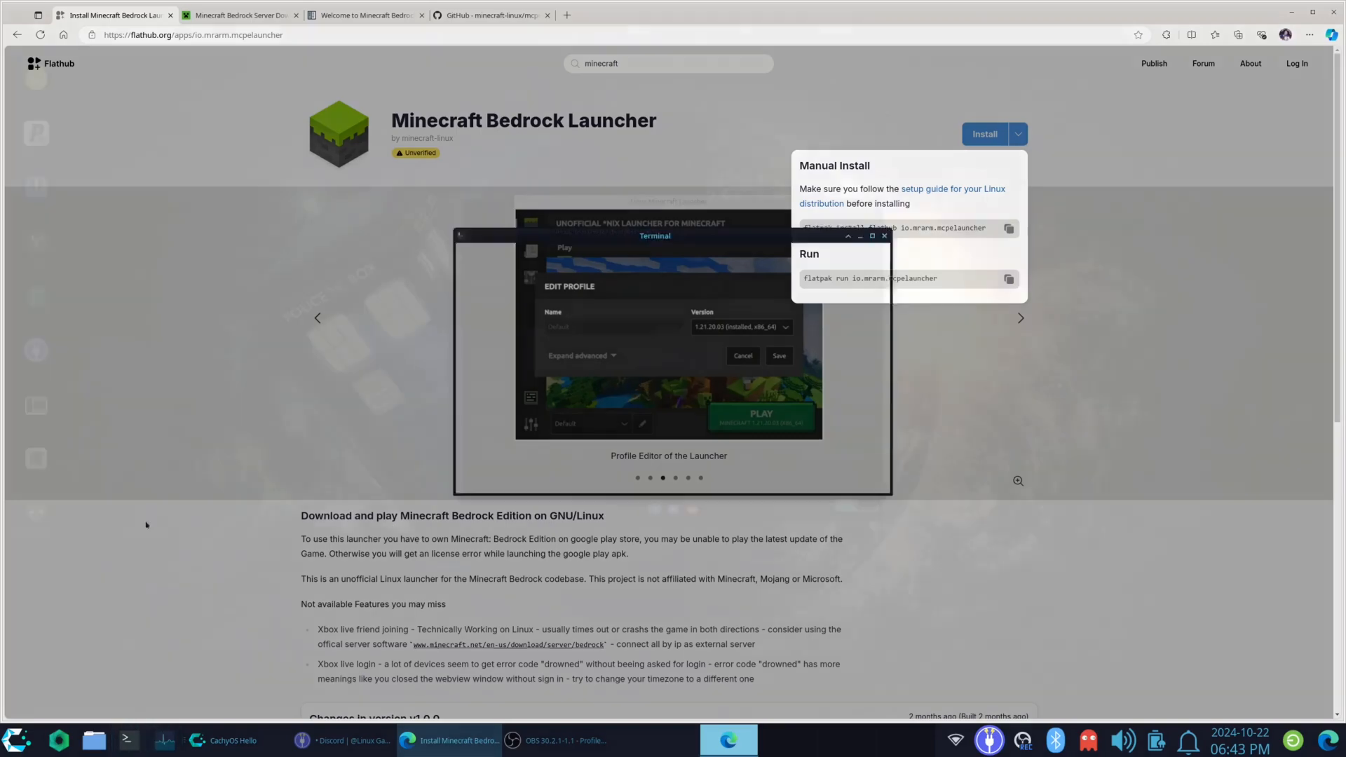
Step: Paste the flatpak install command into the terminal and answer y to proceed
{"action": "right_click", "coordinate": [496, 477]}
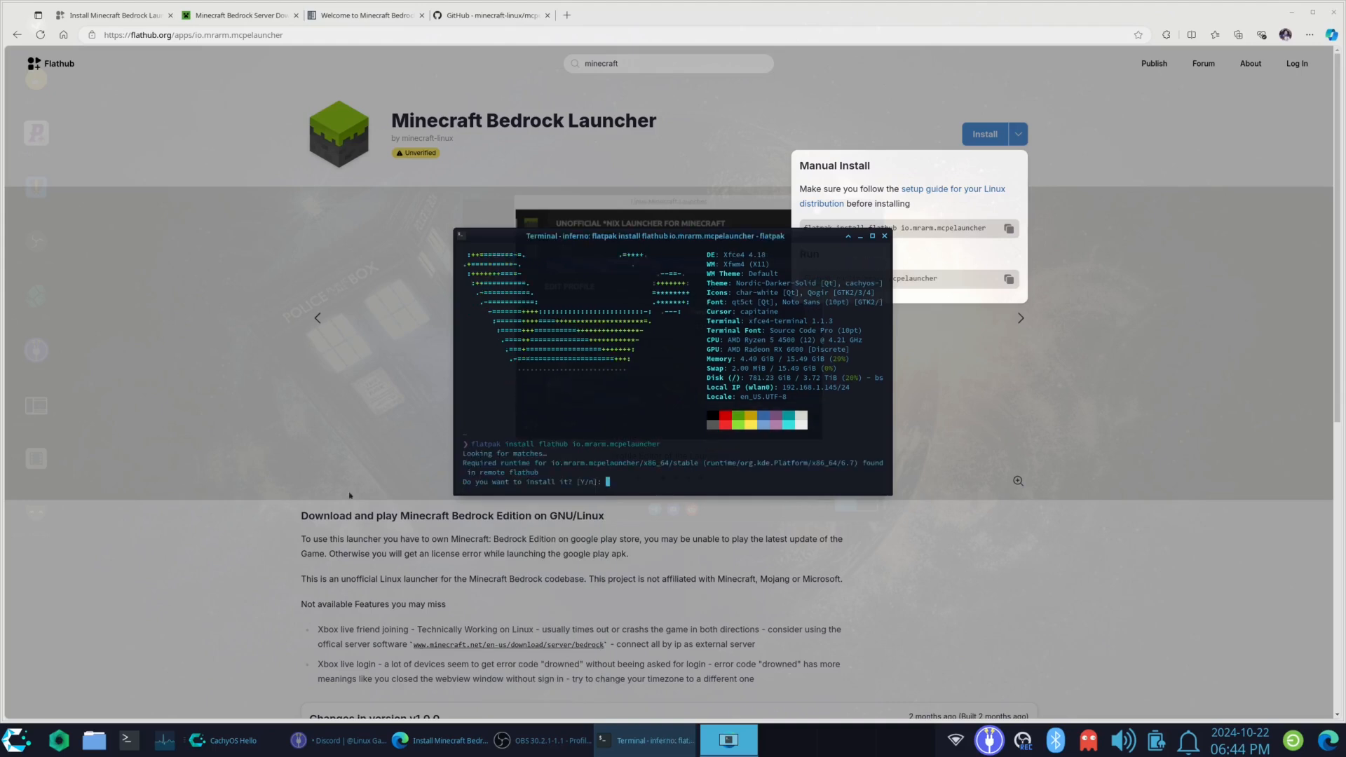
{"action": "type", "text": "ystem installation? [Y/n]: y"}
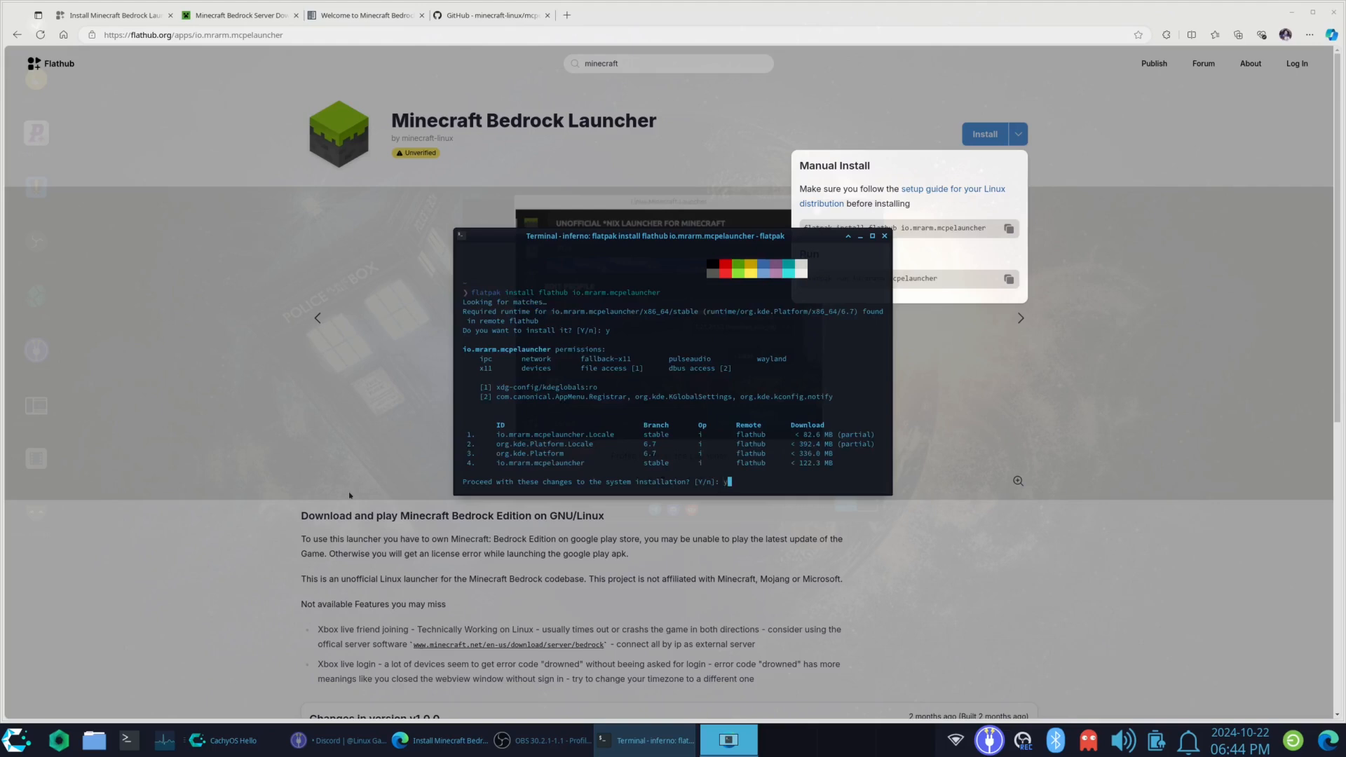
{"action": "key", "text": "Return"}
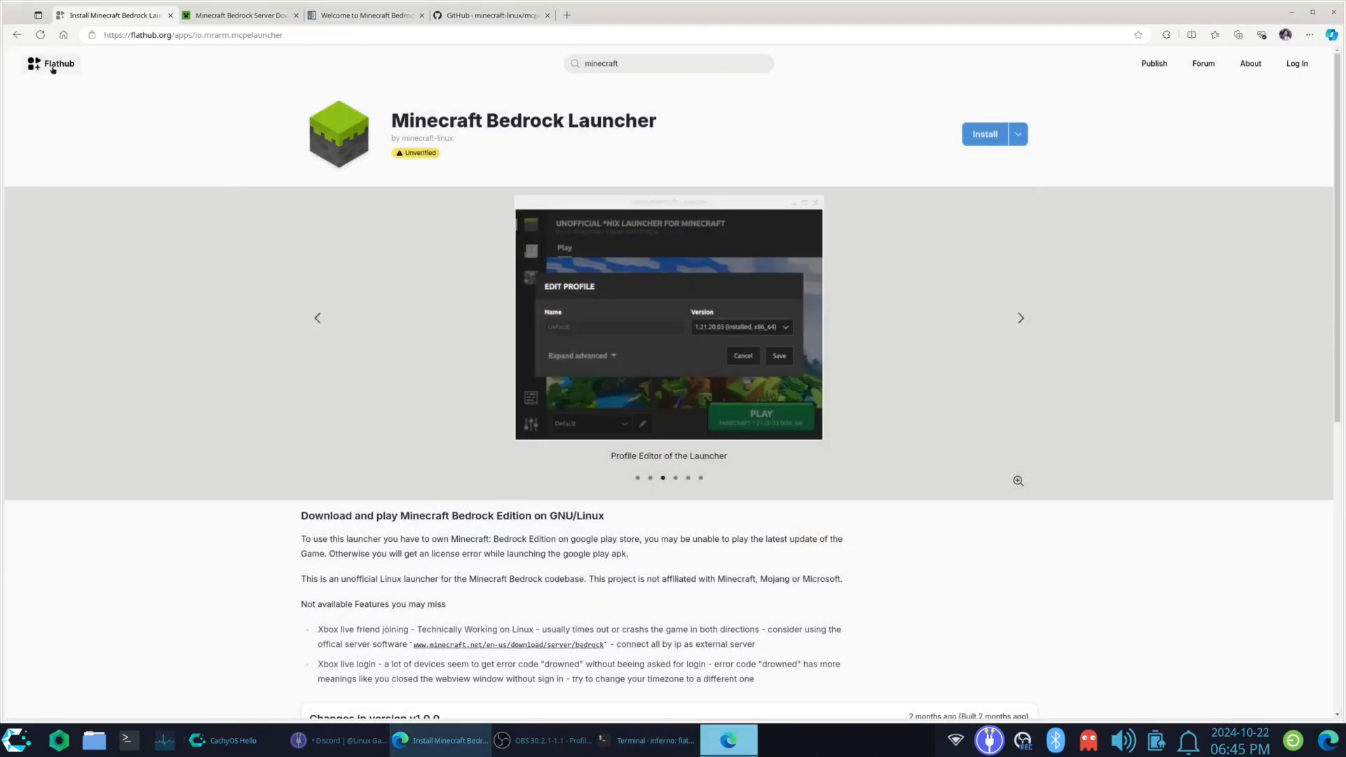
Step: Return to the Flathub home page and start the installed Minecraft Bedrock Launcher
{"action": "left_click", "coordinate": [58, 64]}
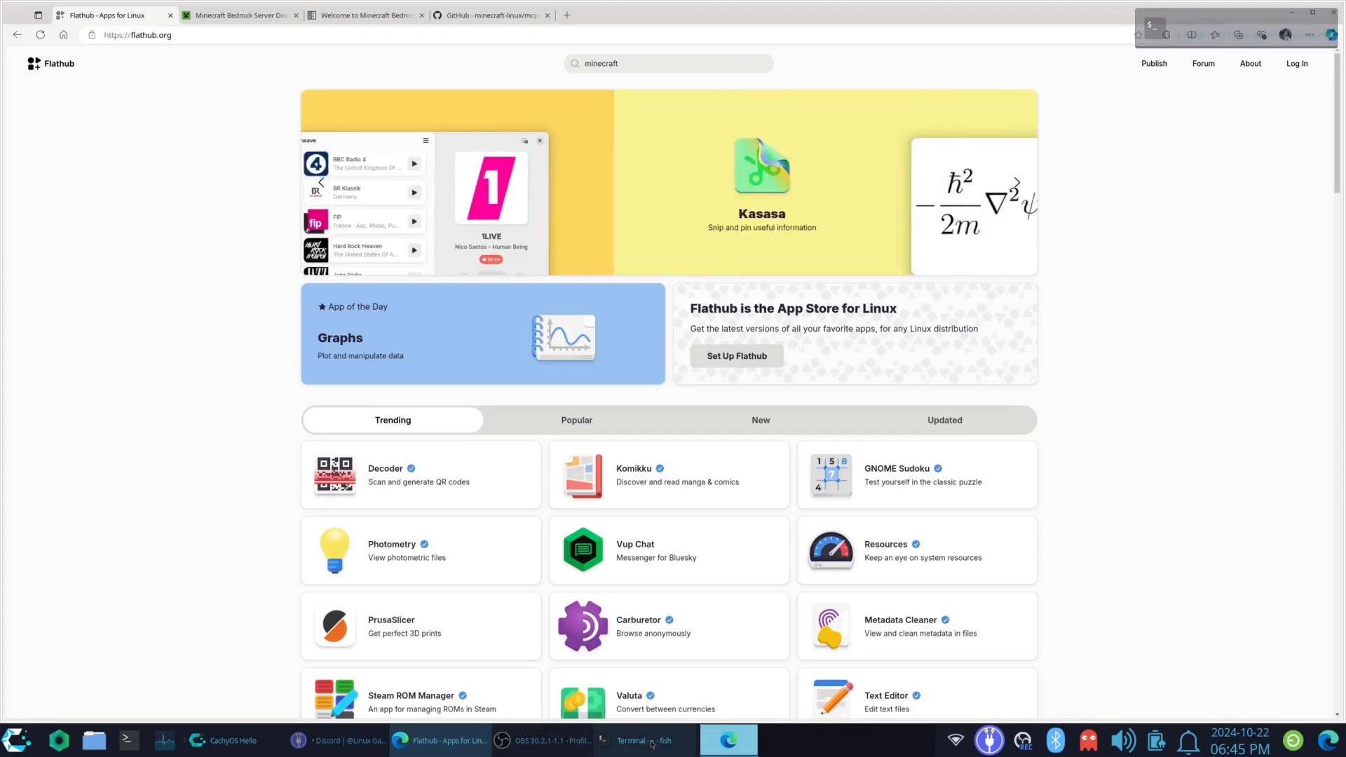
{"action": "left_click", "coordinate": [638, 740]}
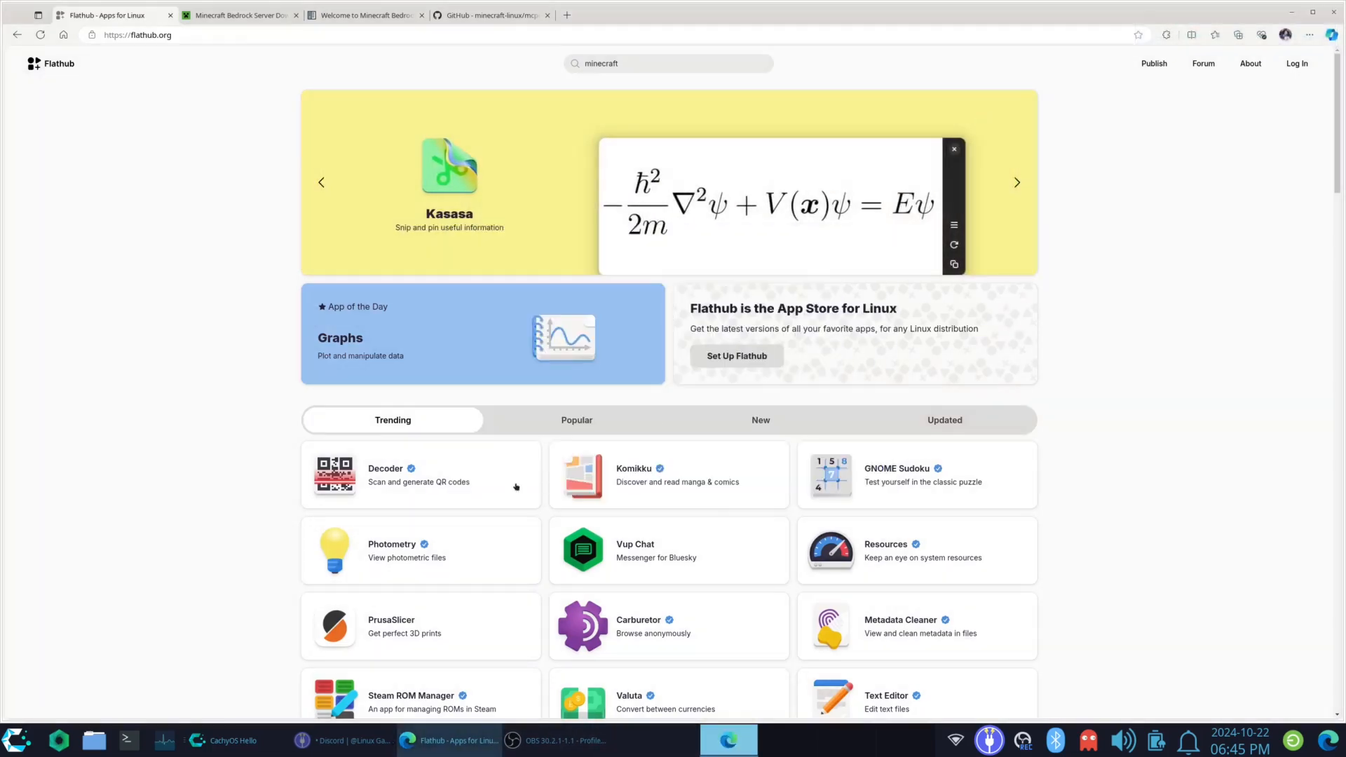
{"action": "left_click", "coordinate": [14, 739]}
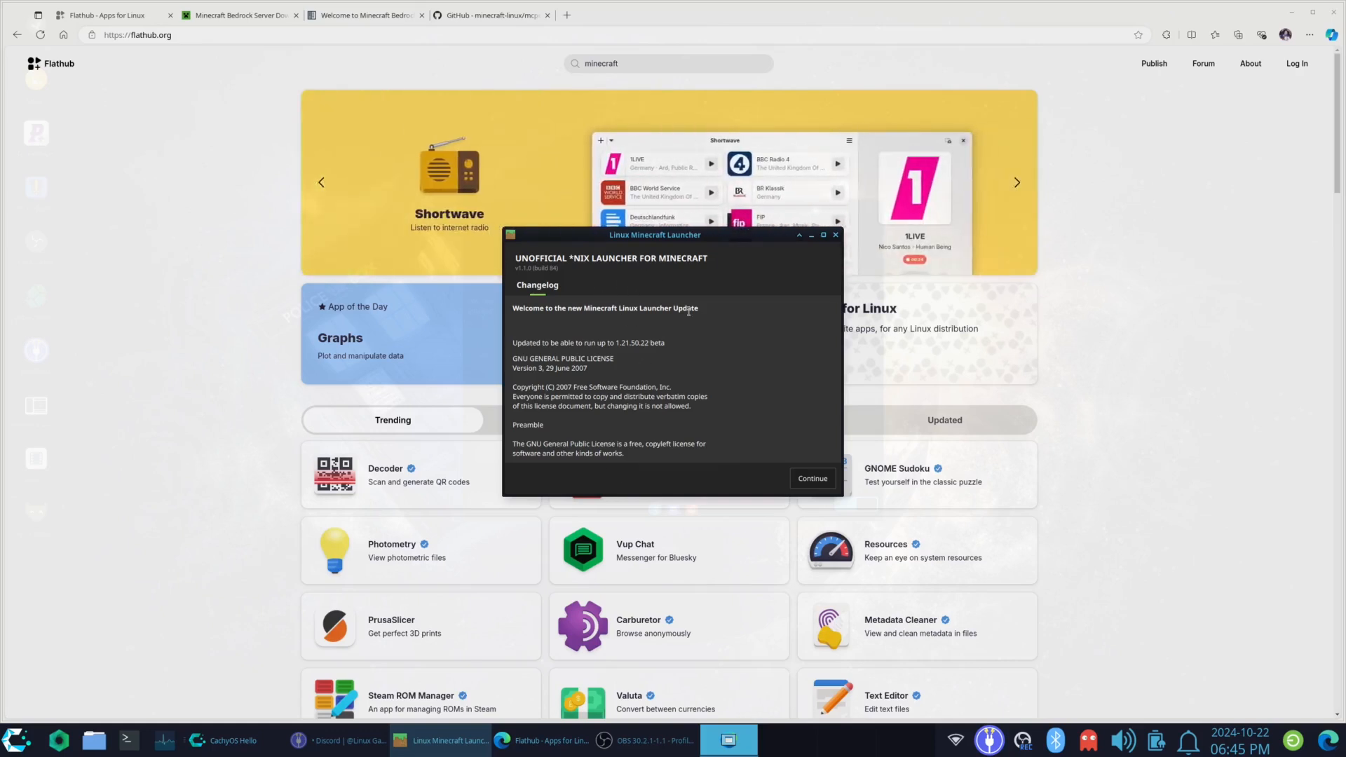
Step: Scroll through the launcher changelog and dismiss it with Continue
{"action": "scroll", "scroll_direction": "down", "scroll_amount": 3}
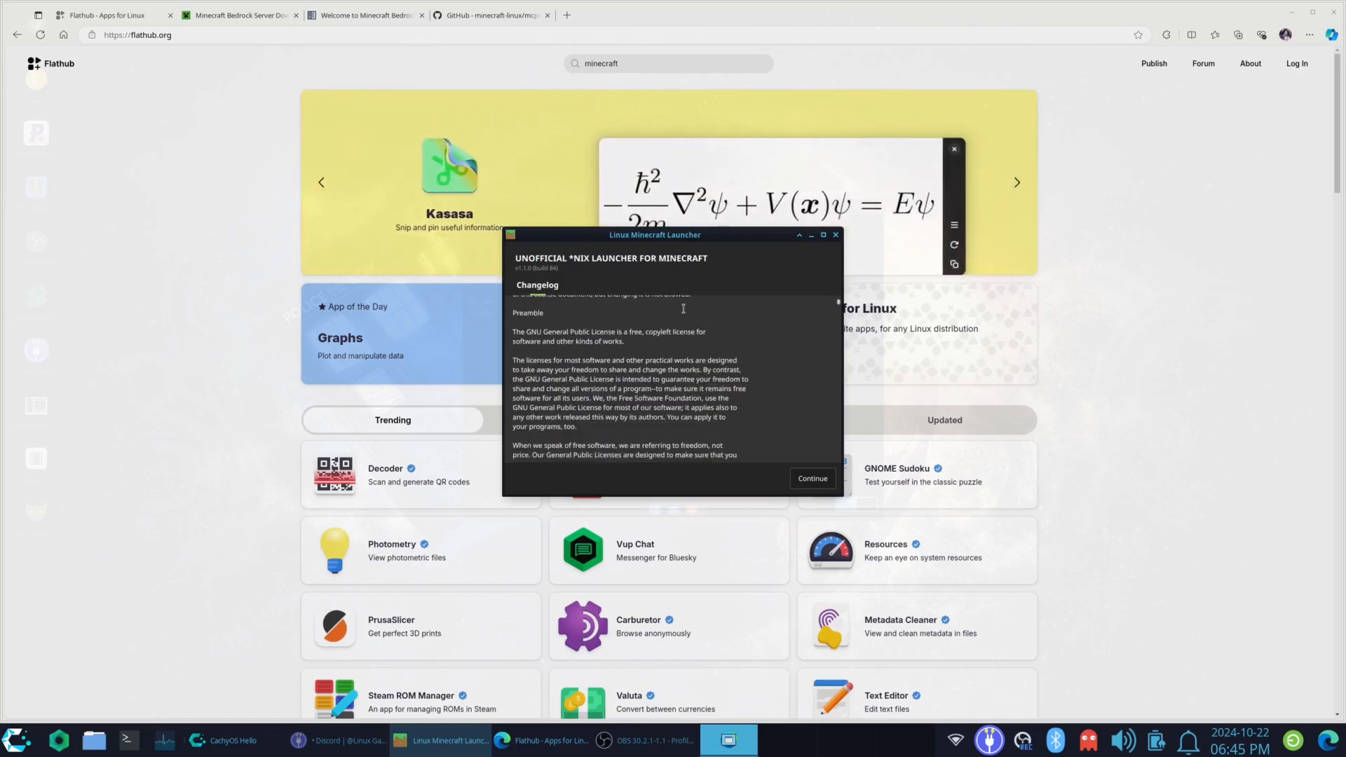
{"action": "scroll", "scroll_direction": "down", "scroll_amount": 3}
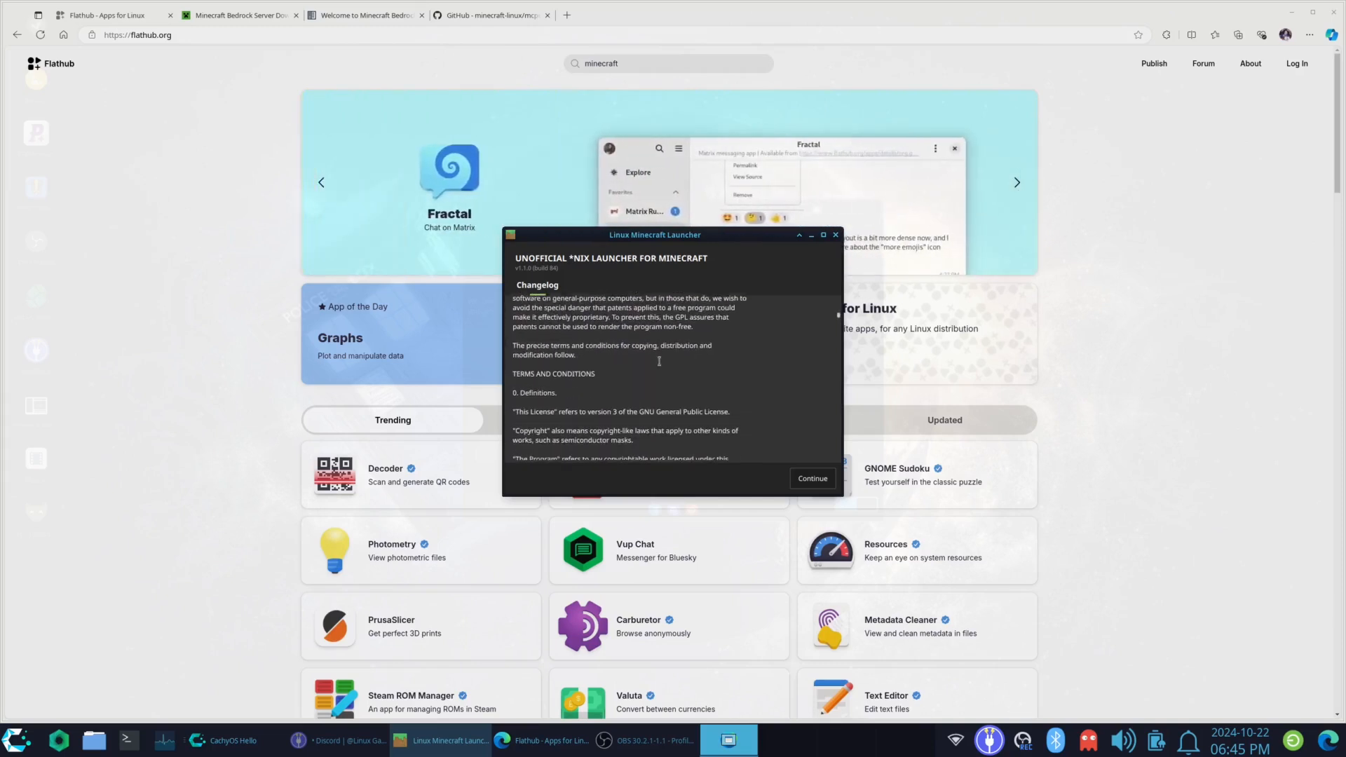
{"action": "scroll", "scroll_direction": "down", "scroll_amount": 3}
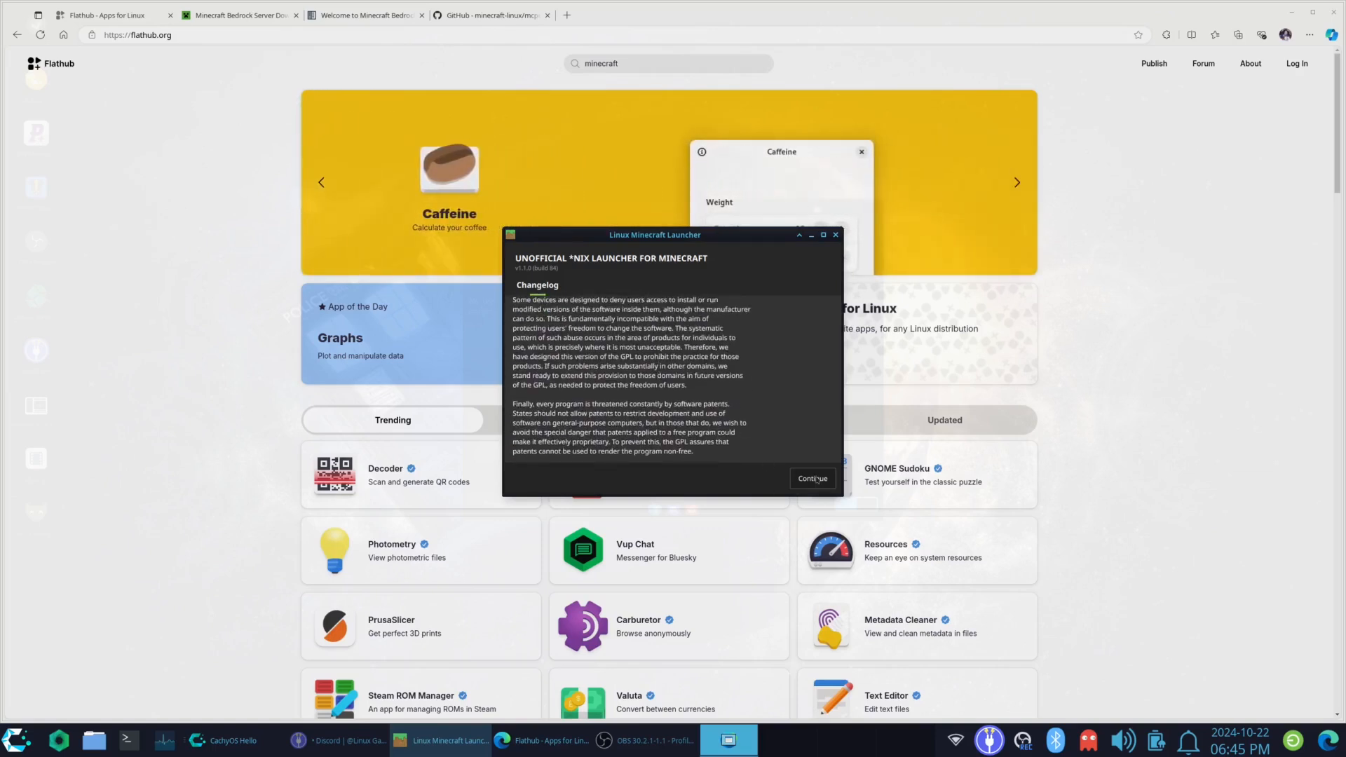
{"action": "left_click", "coordinate": [811, 478]}
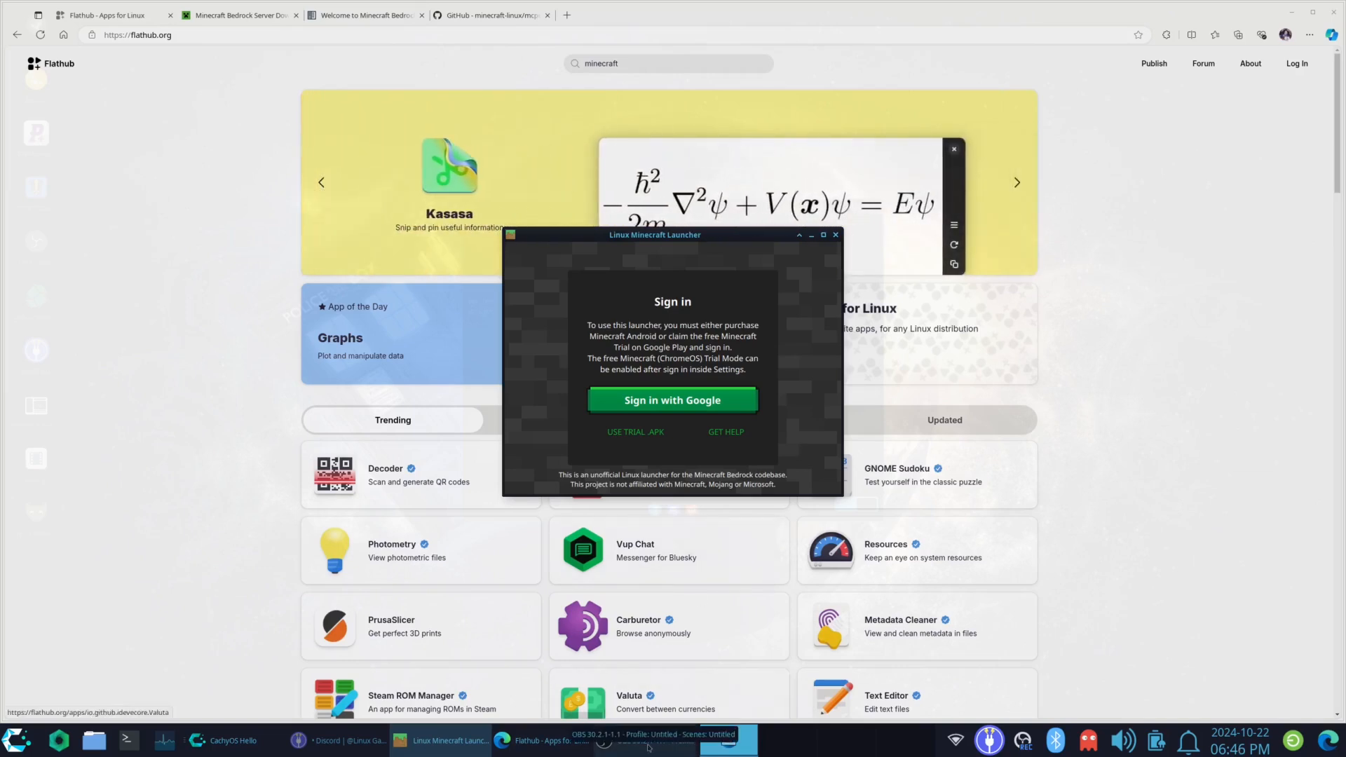
Step: Choose 'Sign in with Google' on the launcher's Sign in screen
{"action": "left_click", "coordinate": [643, 740]}
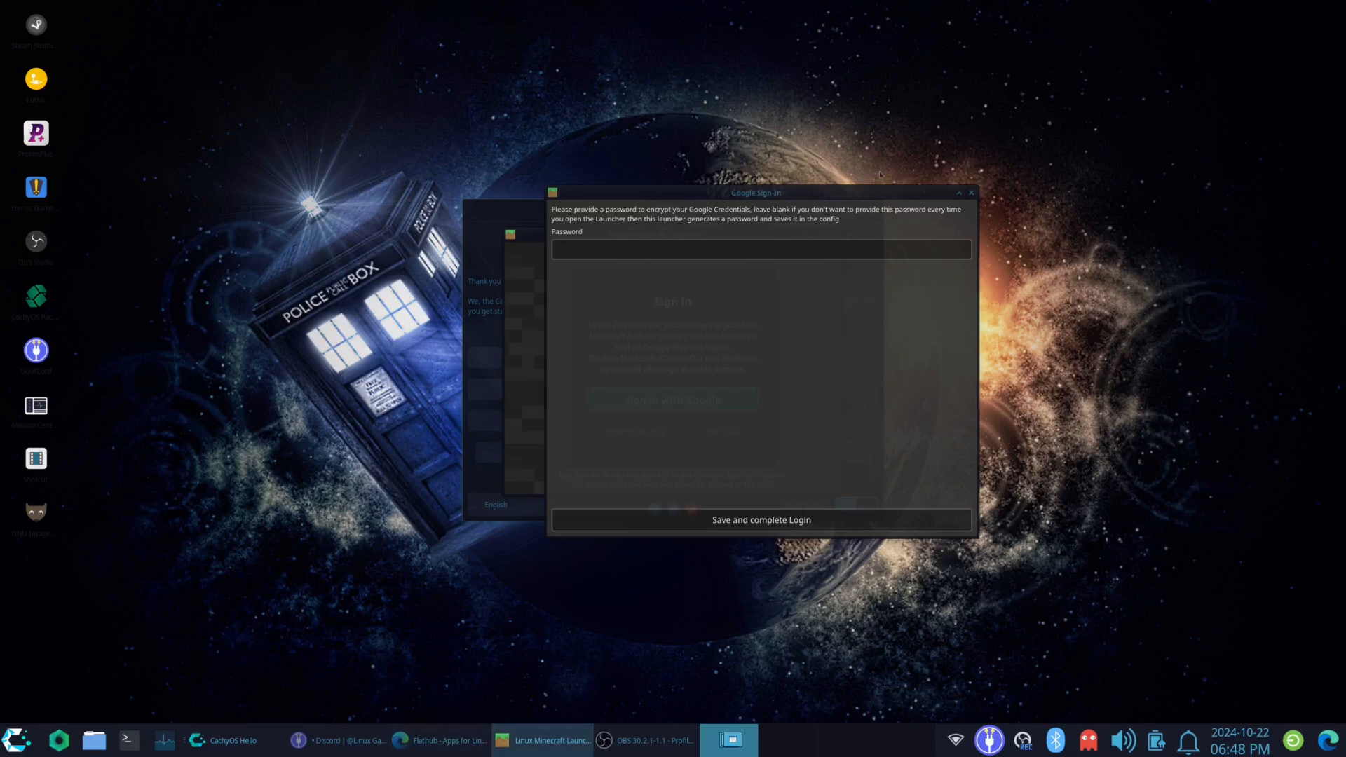
Step: Move the Google Sign-In window up and focus its encryption password field
{"action": "left_click_drag", "start_coordinate": [757, 192], "coordinate": [854, 165]}
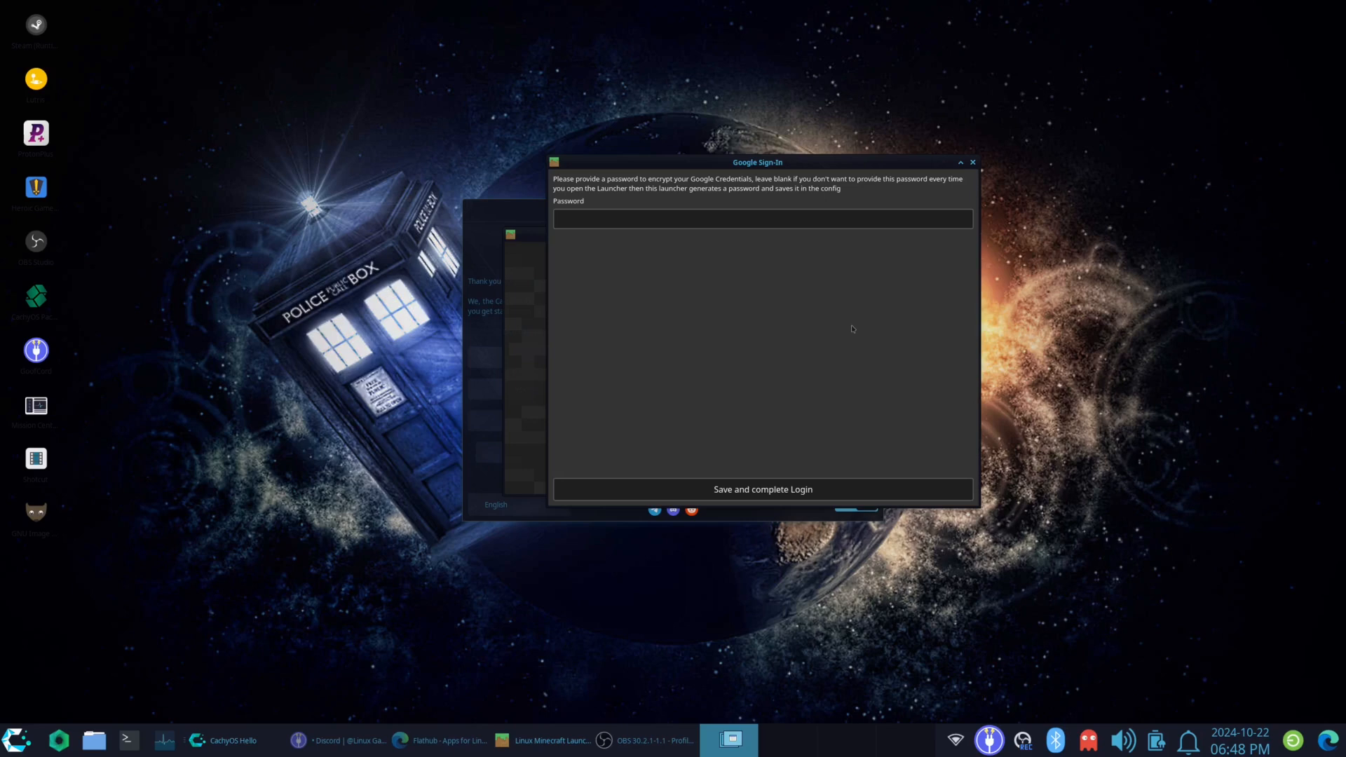
{"action": "left_click", "coordinate": [762, 218]}
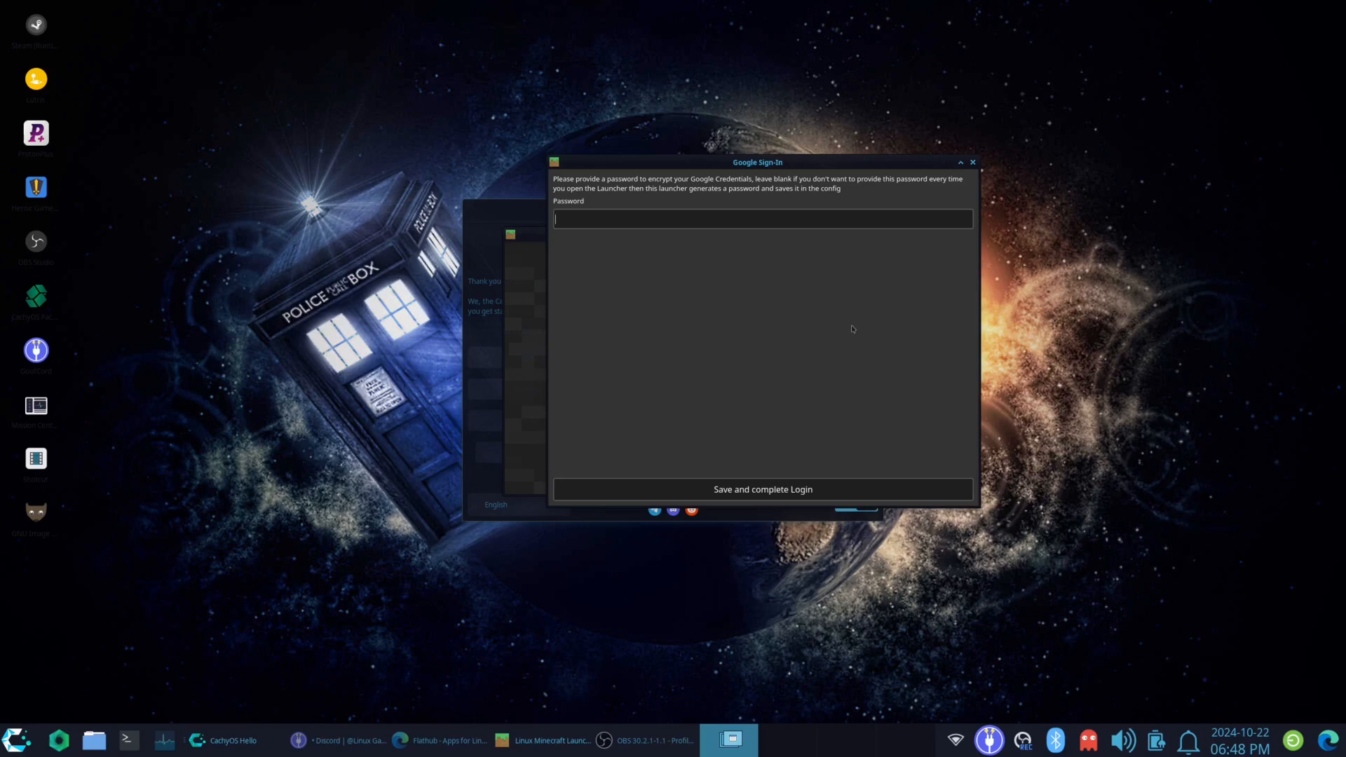
{"action": "mouse_move", "coordinate": [872, 380]}
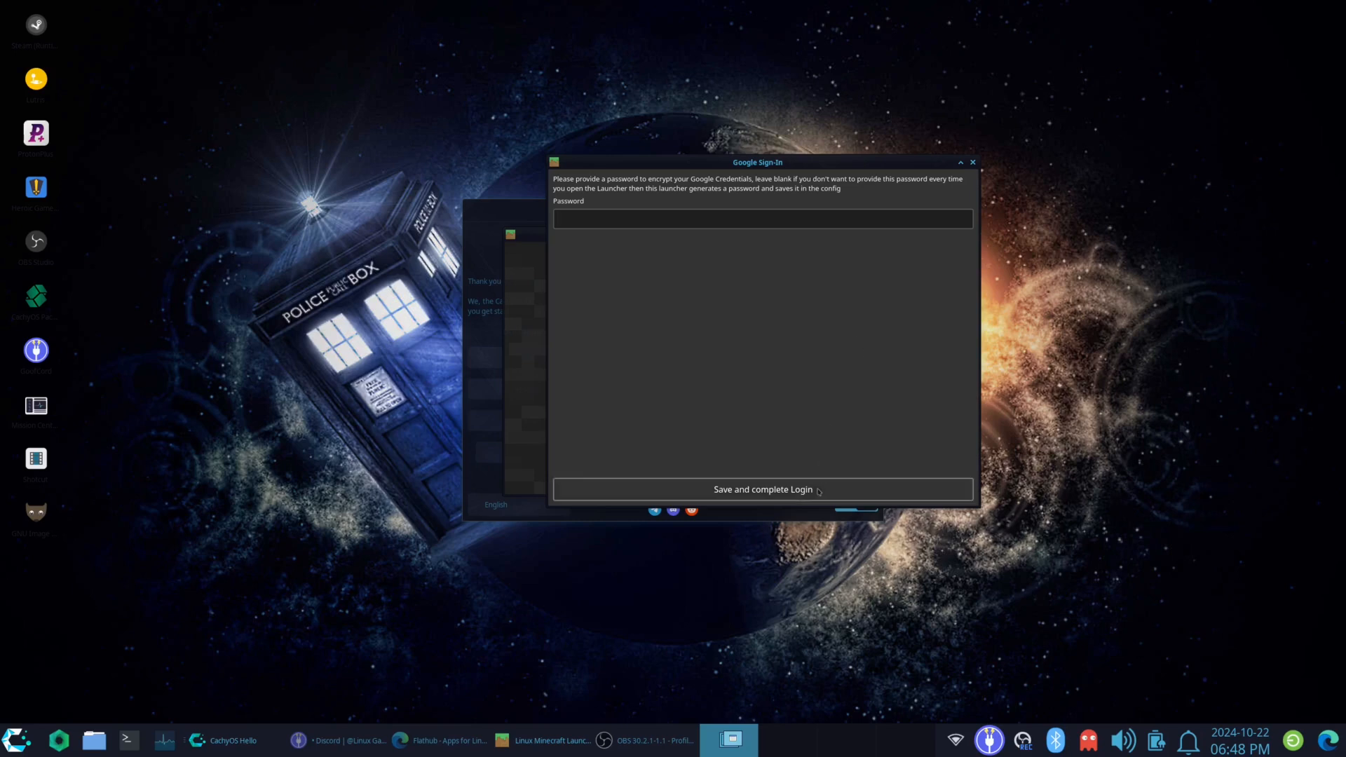
Step: Complete login without an encryption password, then download and launch Minecraft
{"action": "left_click", "coordinate": [761, 490]}
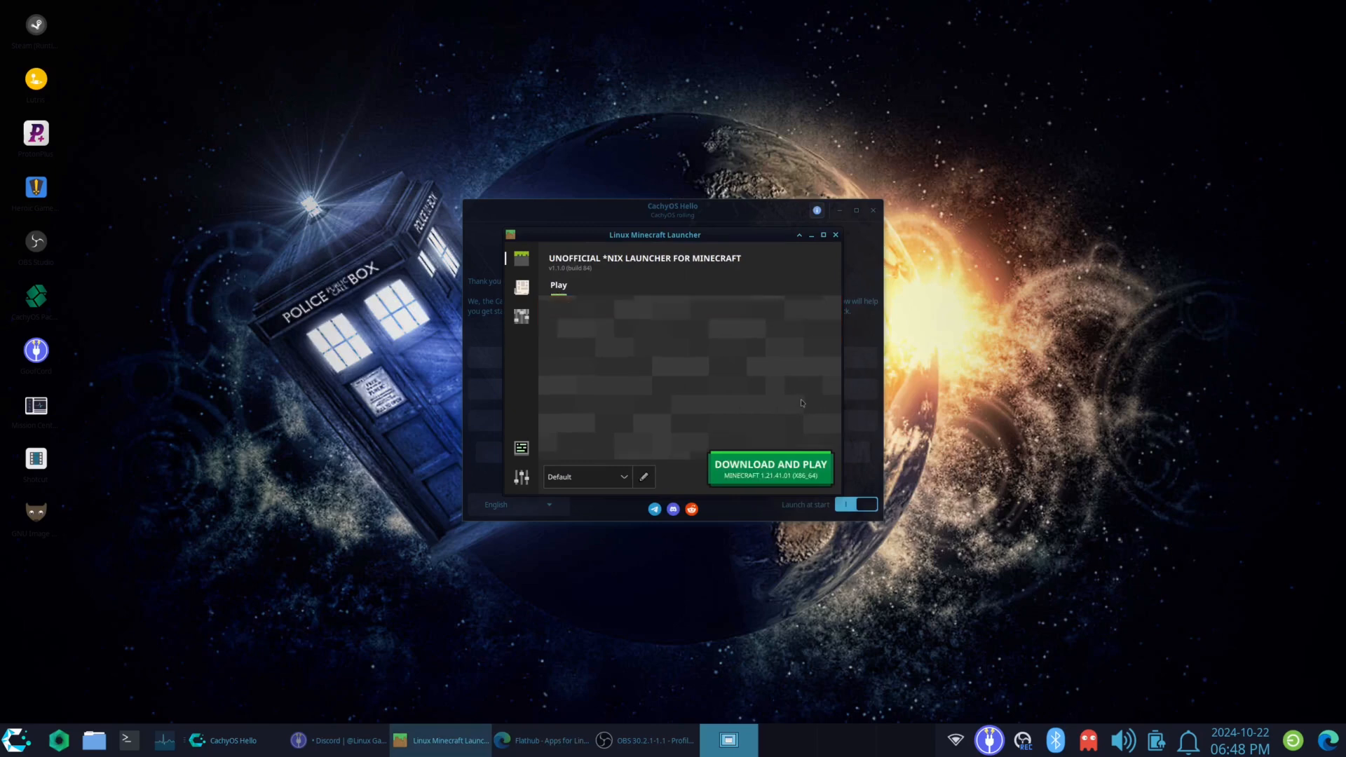
{"action": "mouse_move", "coordinate": [766, 463]}
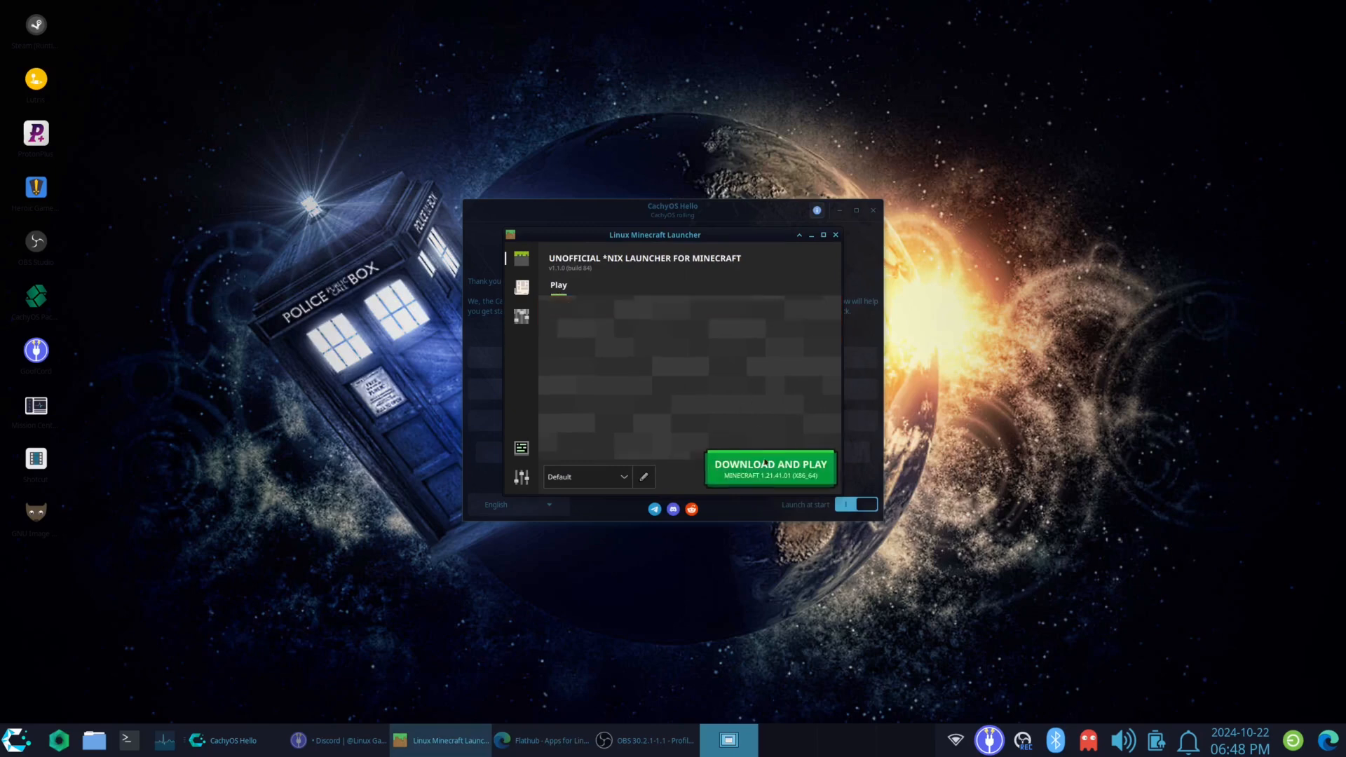
{"action": "left_click", "coordinate": [769, 466]}
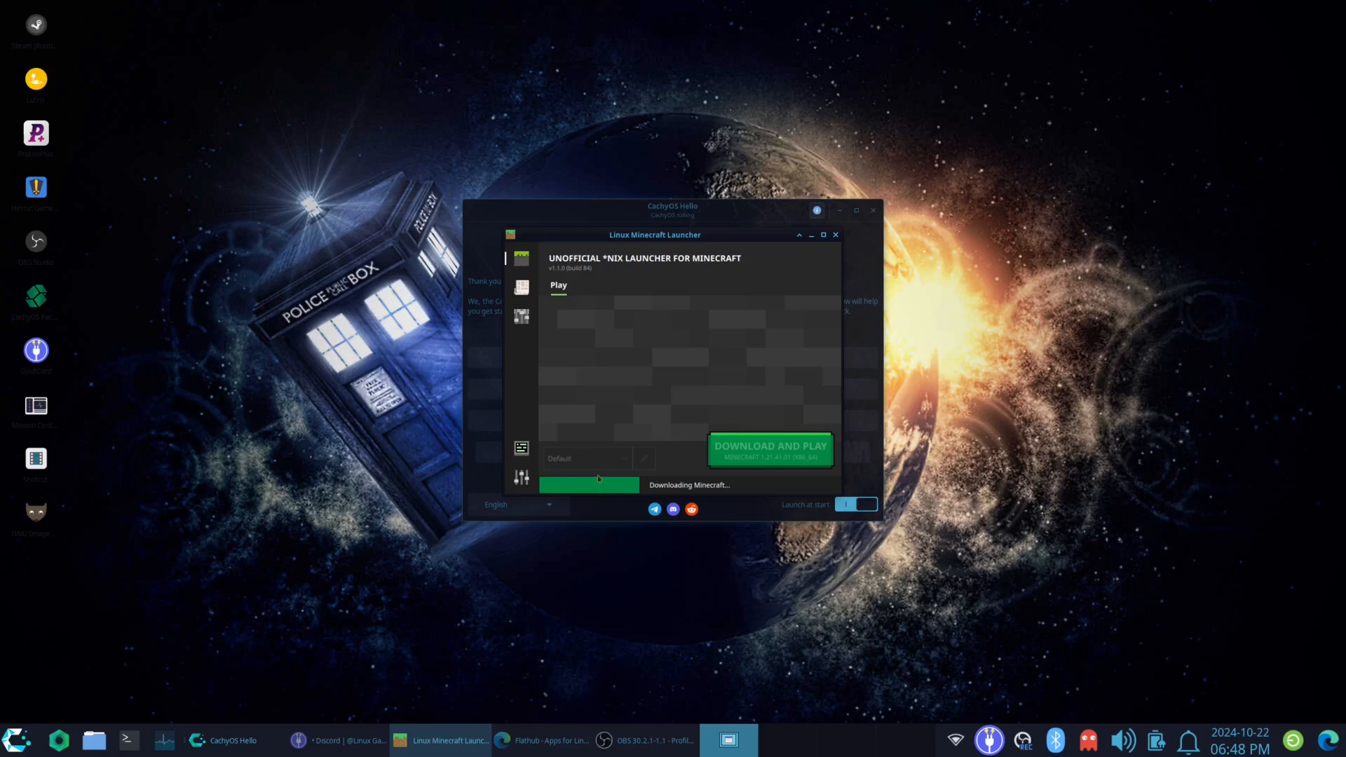
{"action": "left_click", "coordinate": [521, 477]}
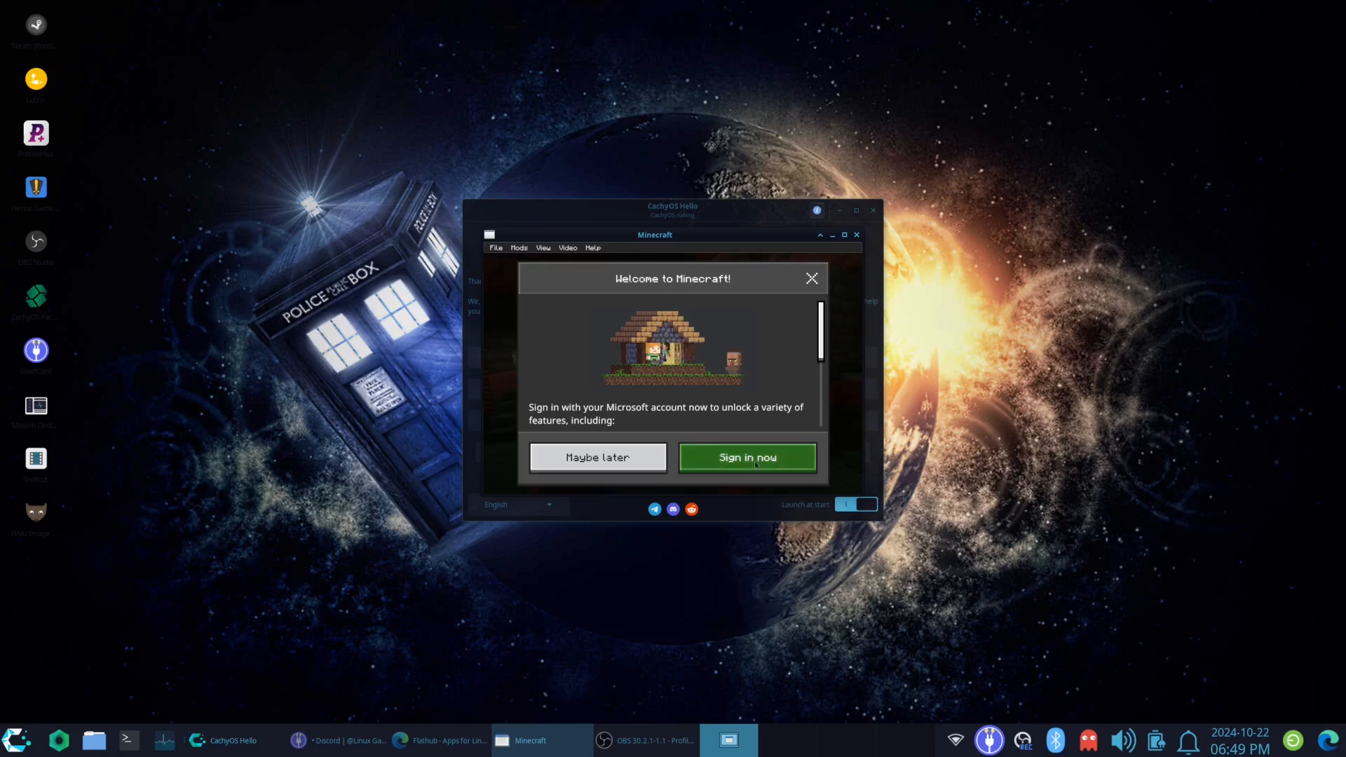
Step: Sign in with a Microsoft account and continue past the 'Play your way' screen
{"action": "left_click", "coordinate": [745, 456]}
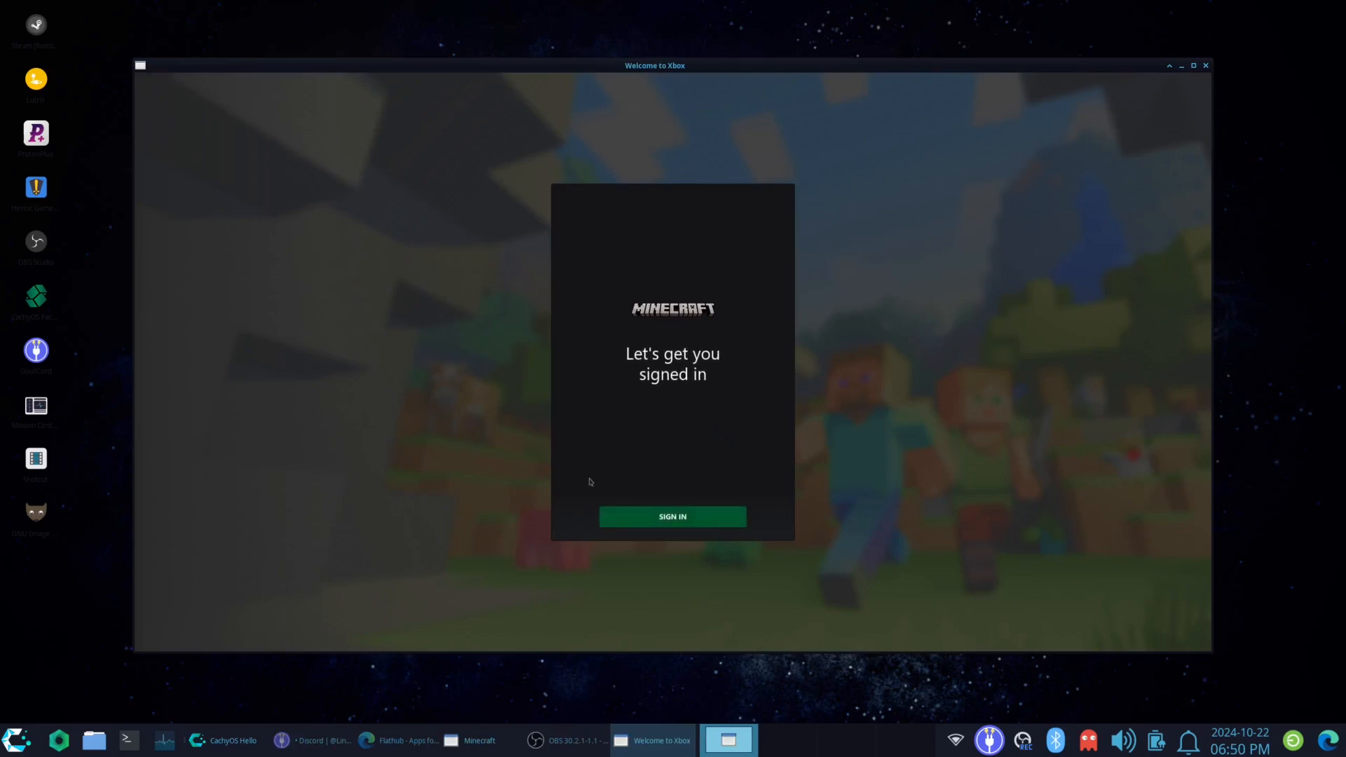
{"action": "mouse_move", "coordinate": [481, 540]}
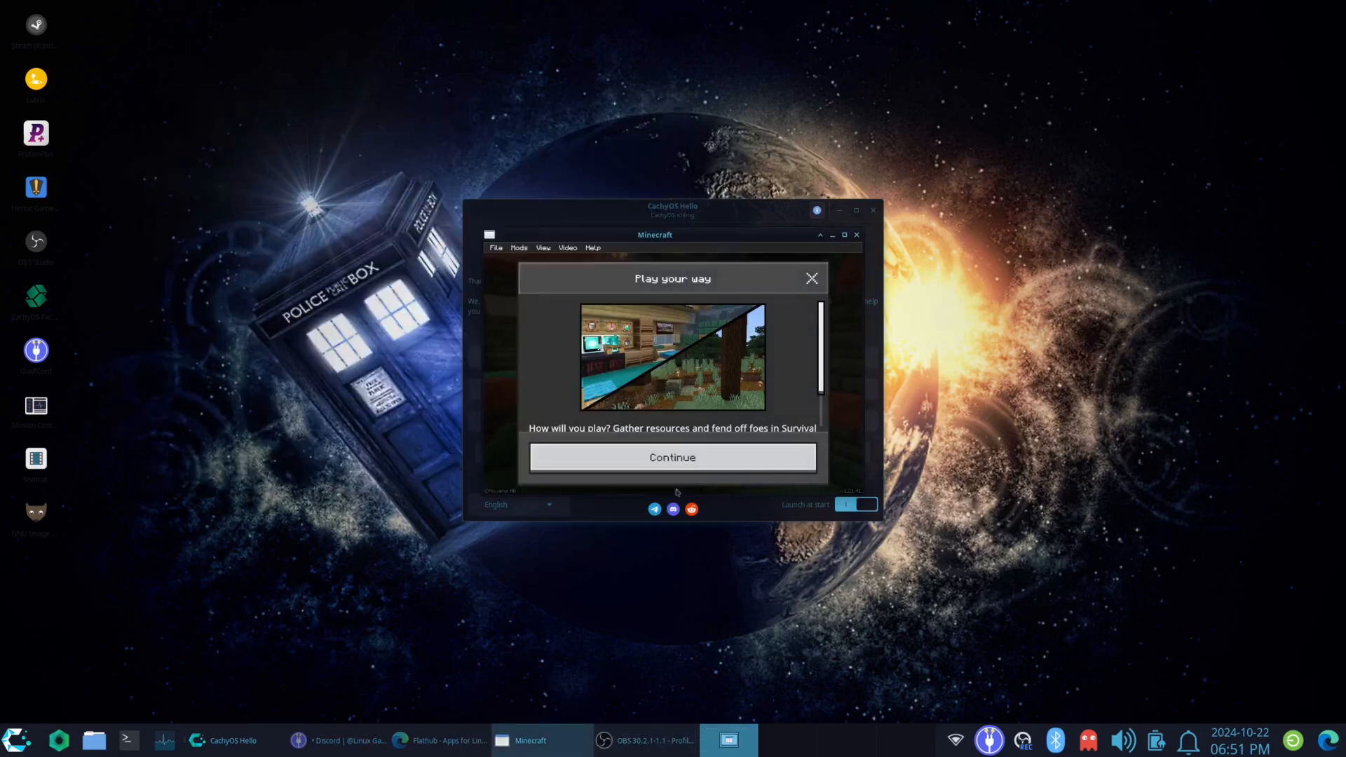
{"action": "left_click", "coordinate": [673, 456]}
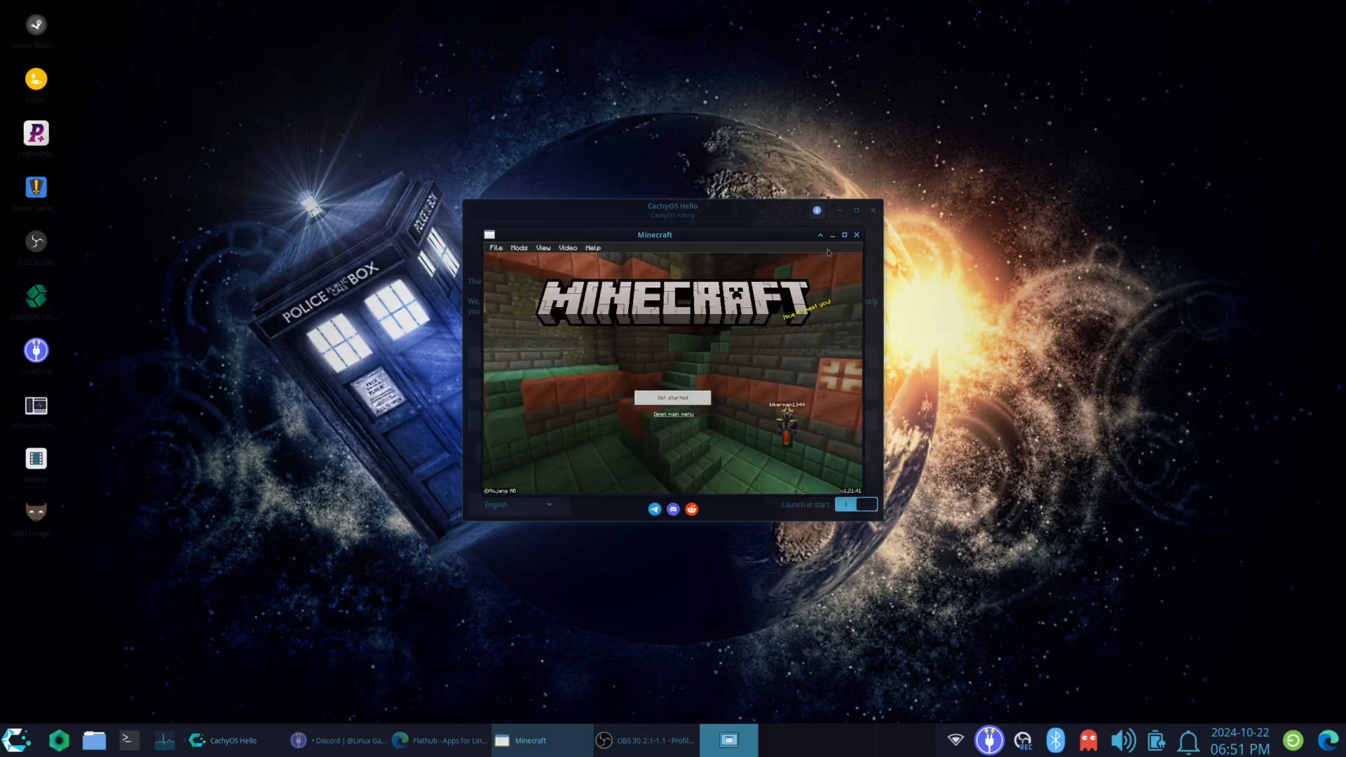
Step: Enter a world past the online play warning, then pause and Save & Quit to the title screen
{"action": "left_click", "coordinate": [844, 234]}
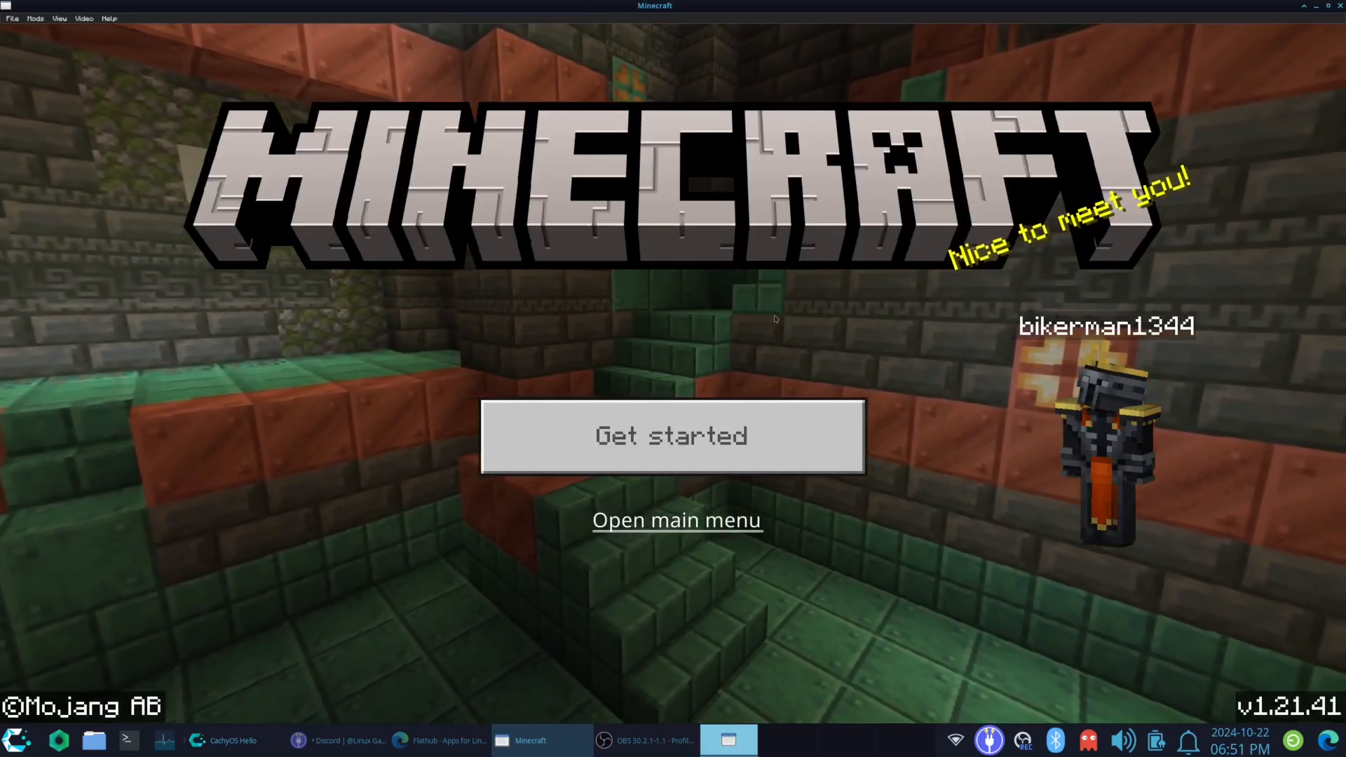
{"action": "left_click", "coordinate": [671, 436]}
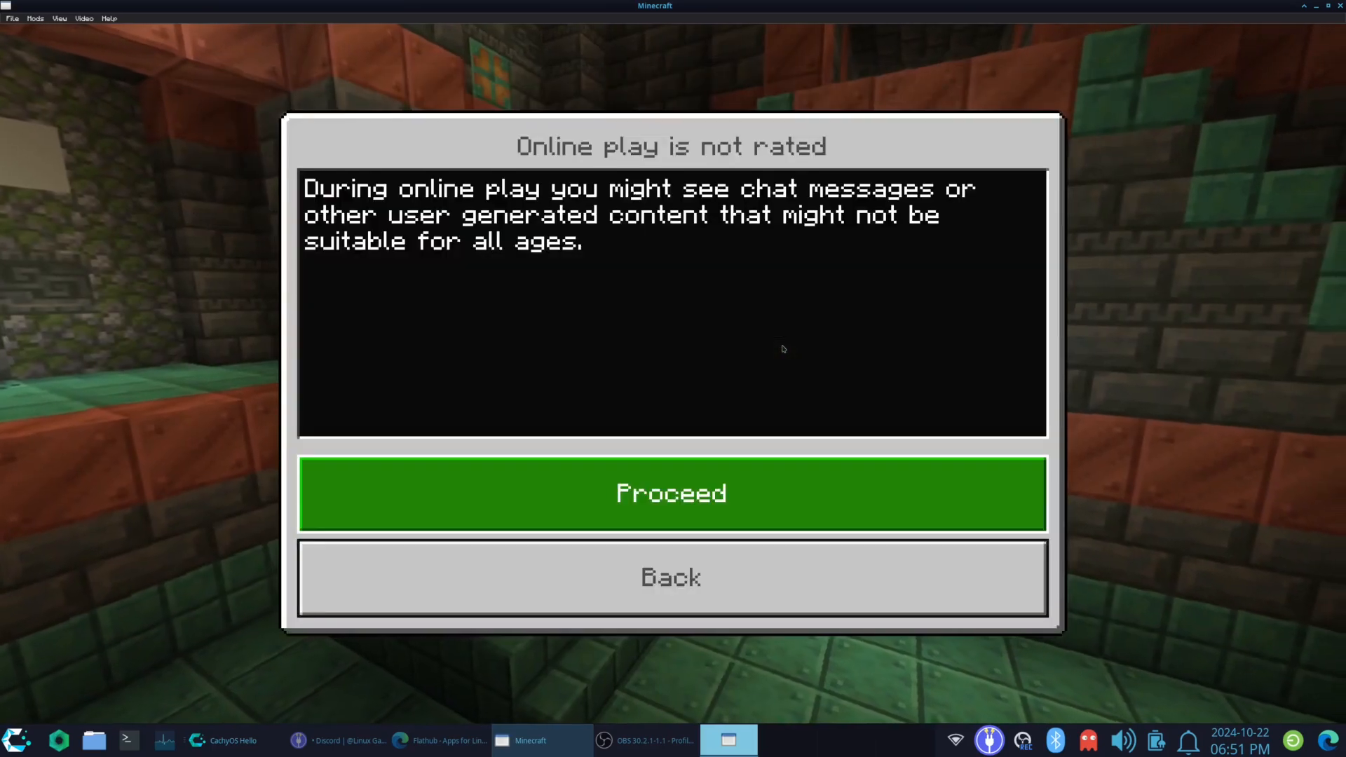
{"action": "mouse_move", "coordinate": [727, 361]}
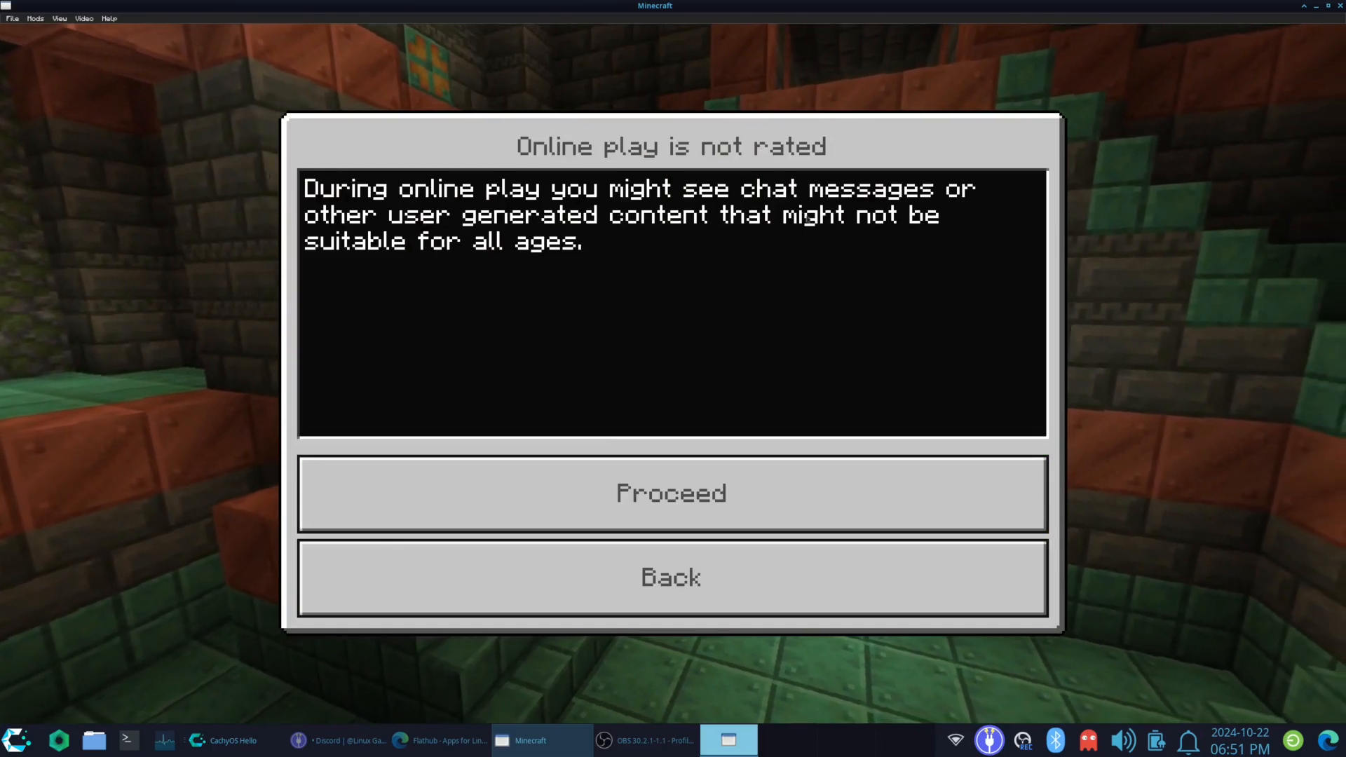
{"action": "left_click", "coordinate": [670, 493]}
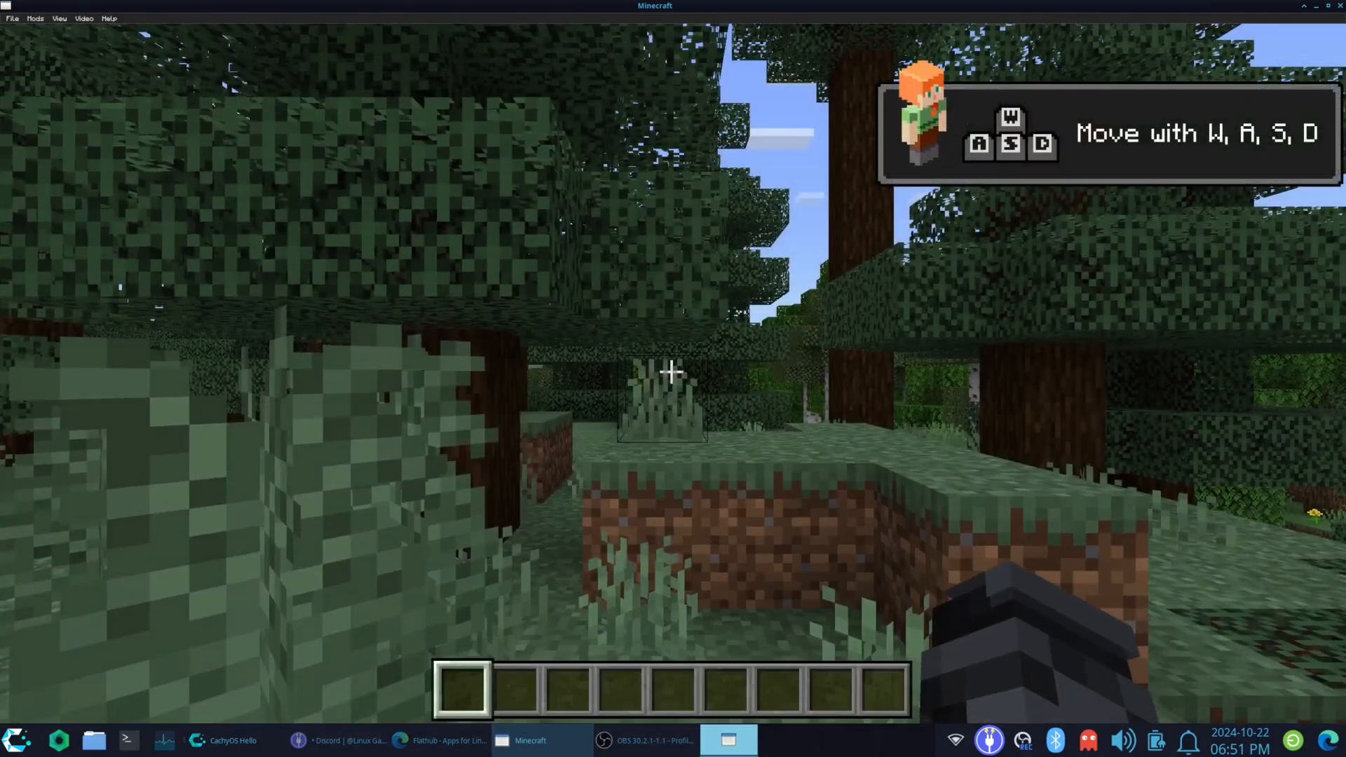
{"action": "key", "text": "Escape"}
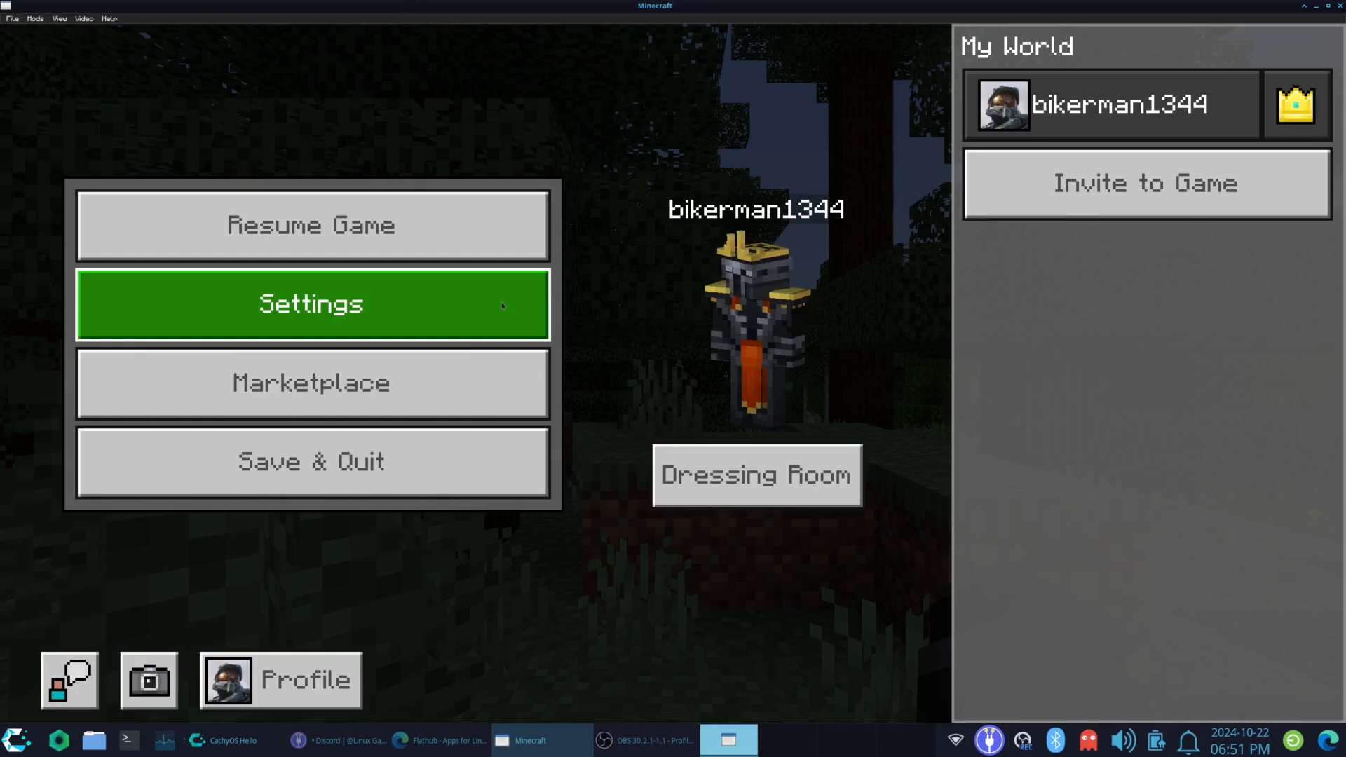
{"action": "left_click", "coordinate": [311, 461]}
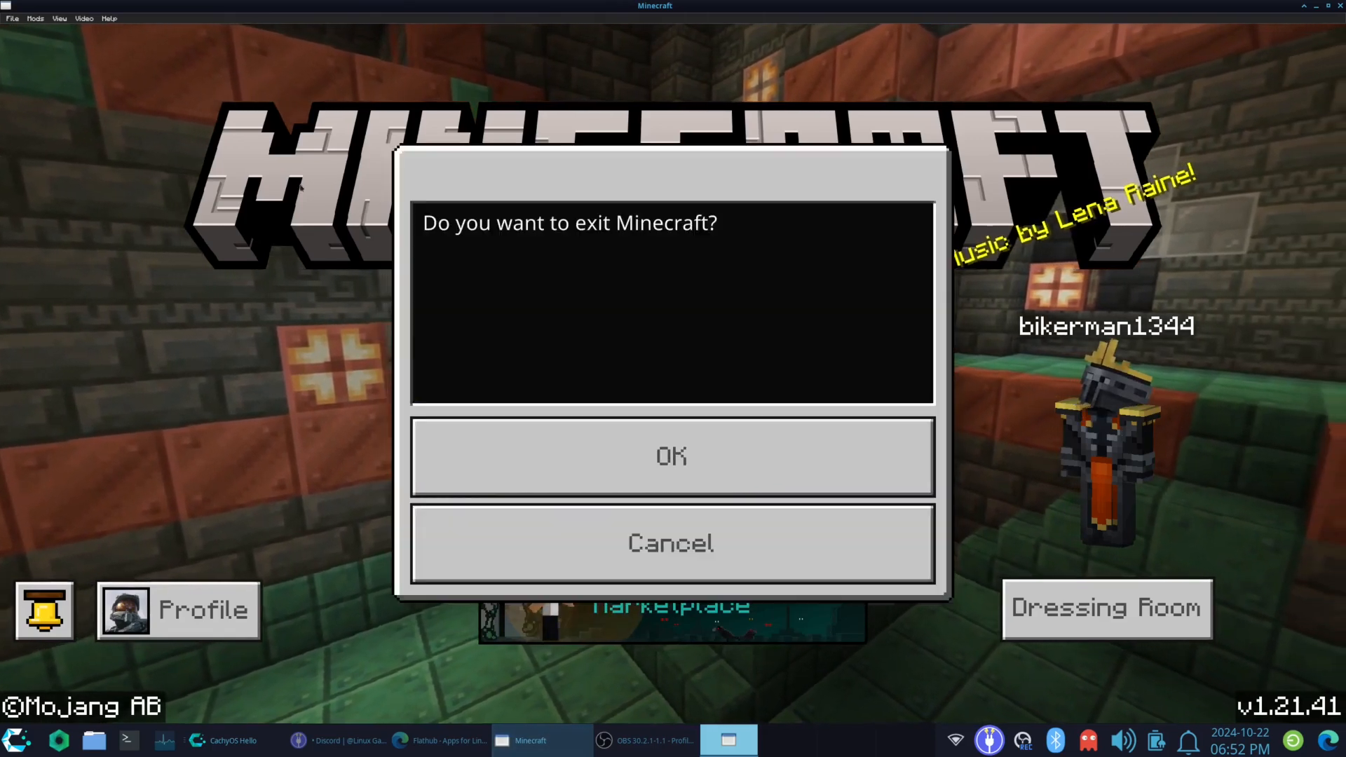
Step: Confirm exiting Minecraft and scroll General settings down to the troubleshooting tools
{"action": "left_click", "coordinate": [671, 542]}
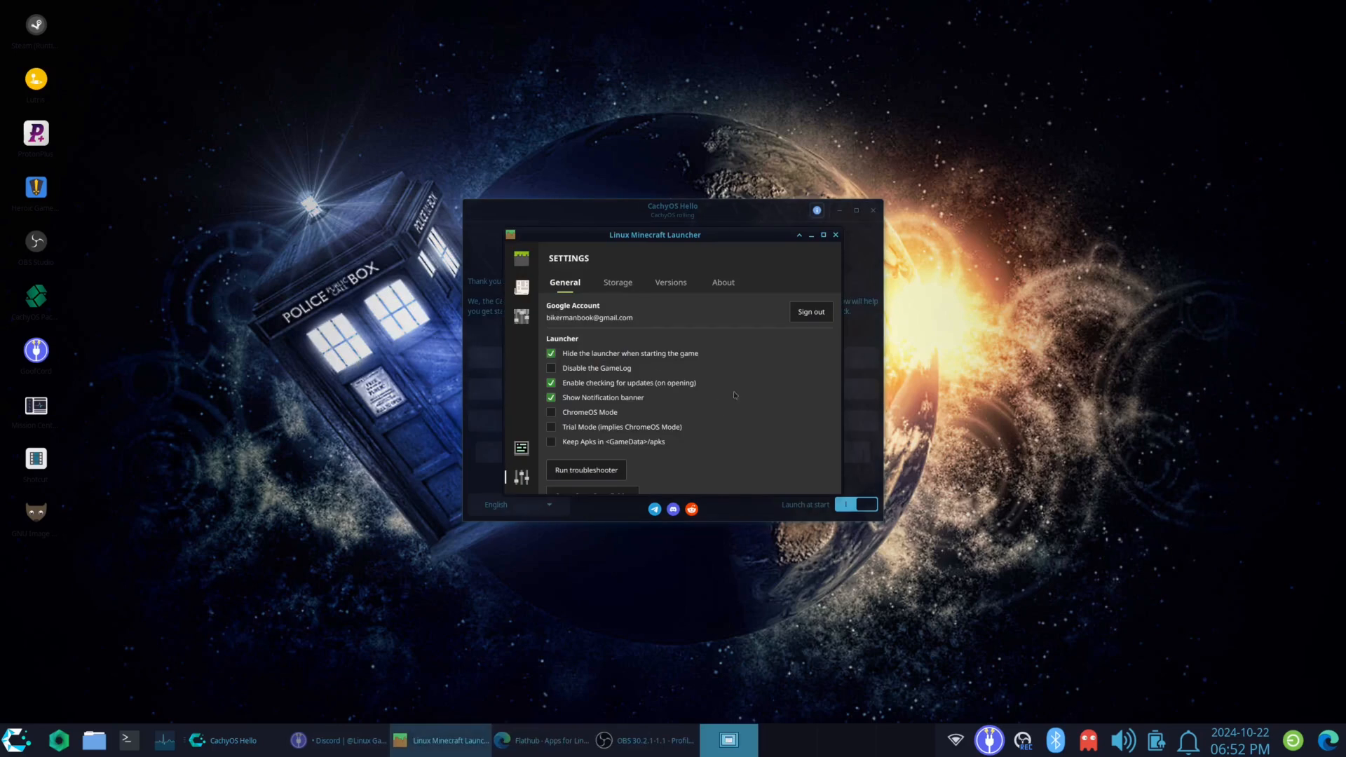
{"action": "mouse_move", "coordinate": [730, 398]}
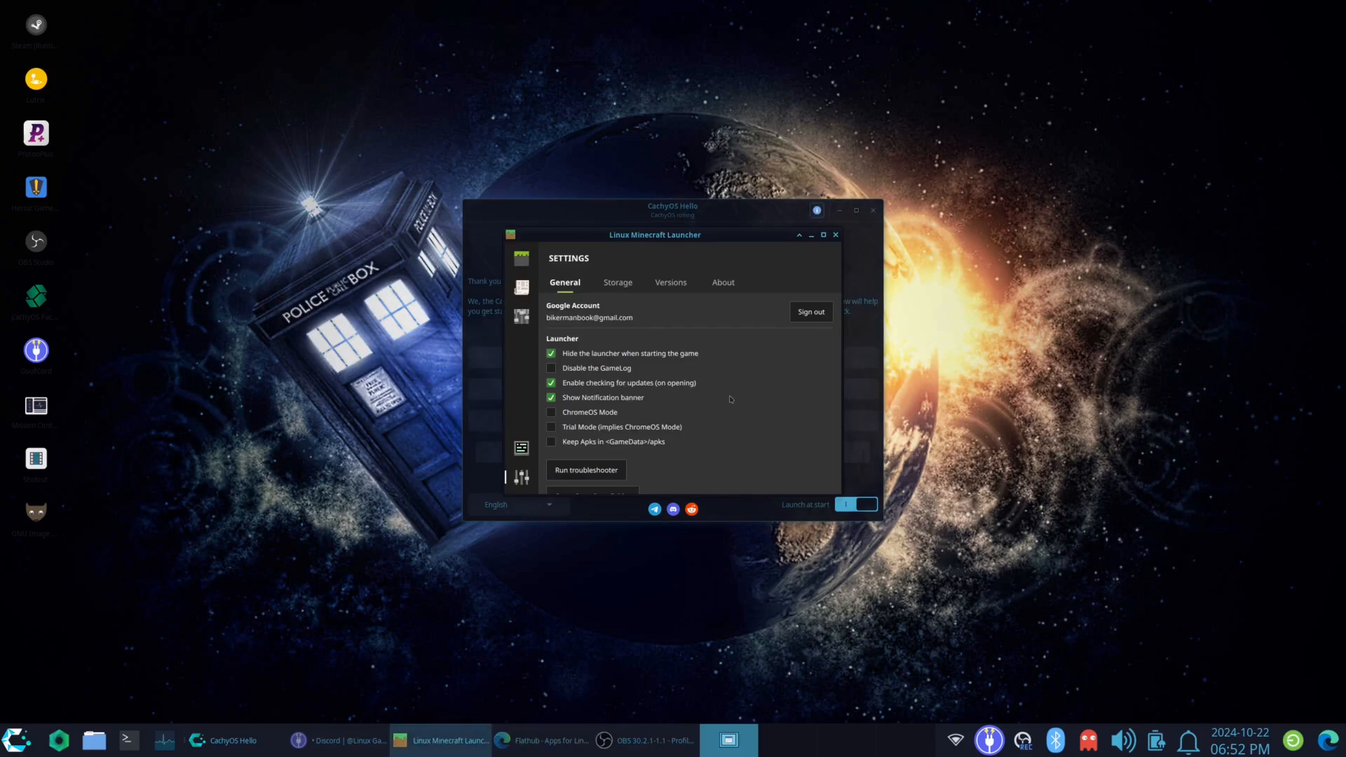
{"action": "scroll", "scroll_direction": "down", "scroll_amount": 3}
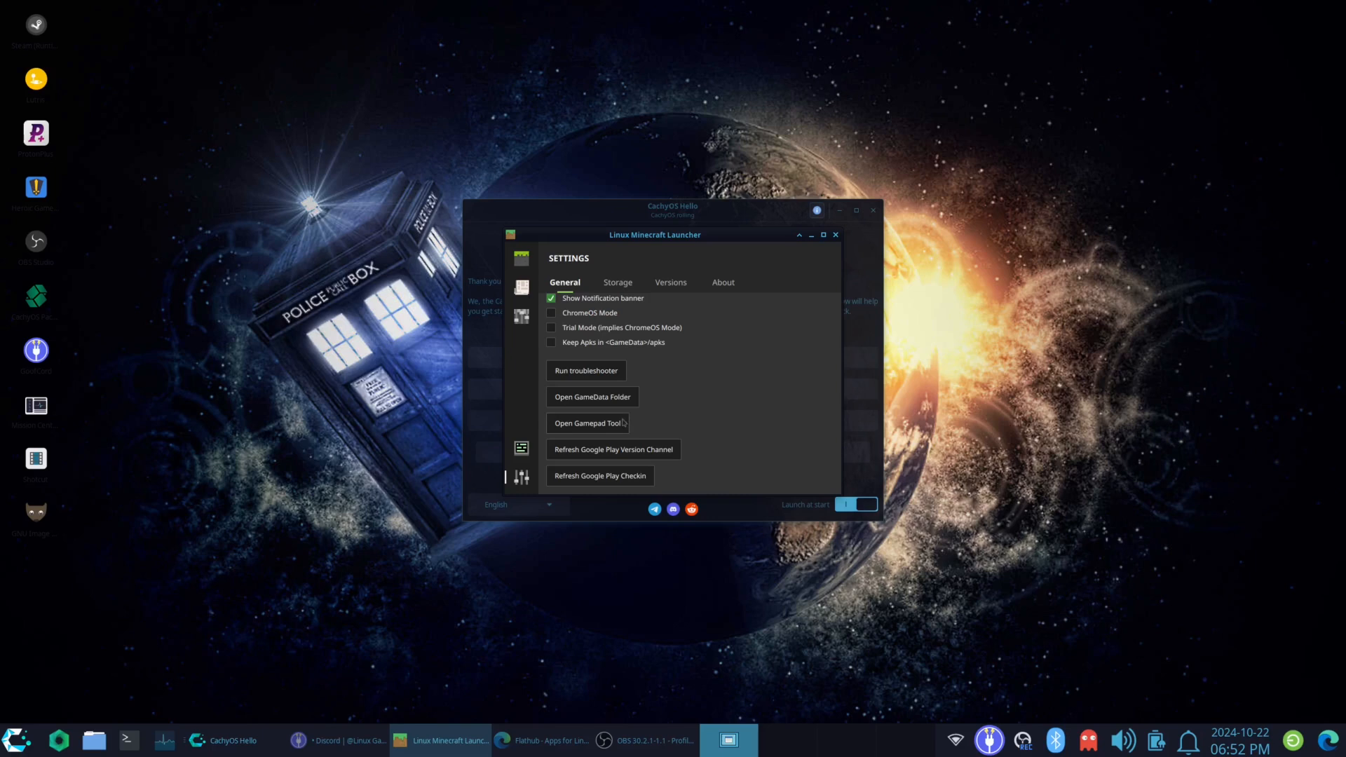
Step: In the Gamepad Tool, assign a, b, x, y, leftshoulder and rightshoulder to b0–b5
{"action": "left_click", "coordinate": [588, 422]}
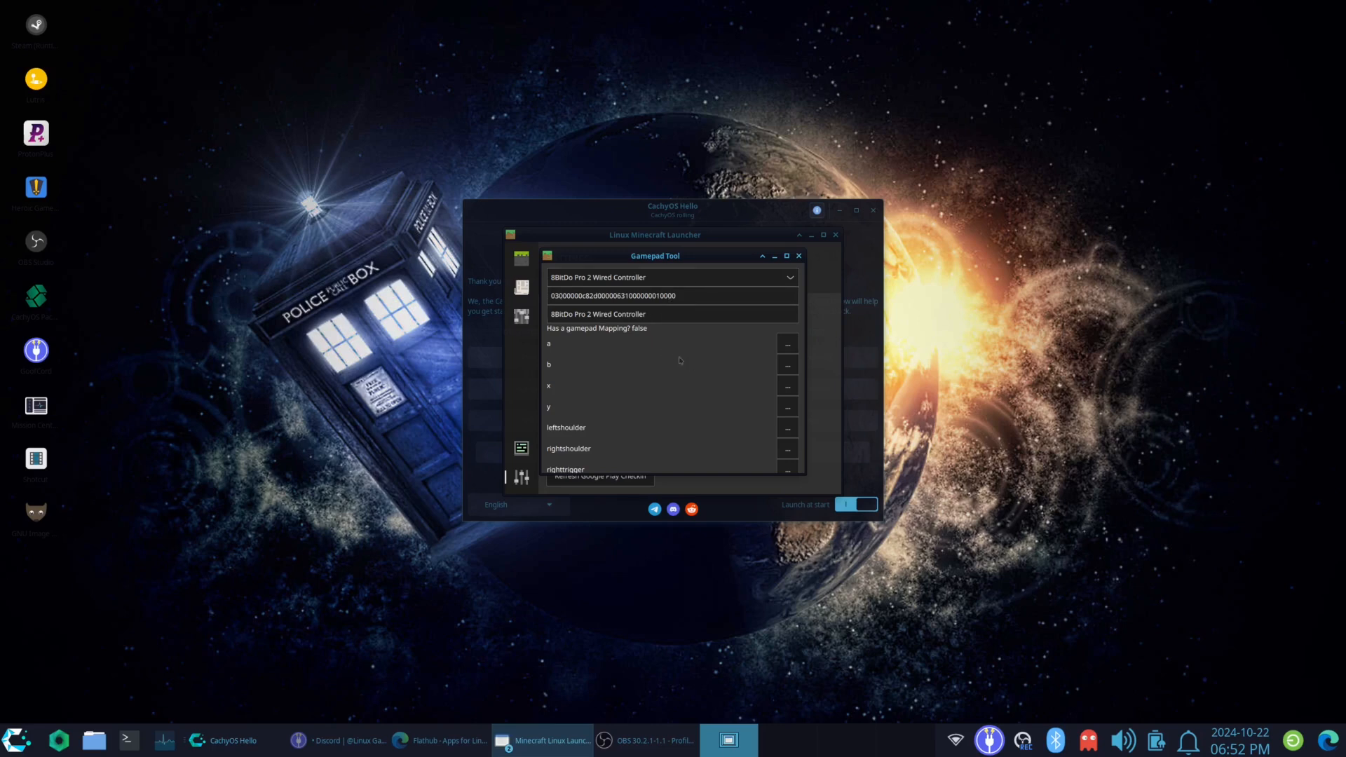
{"action": "mouse_move", "coordinate": [592, 338]}
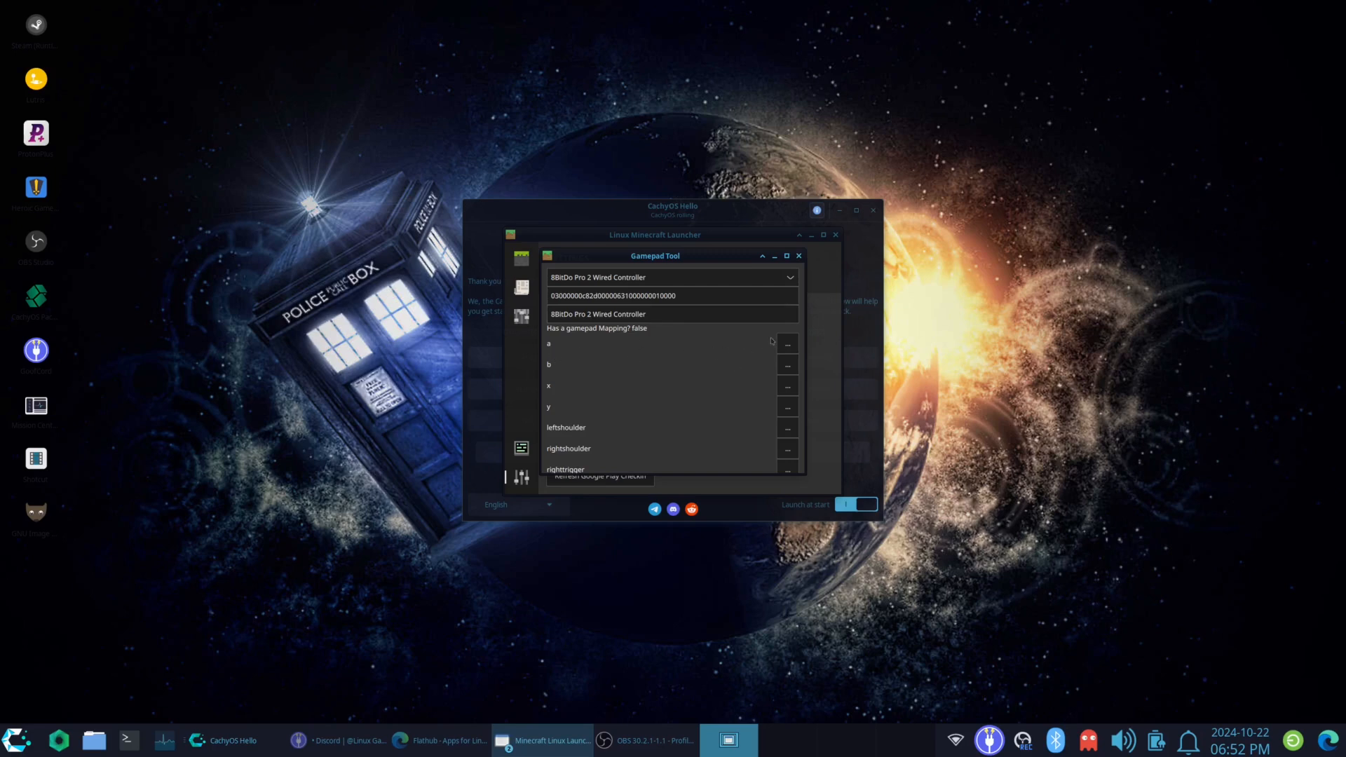
{"action": "left_click", "coordinate": [785, 343]}
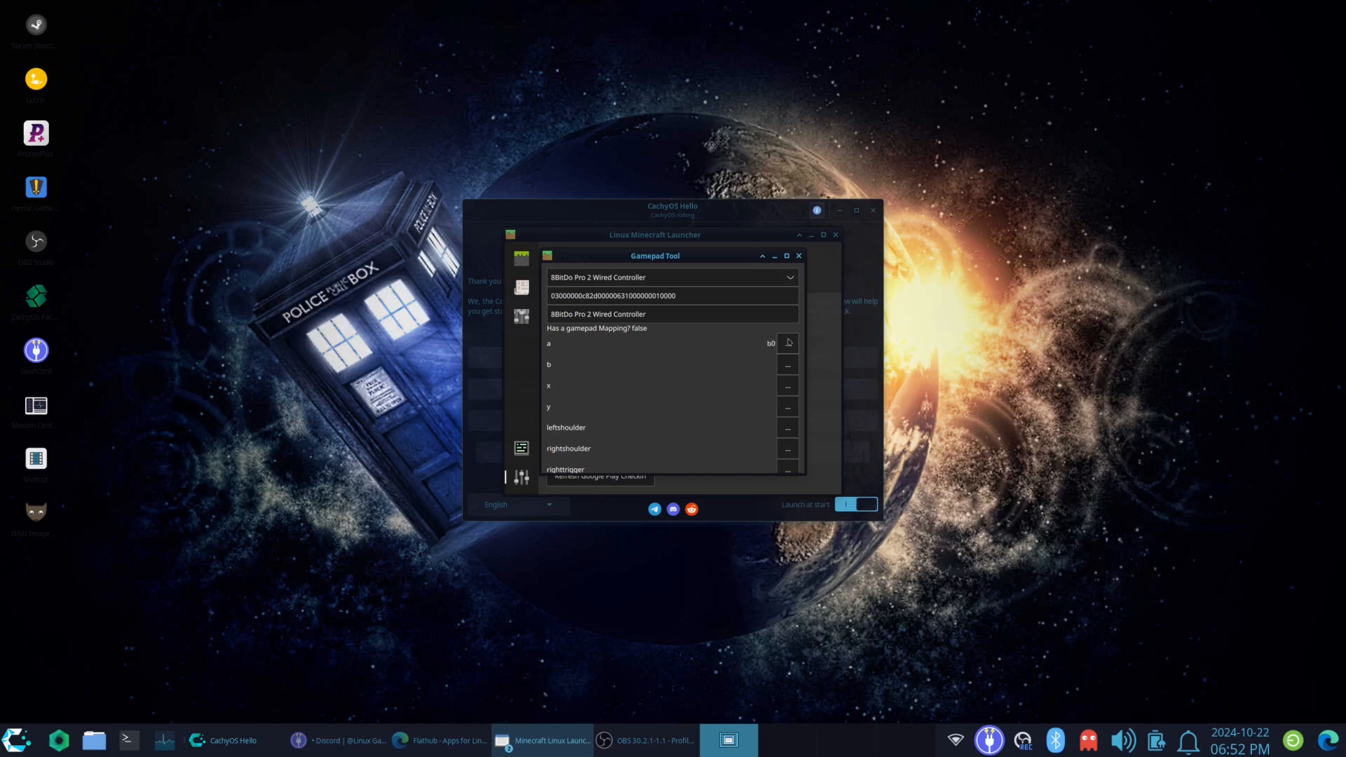
{"action": "left_click", "coordinate": [786, 364]}
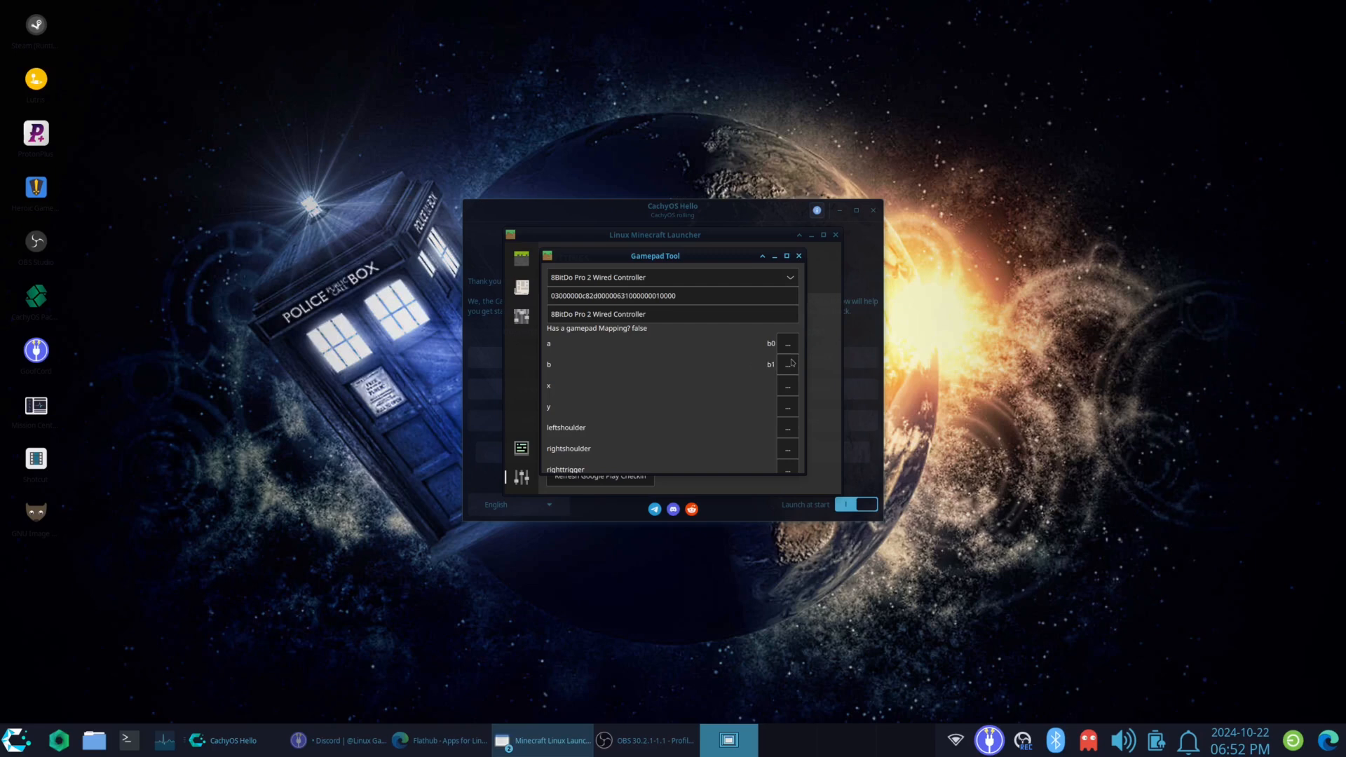
{"action": "left_click", "coordinate": [786, 386]}
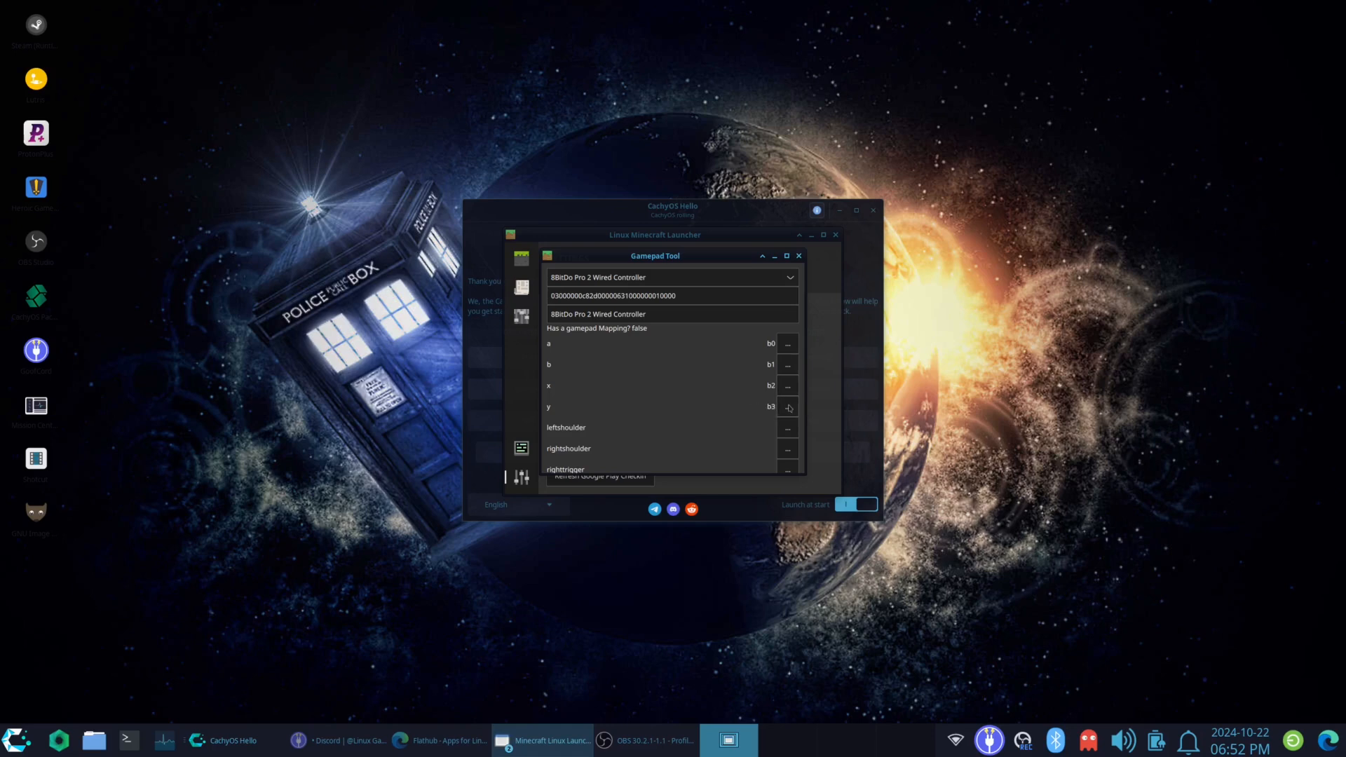
{"action": "left_click", "coordinate": [786, 428]}
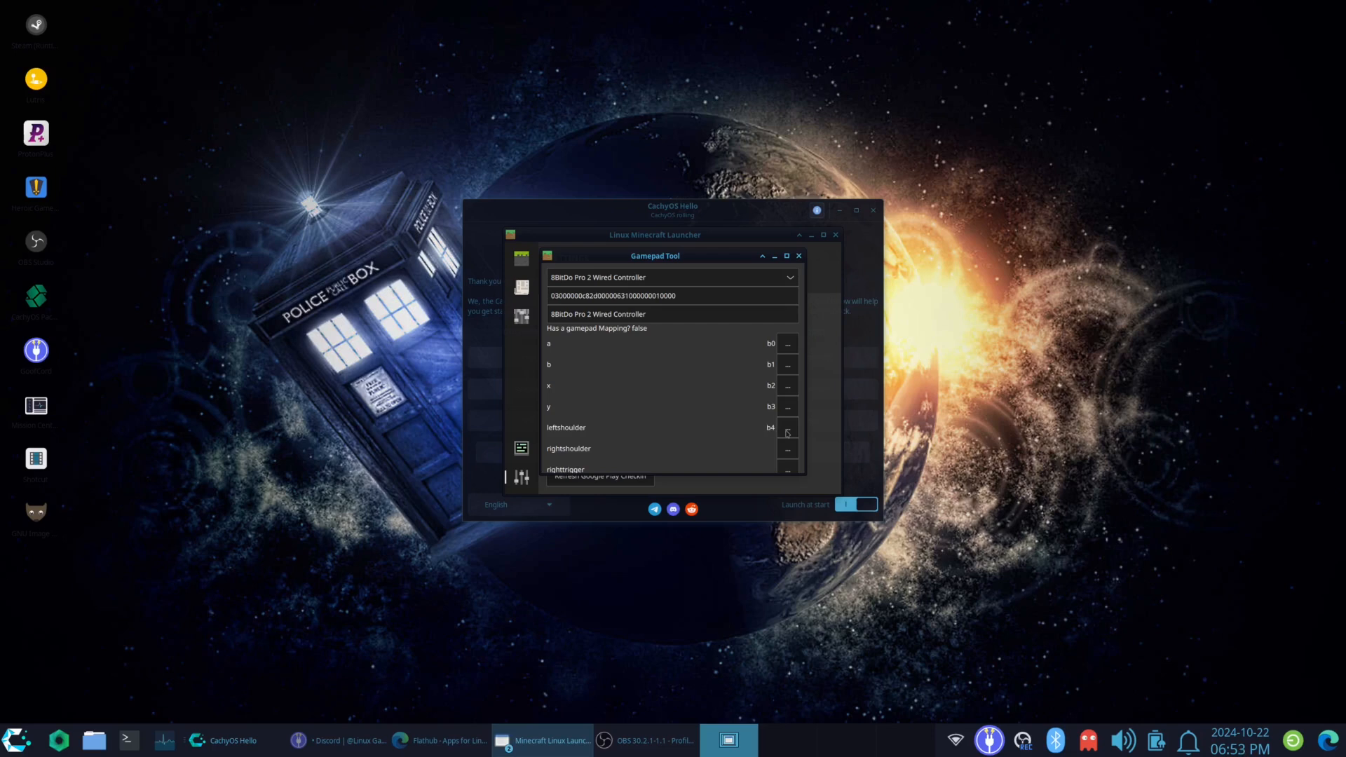
{"action": "left_click", "coordinate": [787, 448]}
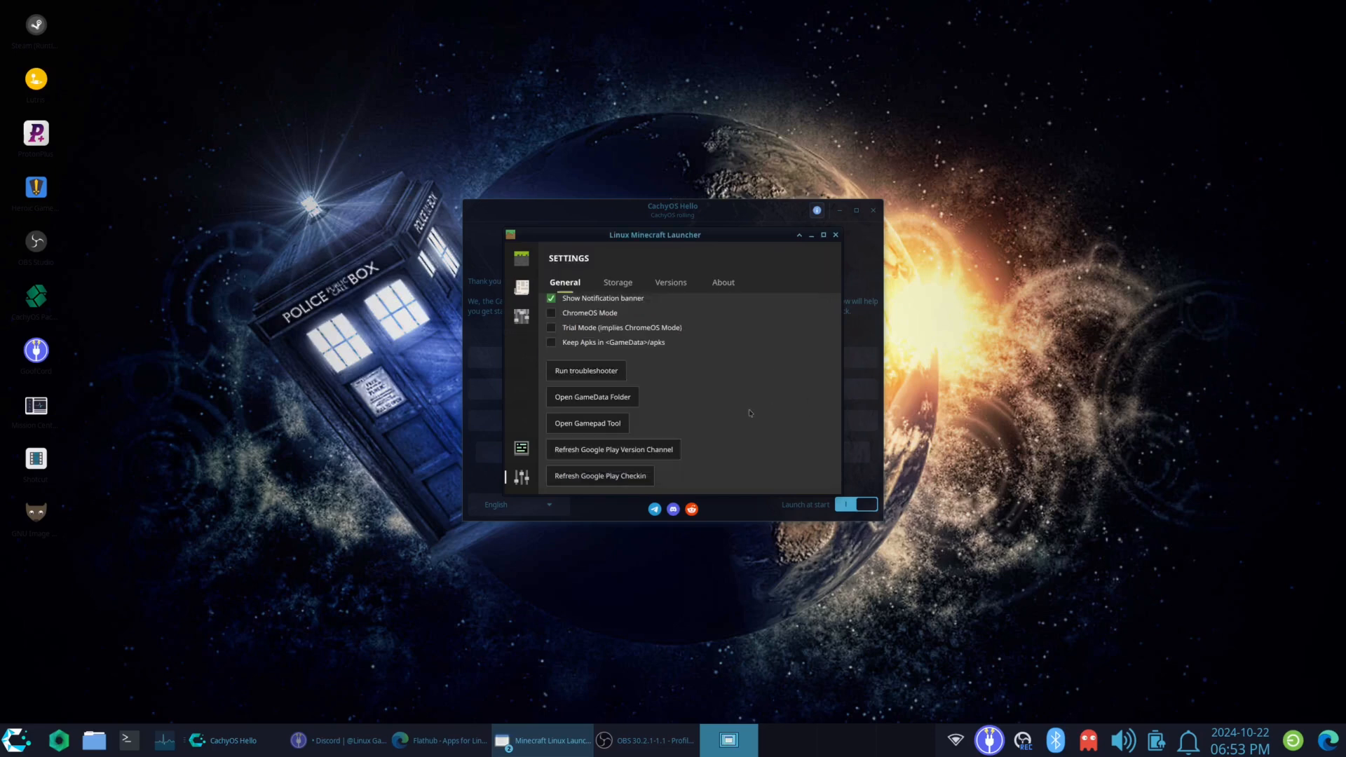
{"action": "left_click", "coordinate": [587, 422]}
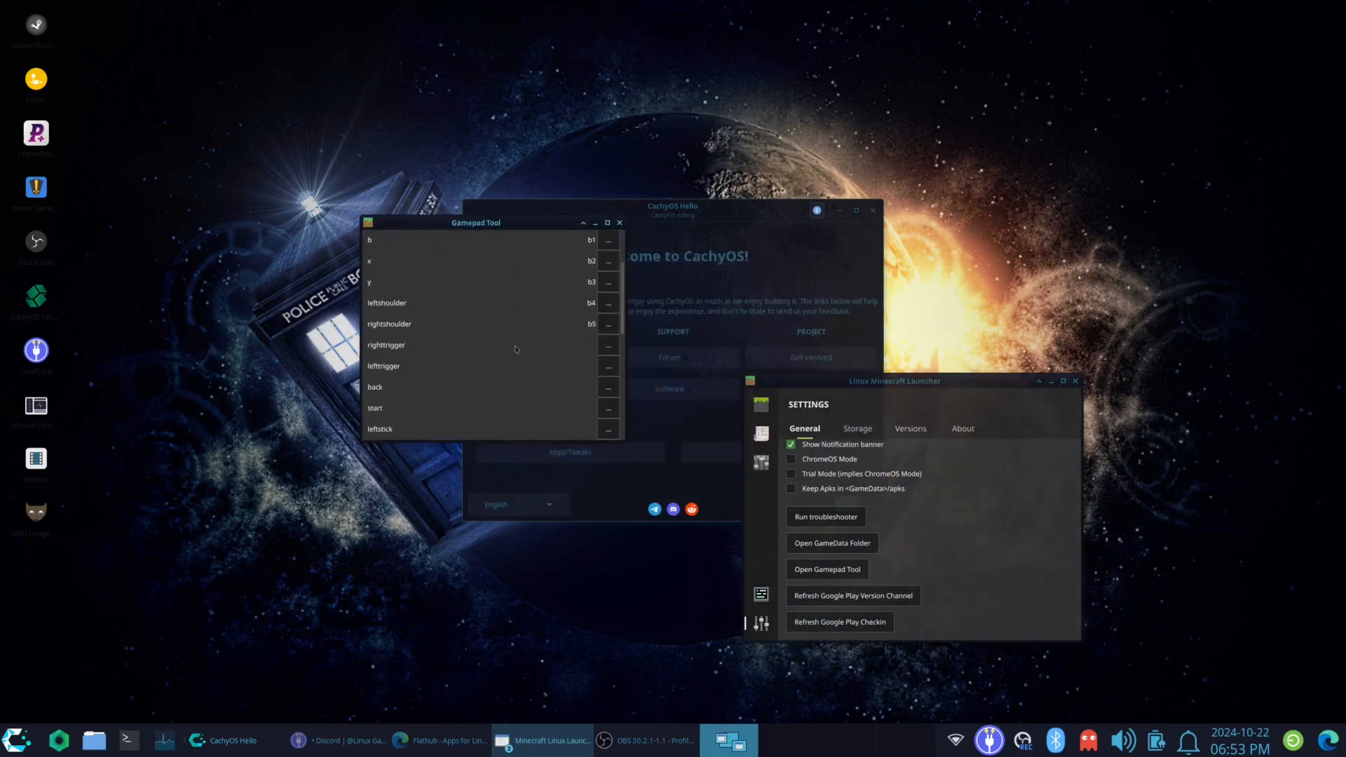
Step: Map righttrigger, lefttrigger, back and start to their controller inputs
{"action": "left_click", "coordinate": [608, 345]}
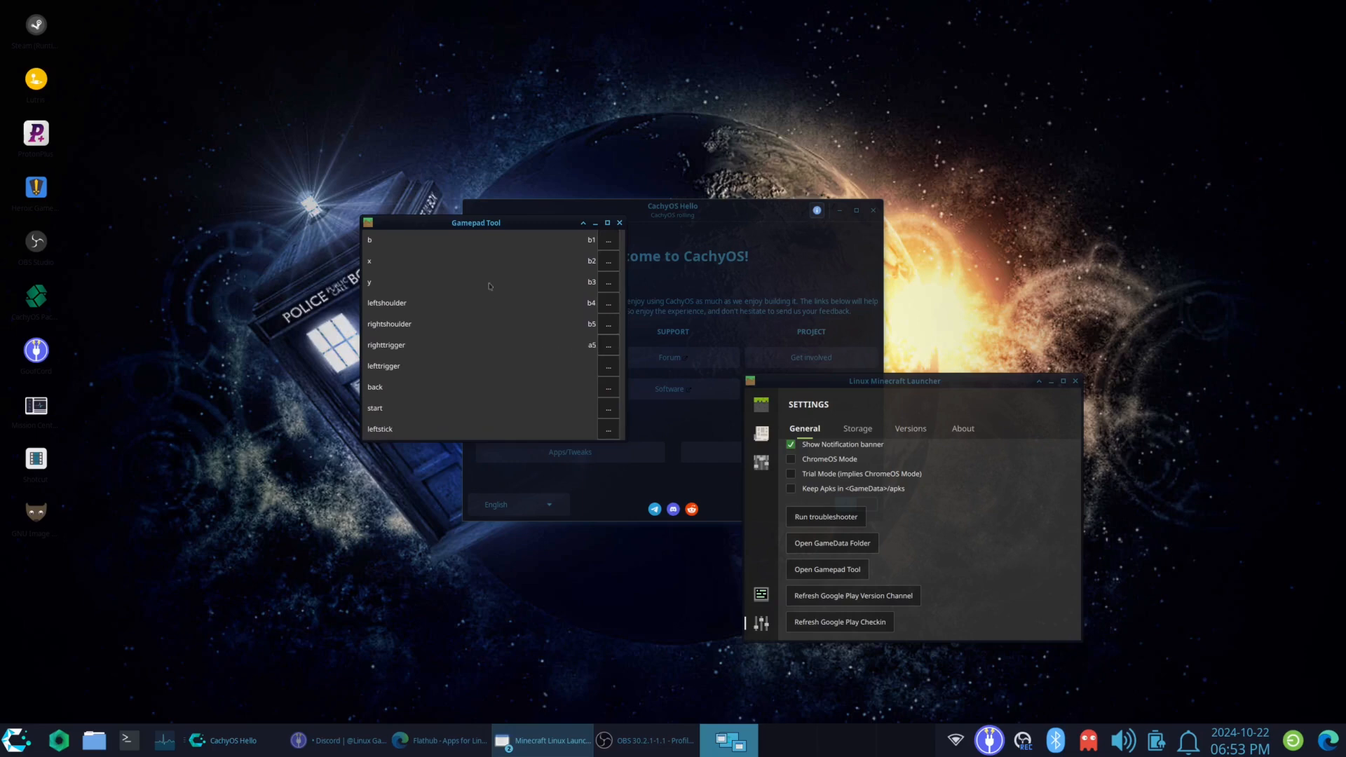
{"action": "left_click", "coordinate": [607, 366]}
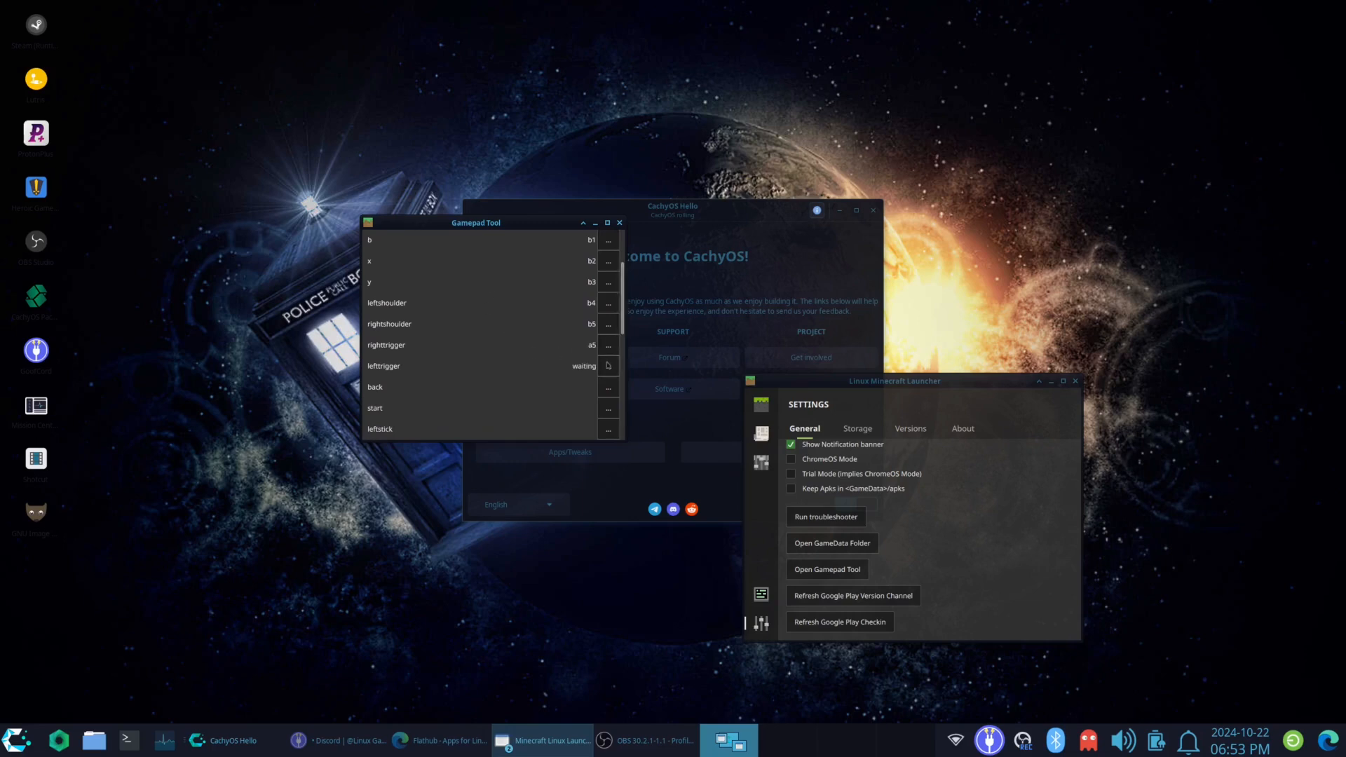
{"action": "left_click", "coordinate": [607, 386]}
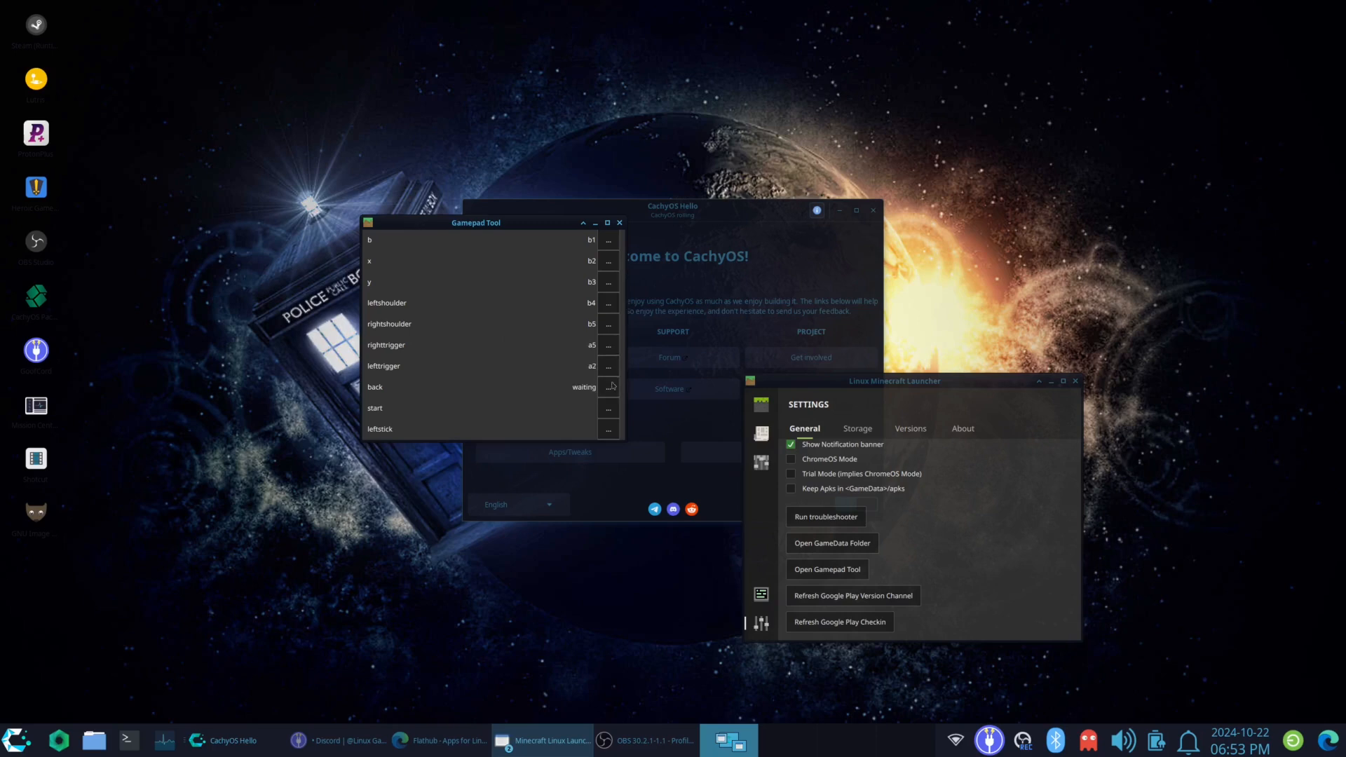
{"action": "left_click", "coordinate": [609, 387]}
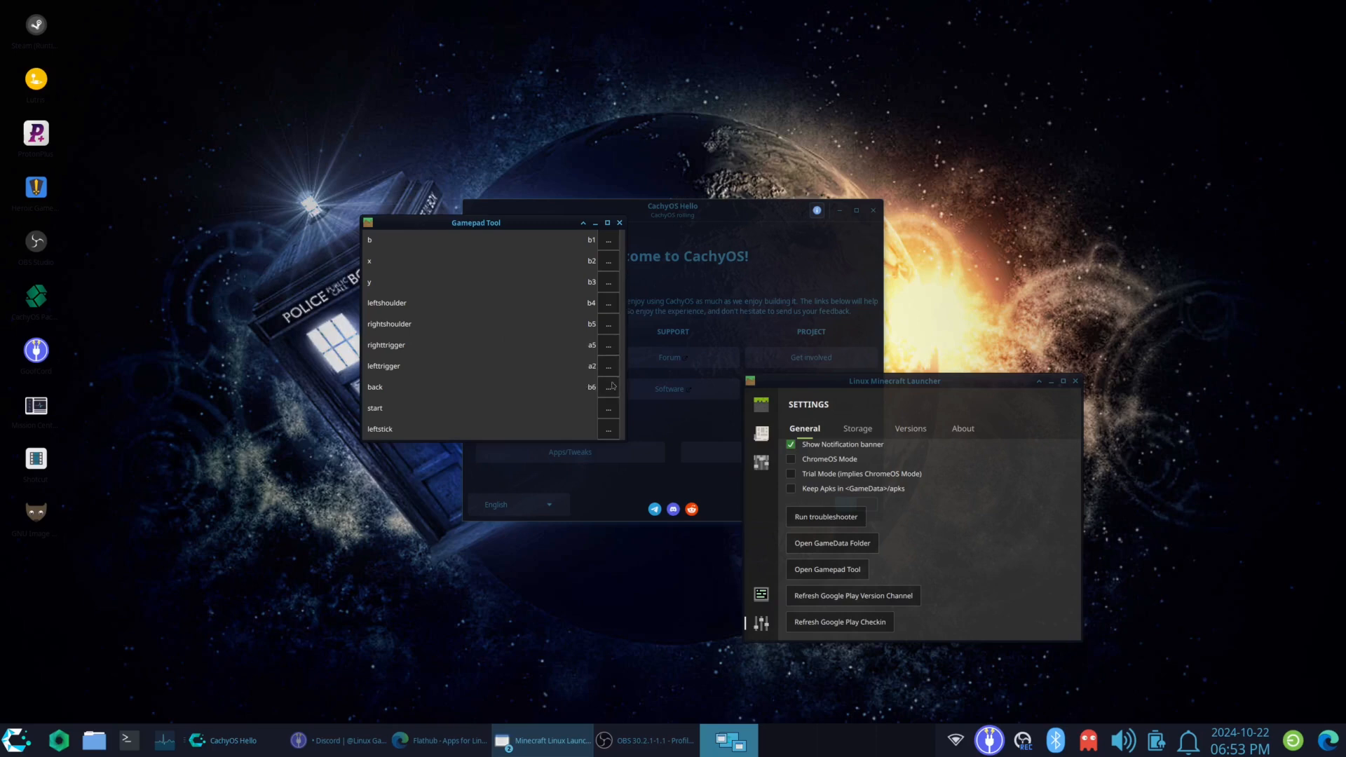
{"action": "left_click", "coordinate": [608, 408]}
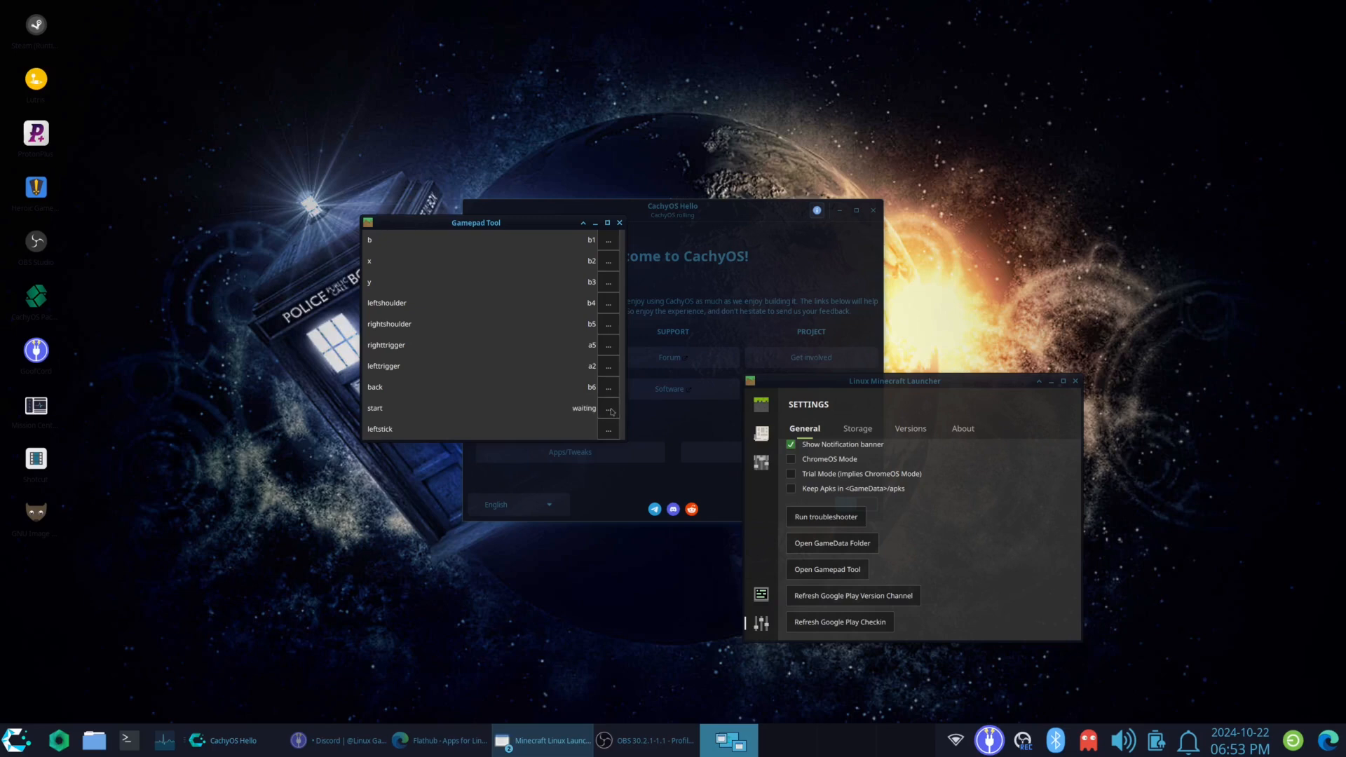
{"action": "left_click", "coordinate": [608, 408]}
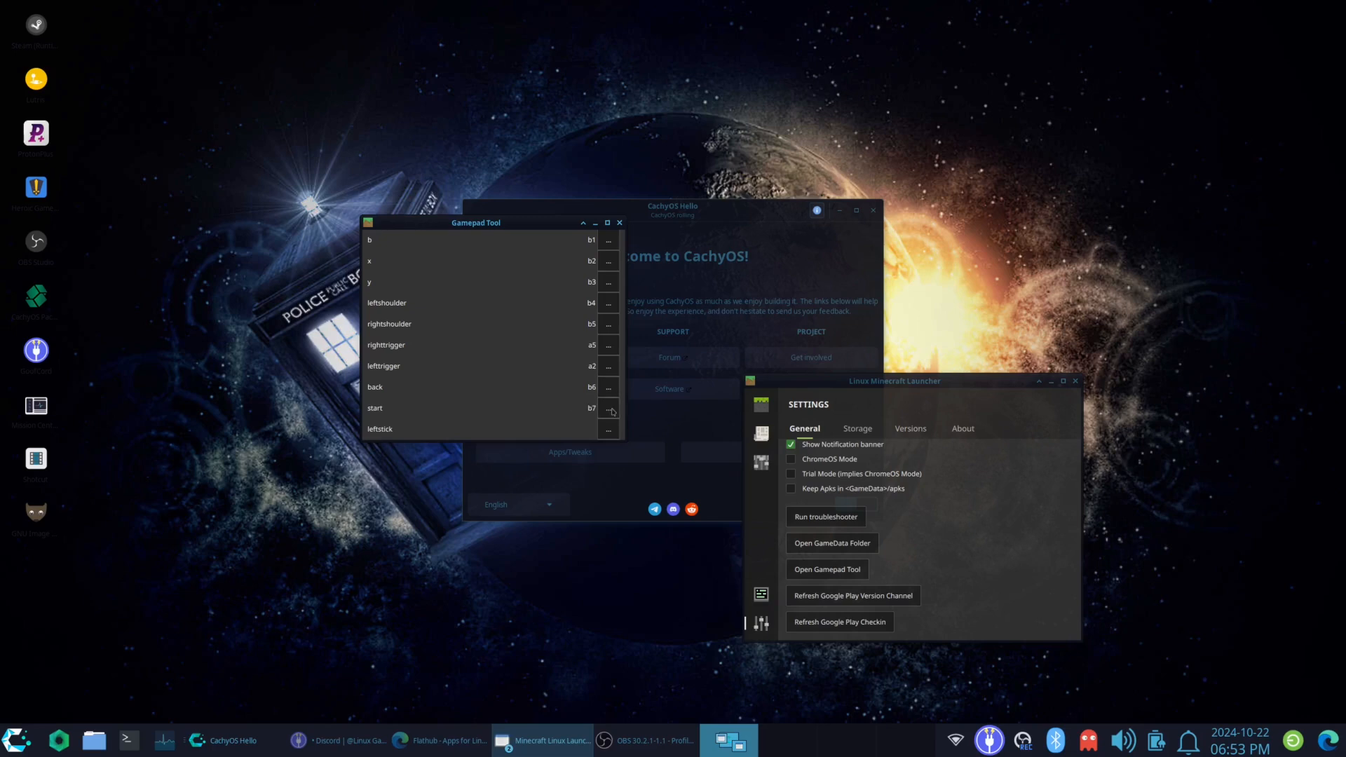
{"action": "scroll", "scroll_direction": "down", "scroll_amount": 3}
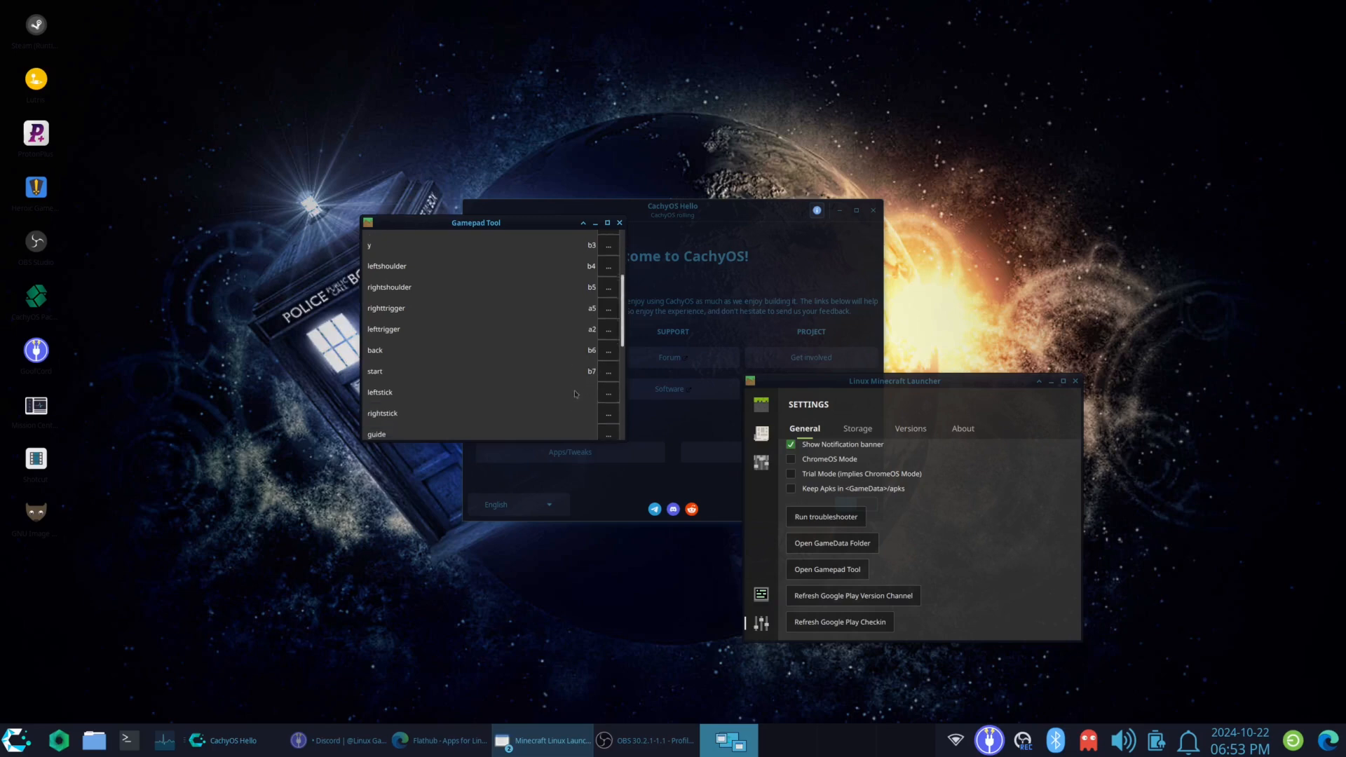
Step: Map leftstick, rightstick to b10, guide to b8, and begin the d-pad directions
{"action": "left_click", "coordinate": [608, 393]}
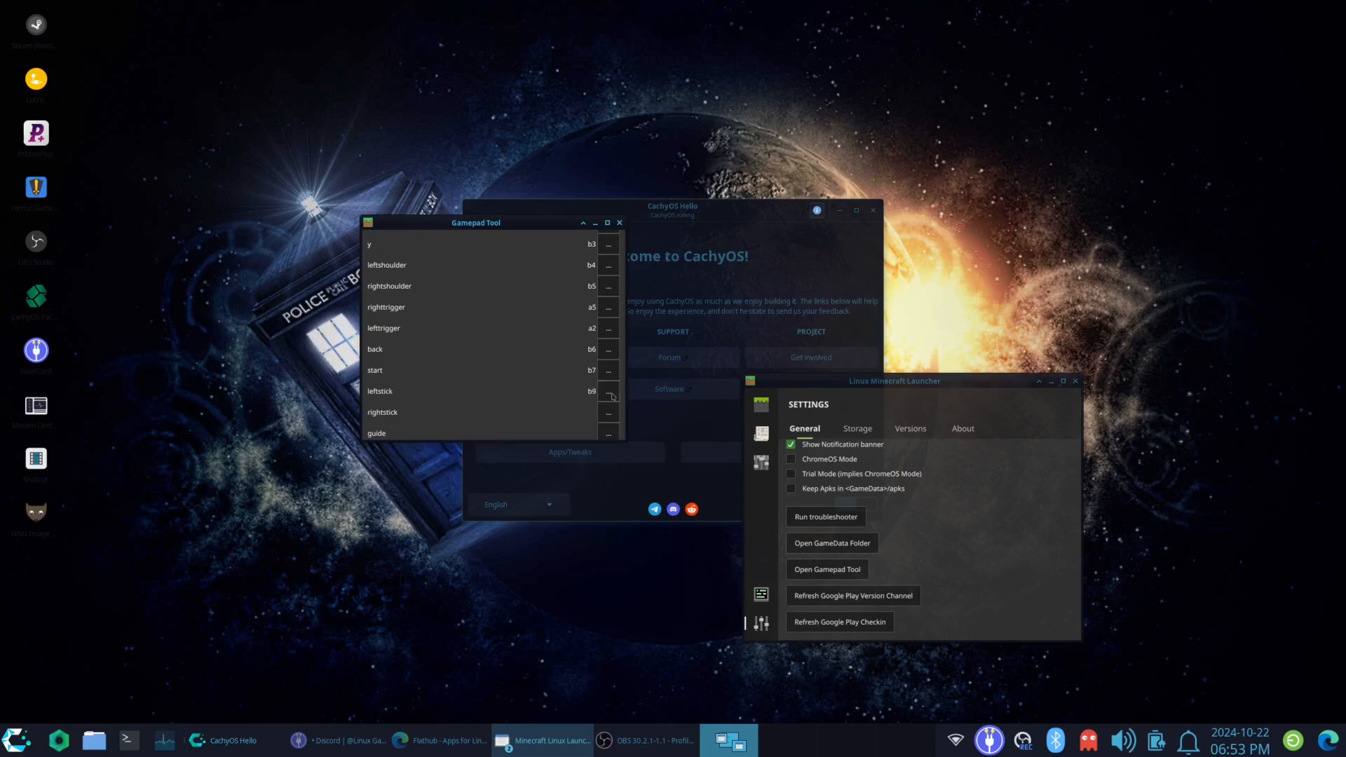
{"action": "left_click", "coordinate": [608, 412]}
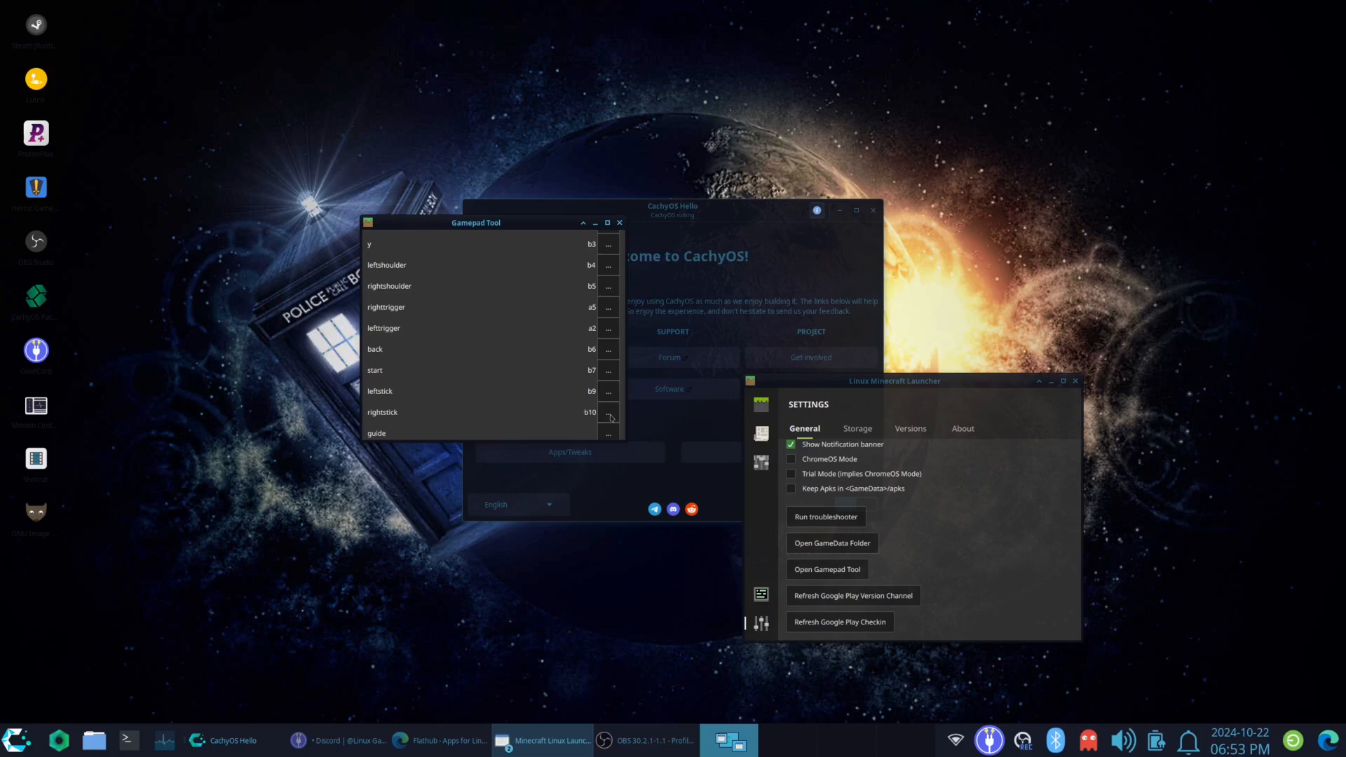
{"action": "left_click", "coordinate": [607, 419]}
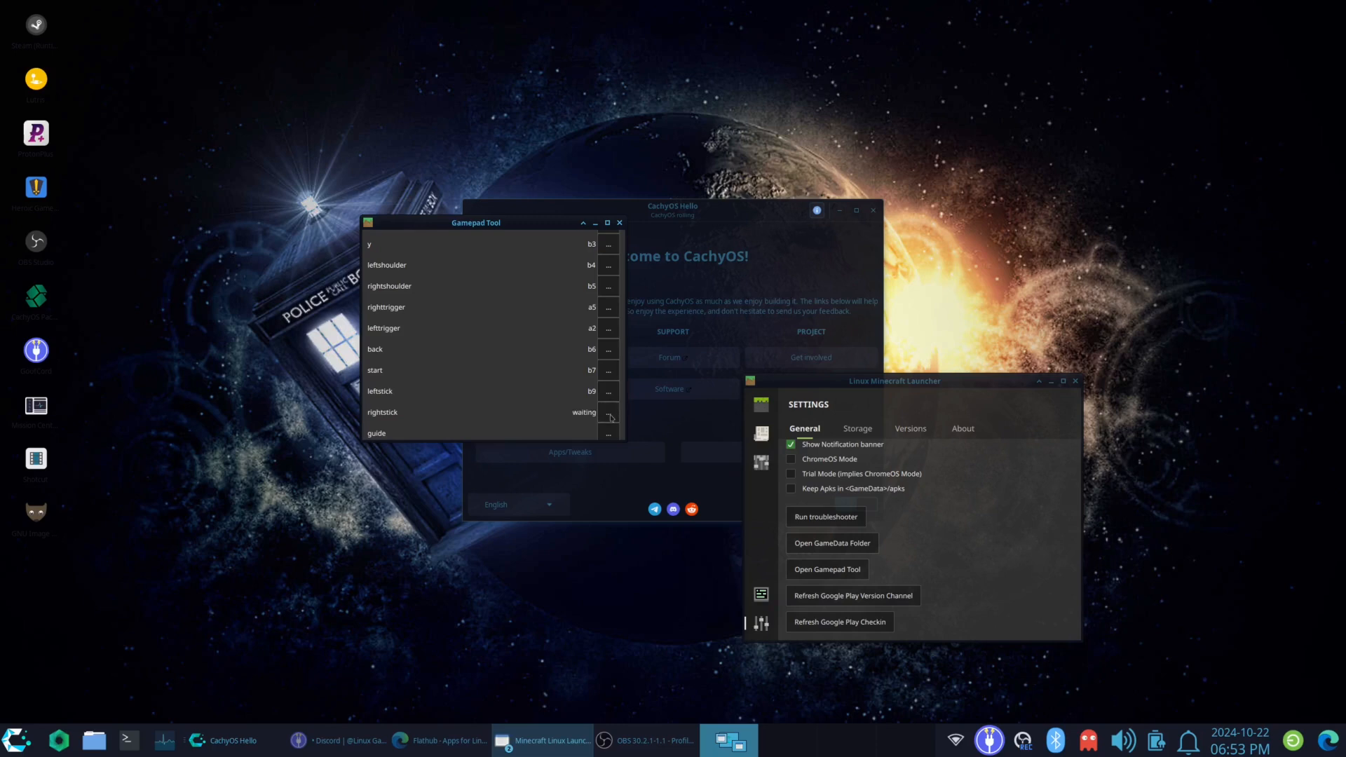
{"action": "scroll", "scroll_direction": "down", "scroll_amount": 3}
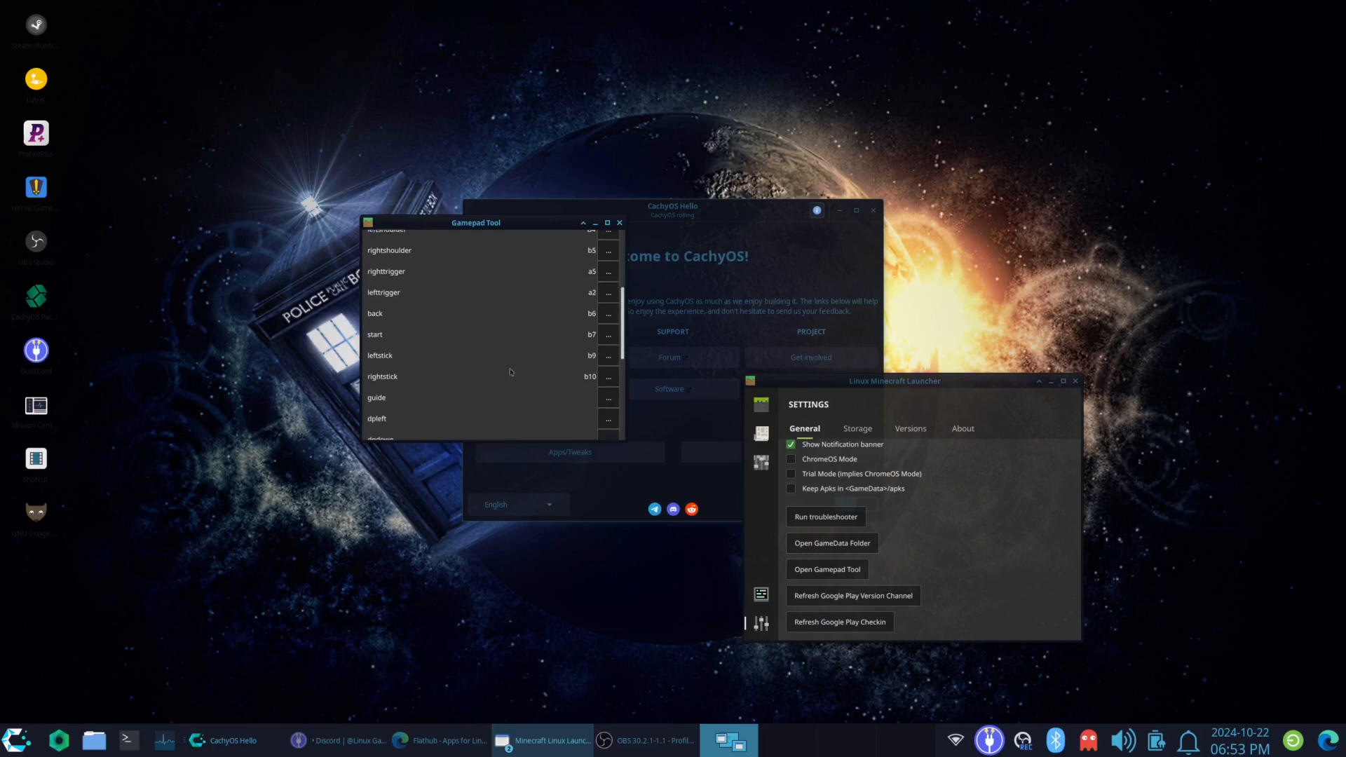
{"action": "left_click", "coordinate": [608, 397]}
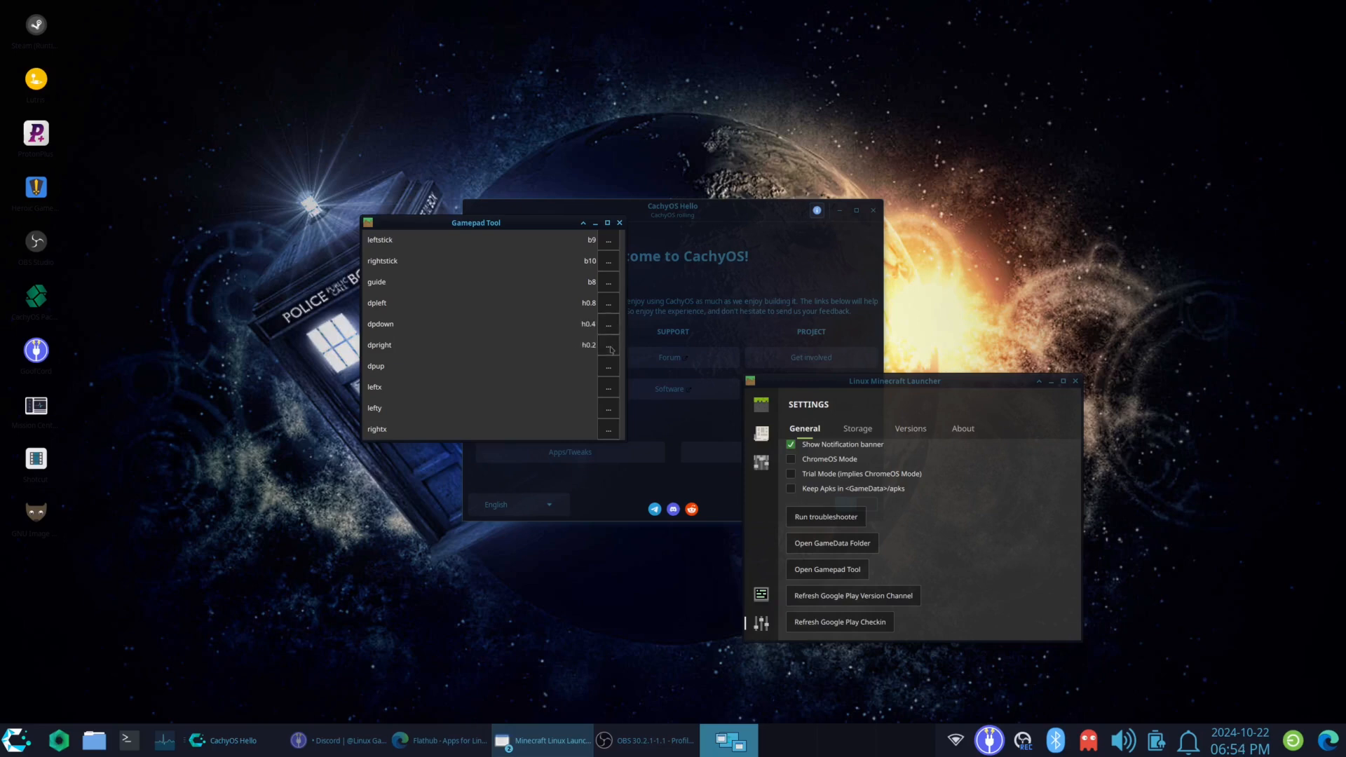
{"action": "left_click", "coordinate": [609, 366]}
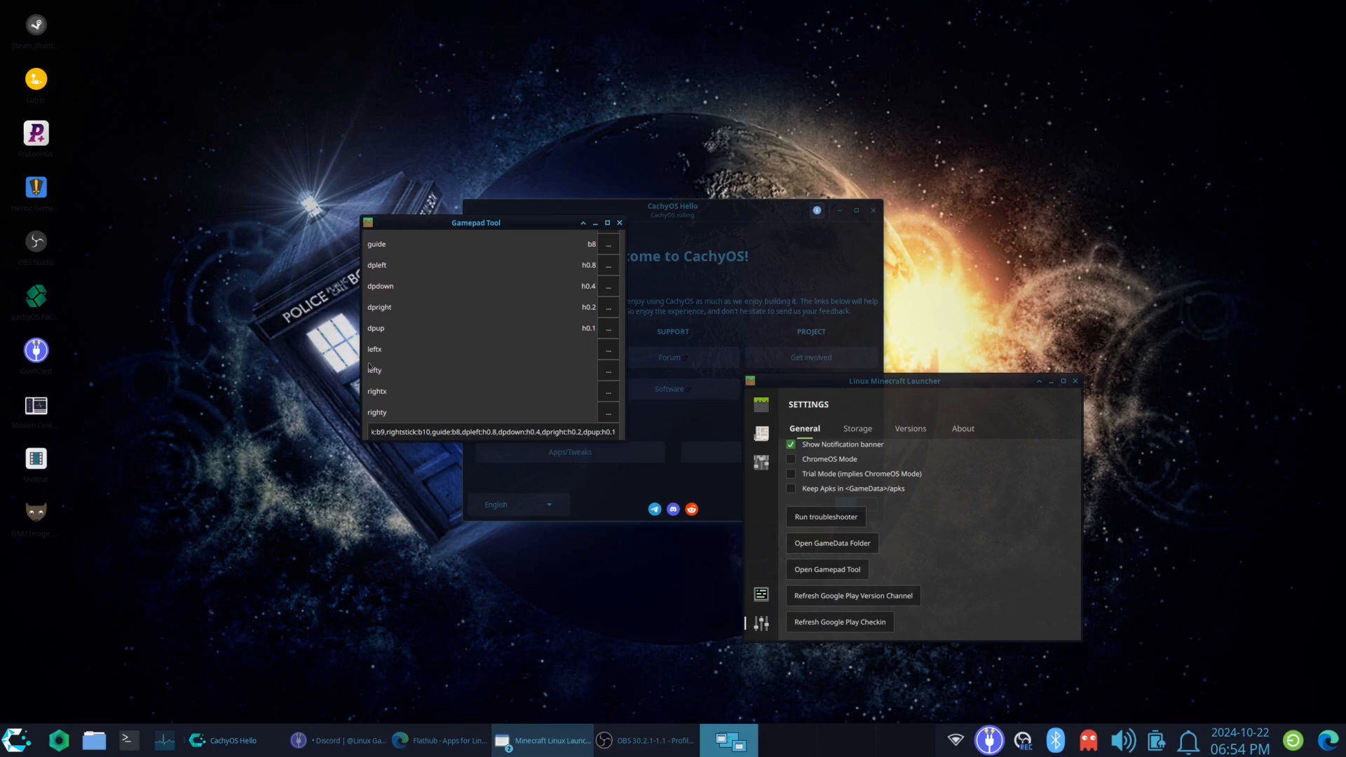
{"action": "mouse_move", "coordinate": [405, 389]}
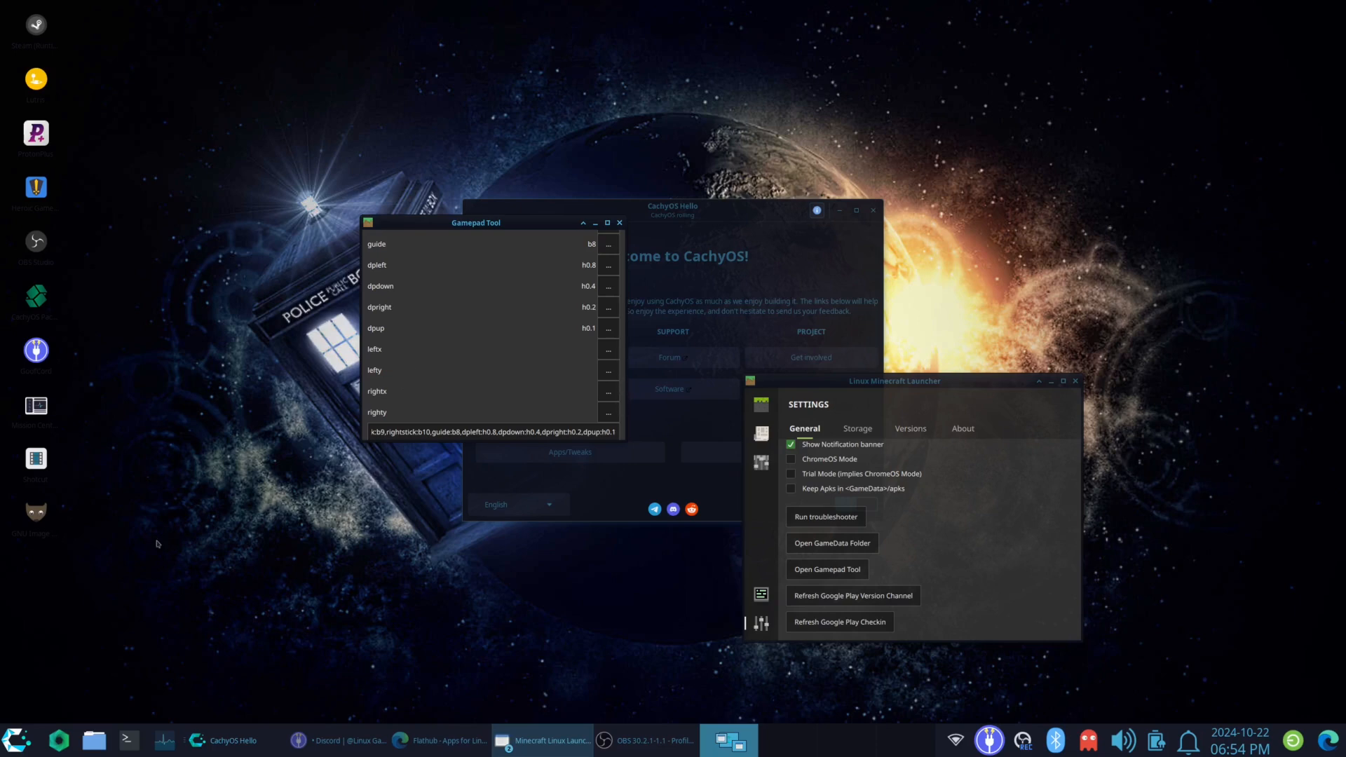
{"action": "mouse_move", "coordinate": [247, 591]}
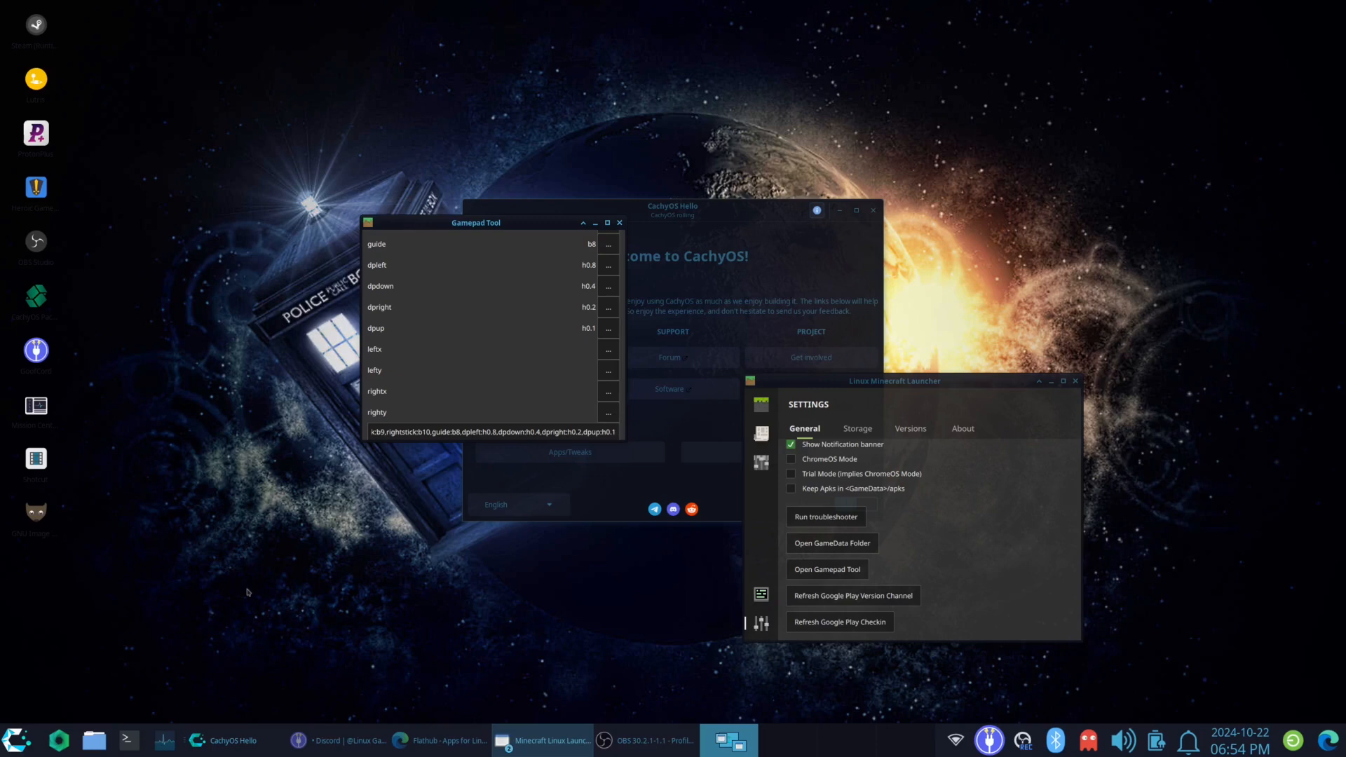
{"action": "mouse_move", "coordinate": [106, 663]}
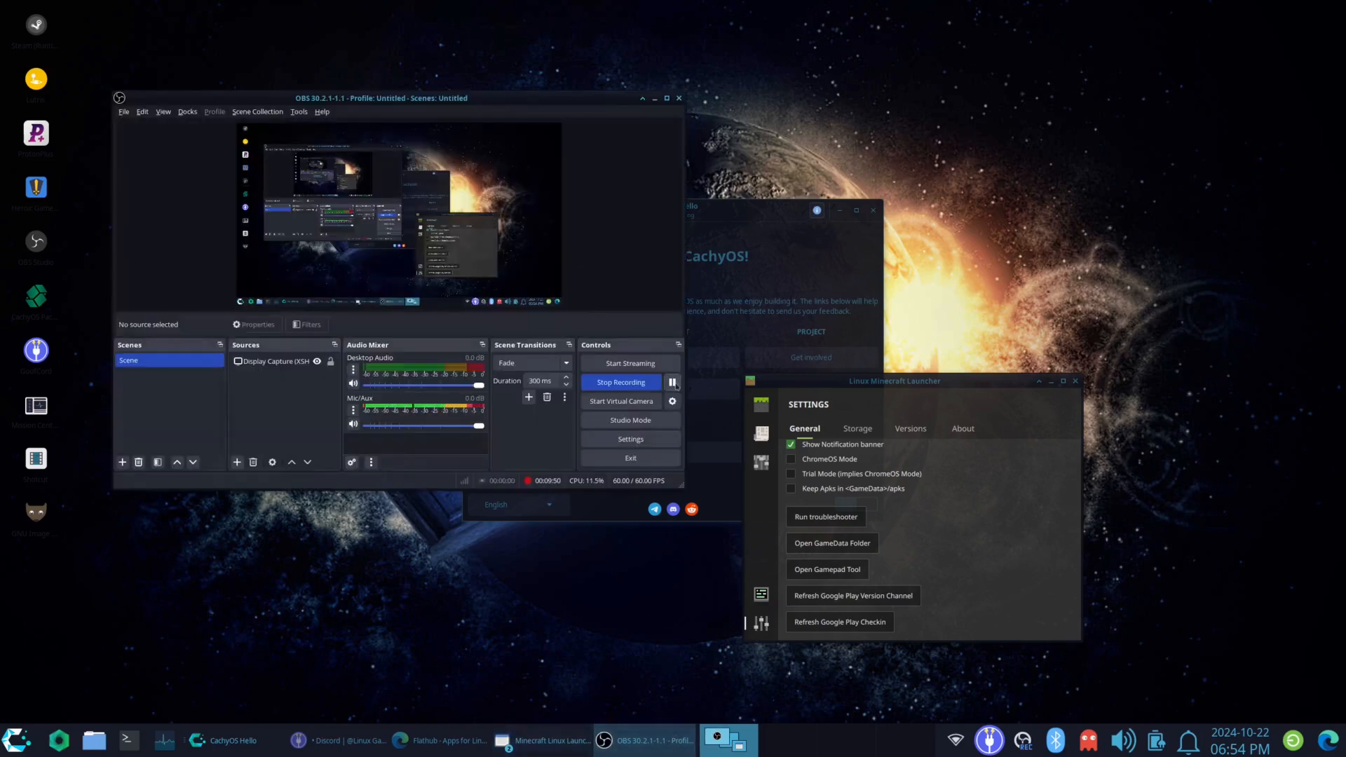
Step: Bring the Gamepad Tool window back to the front for mapping the stick axes
{"action": "left_click", "coordinate": [825, 569]}
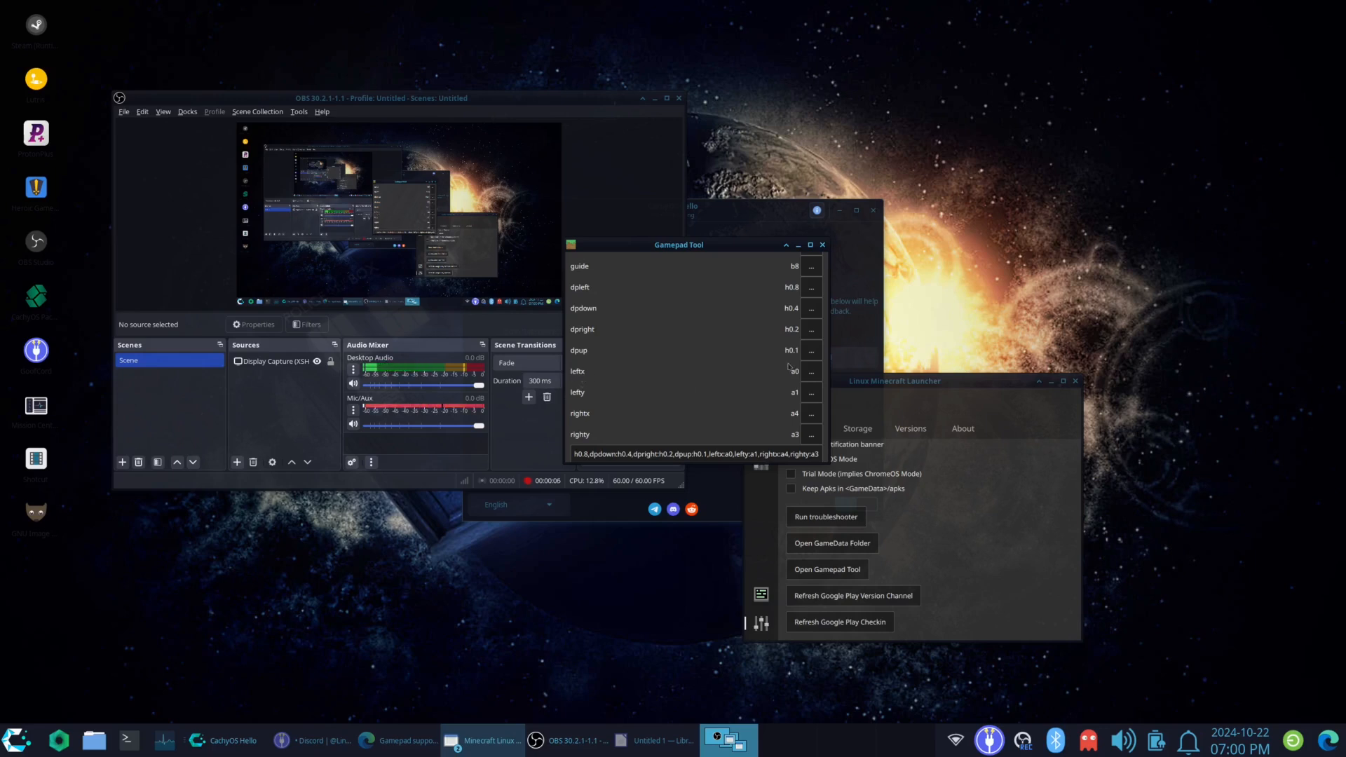
{"action": "mouse_move", "coordinate": [626, 389]}
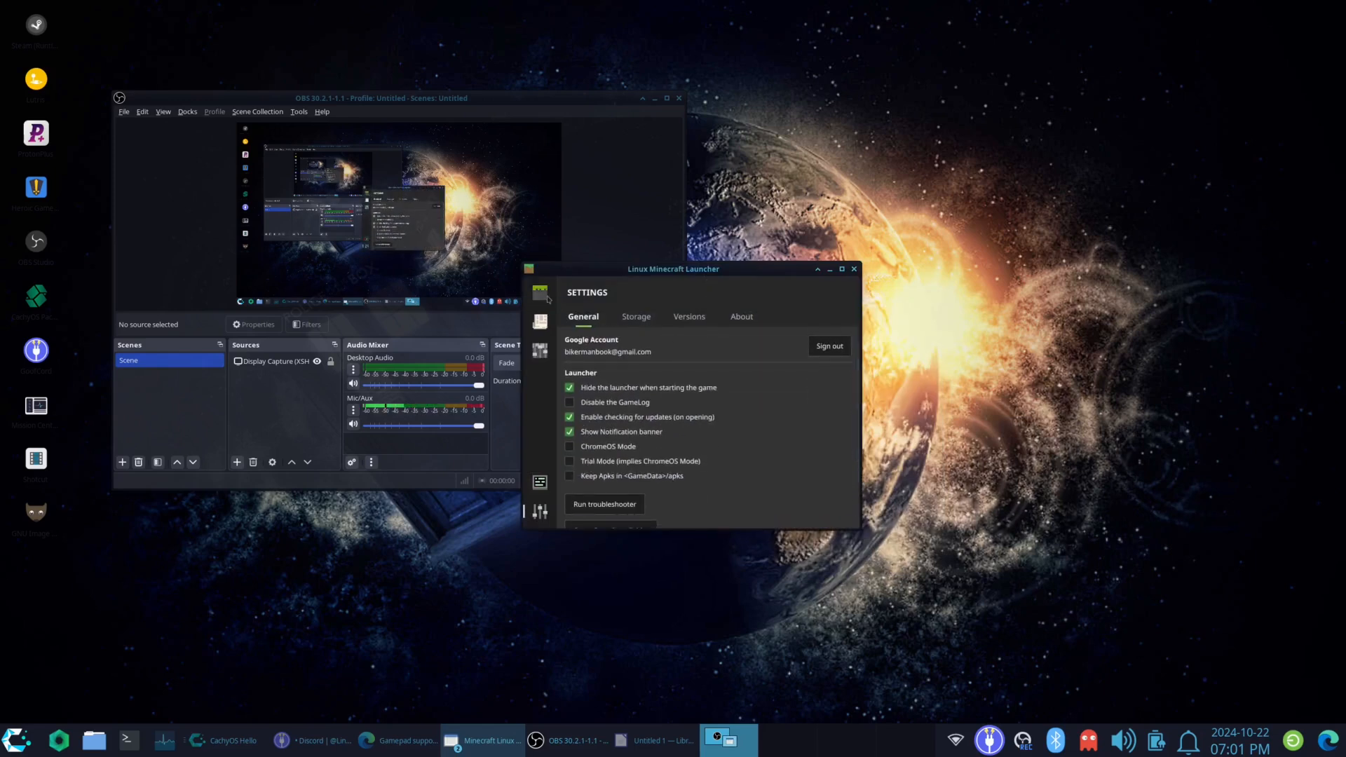
Step: Launch Minecraft with the PLAY button on the launcher's Play page
{"action": "left_click", "coordinate": [539, 293]}
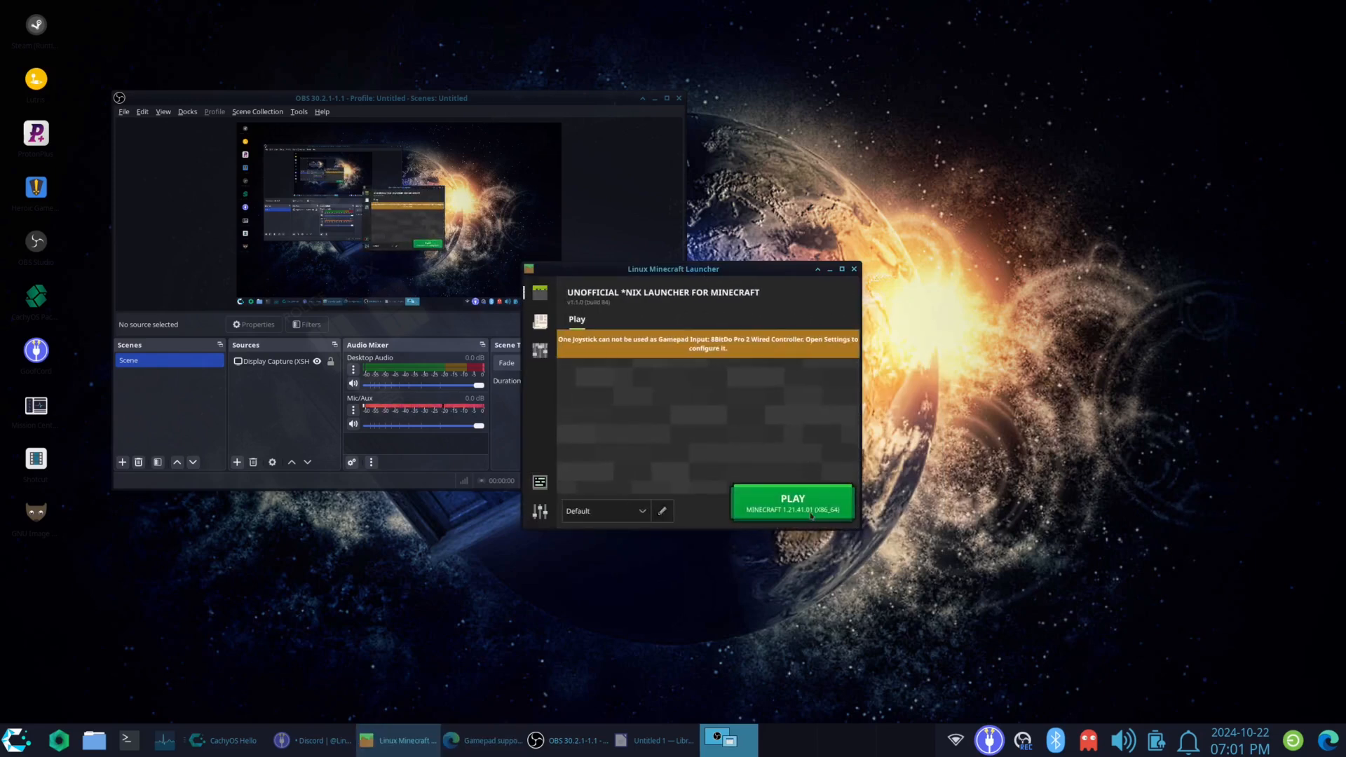
{"action": "left_click", "coordinate": [790, 502]}
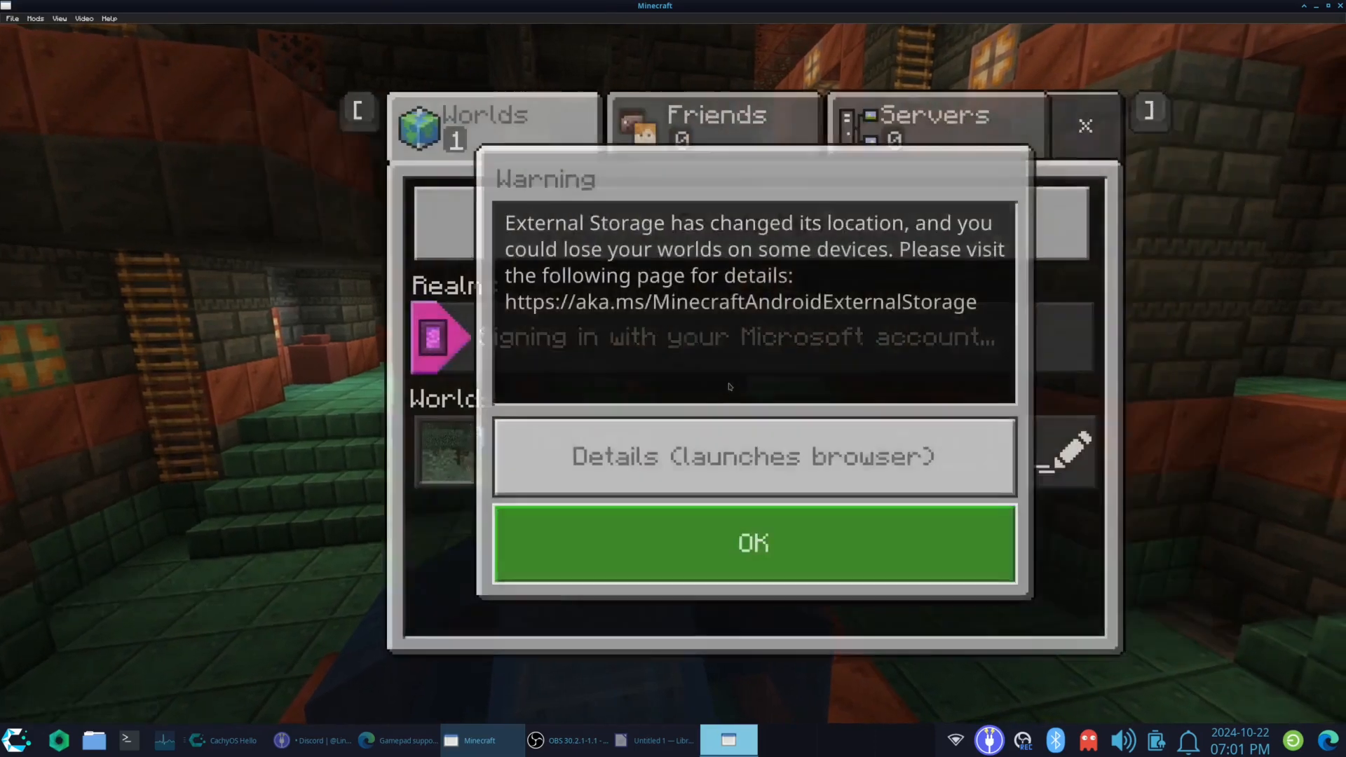
Step: Dismiss the storage warning, explore My World with the gamepad, then pause
{"action": "left_click", "coordinate": [753, 542]}
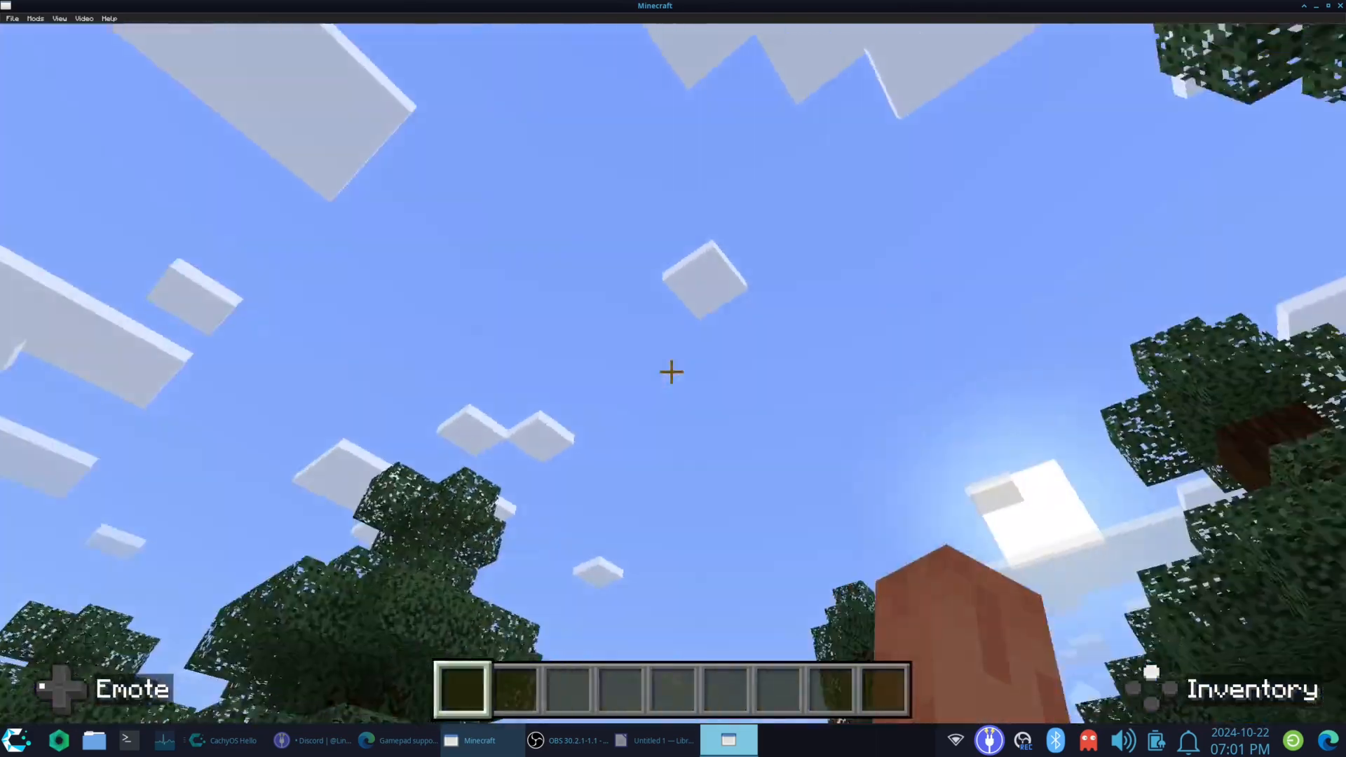
{"action": "mouse_move", "coordinate": [673, 372]}
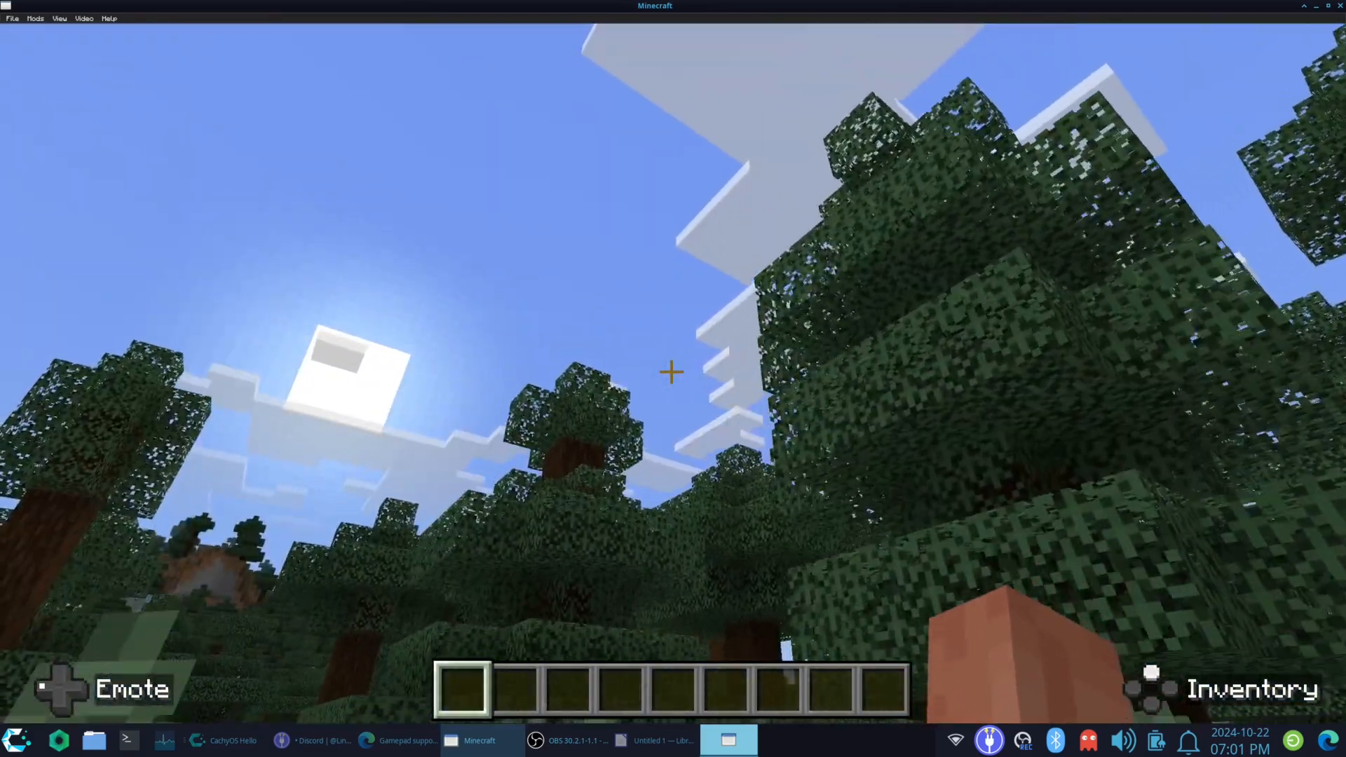
{"action": "mouse_move", "coordinate": [673, 372]}
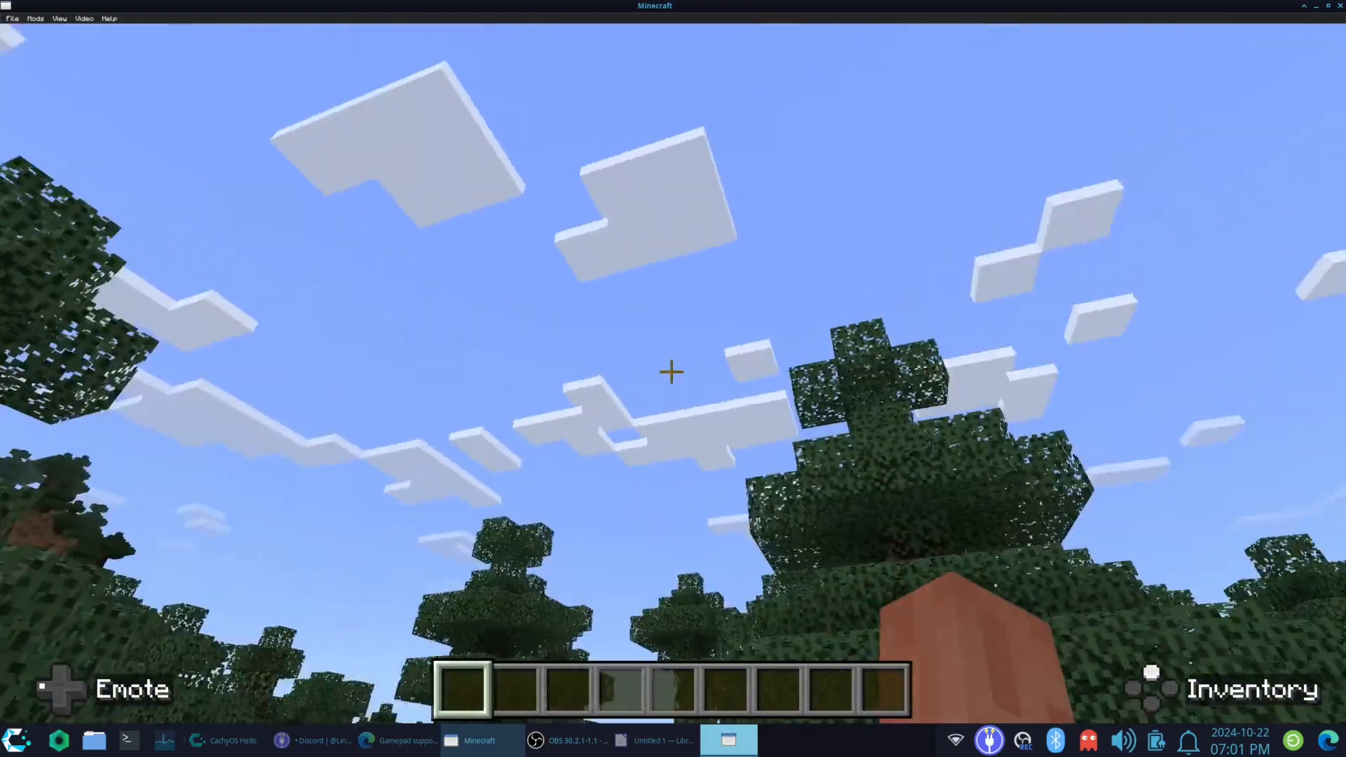
{"action": "mouse_move", "coordinate": [672, 372]}
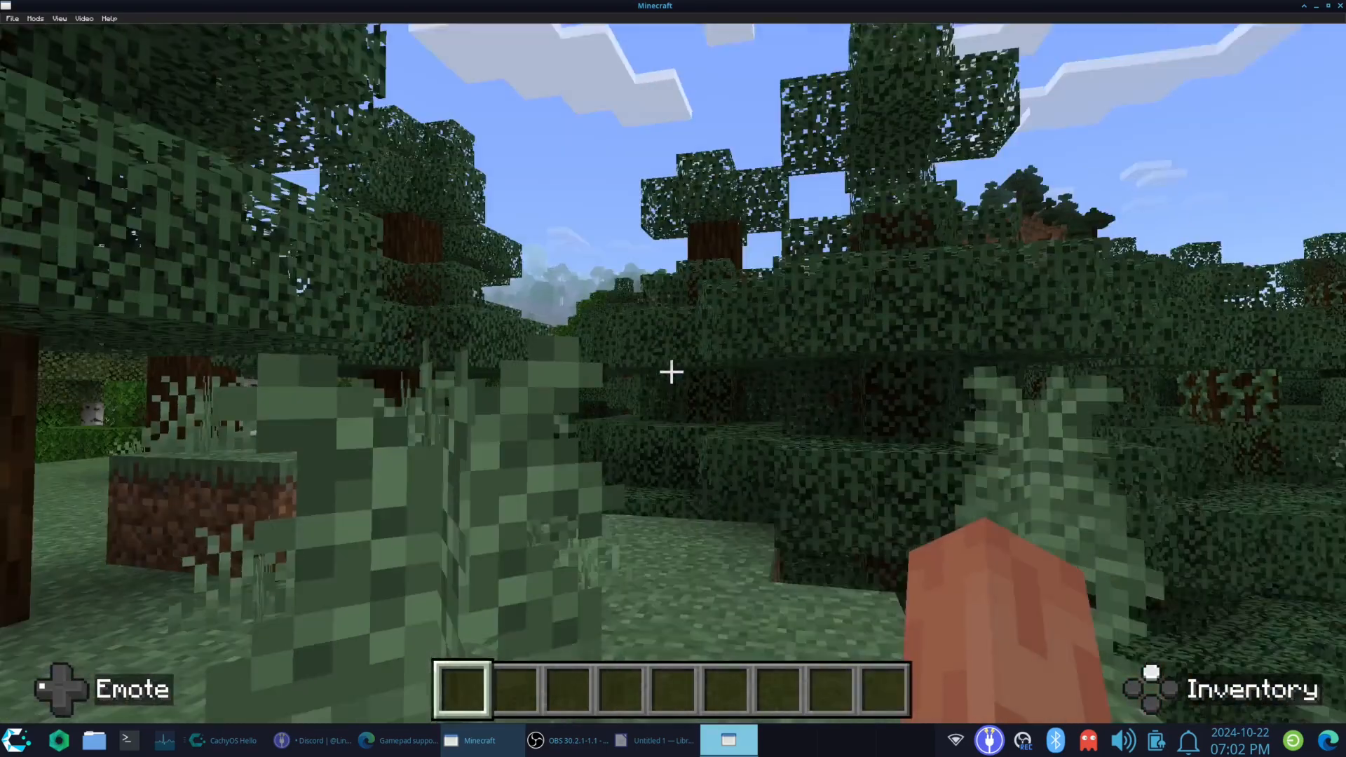
{"action": "mouse_move", "coordinate": [672, 373]}
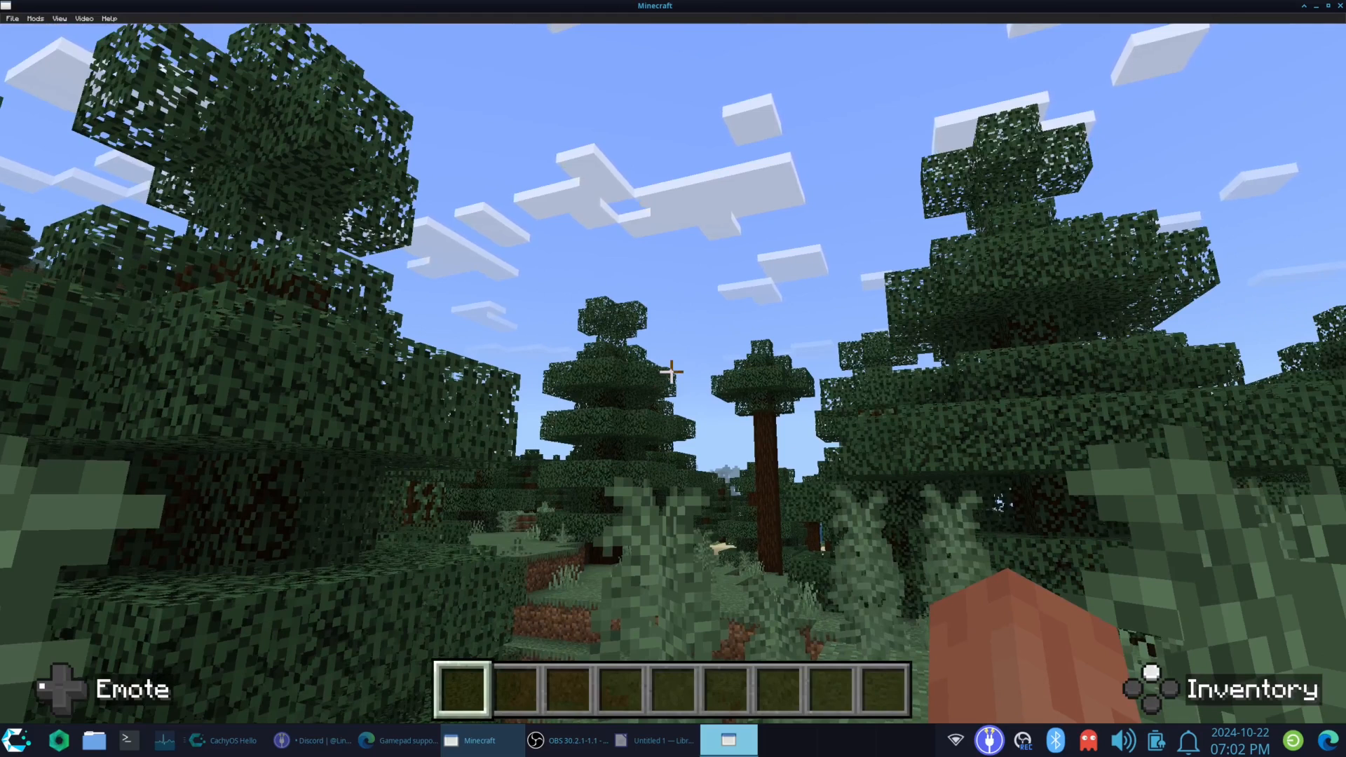
{"action": "key", "text": "Escape"}
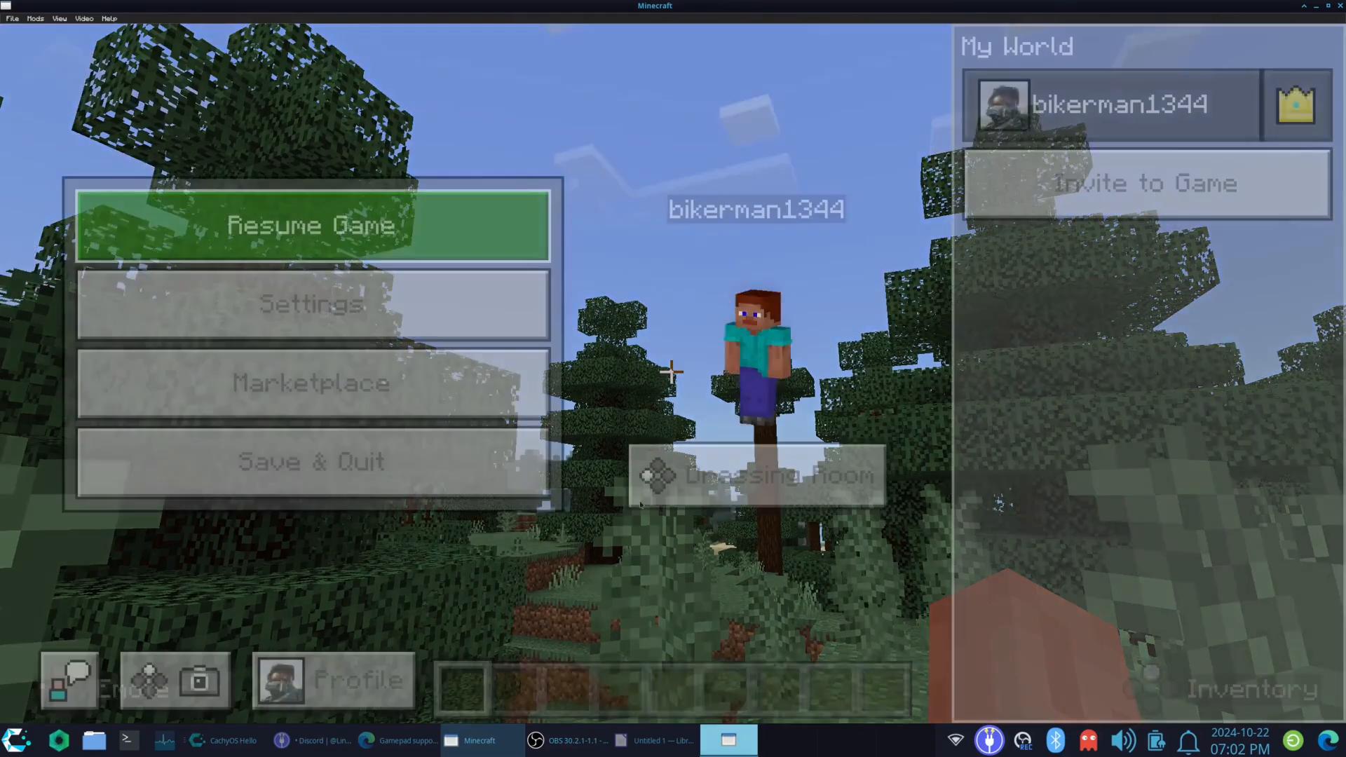
Step: Save and quit the world, close the Worlds list, and confirm exiting Minecraft
{"action": "left_click", "coordinate": [758, 475]}
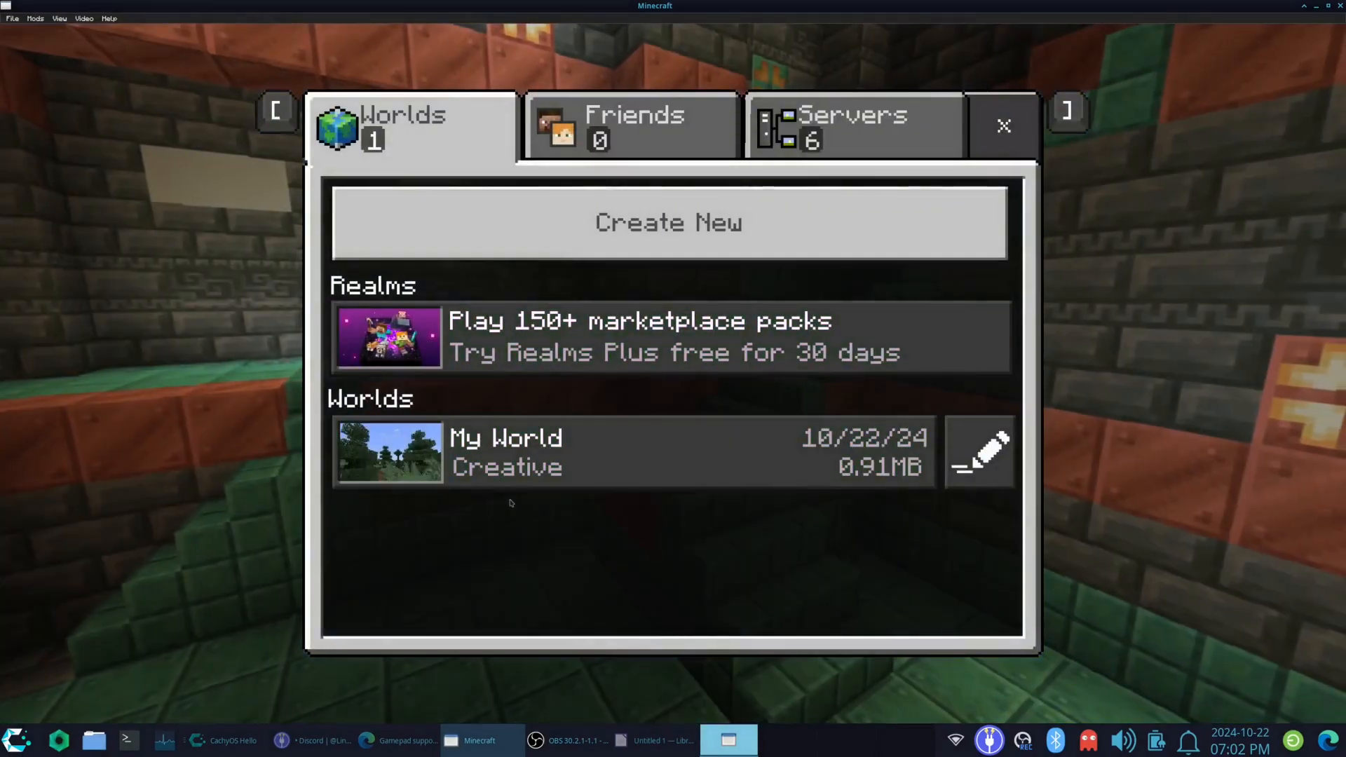
{"action": "left_click", "coordinate": [1002, 126]}
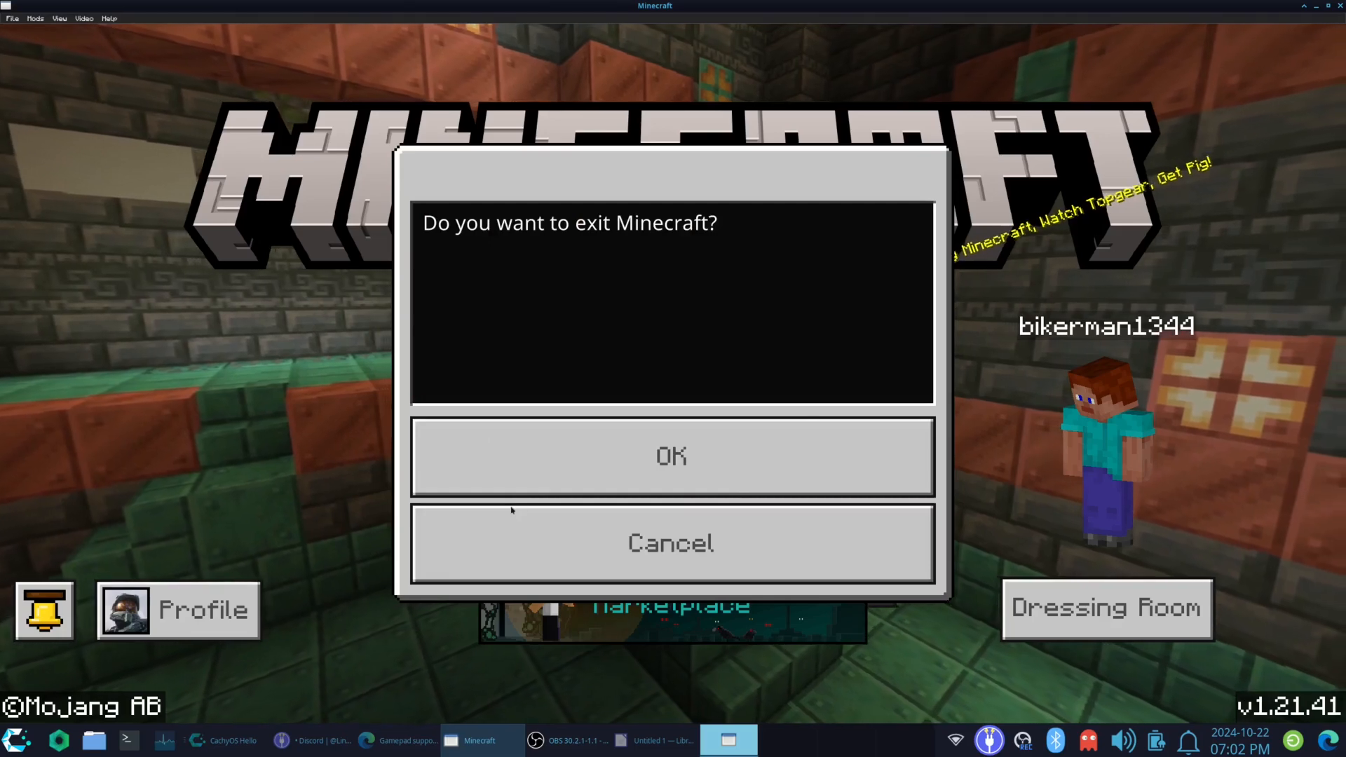
{"action": "left_click", "coordinate": [670, 456]}
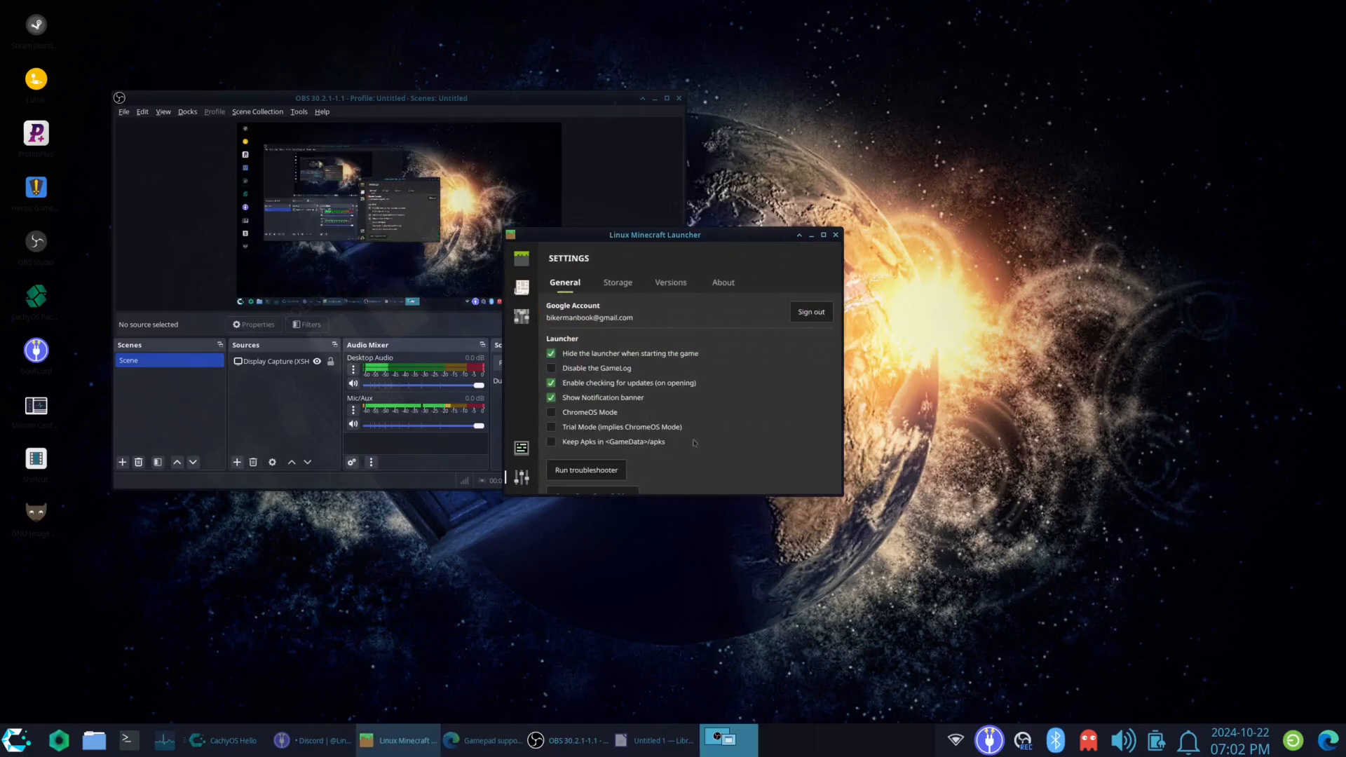
Step: Reopen the Gamepad Tool from the launcher's General settings
{"action": "scroll", "scroll_direction": "down", "scroll_amount": 3}
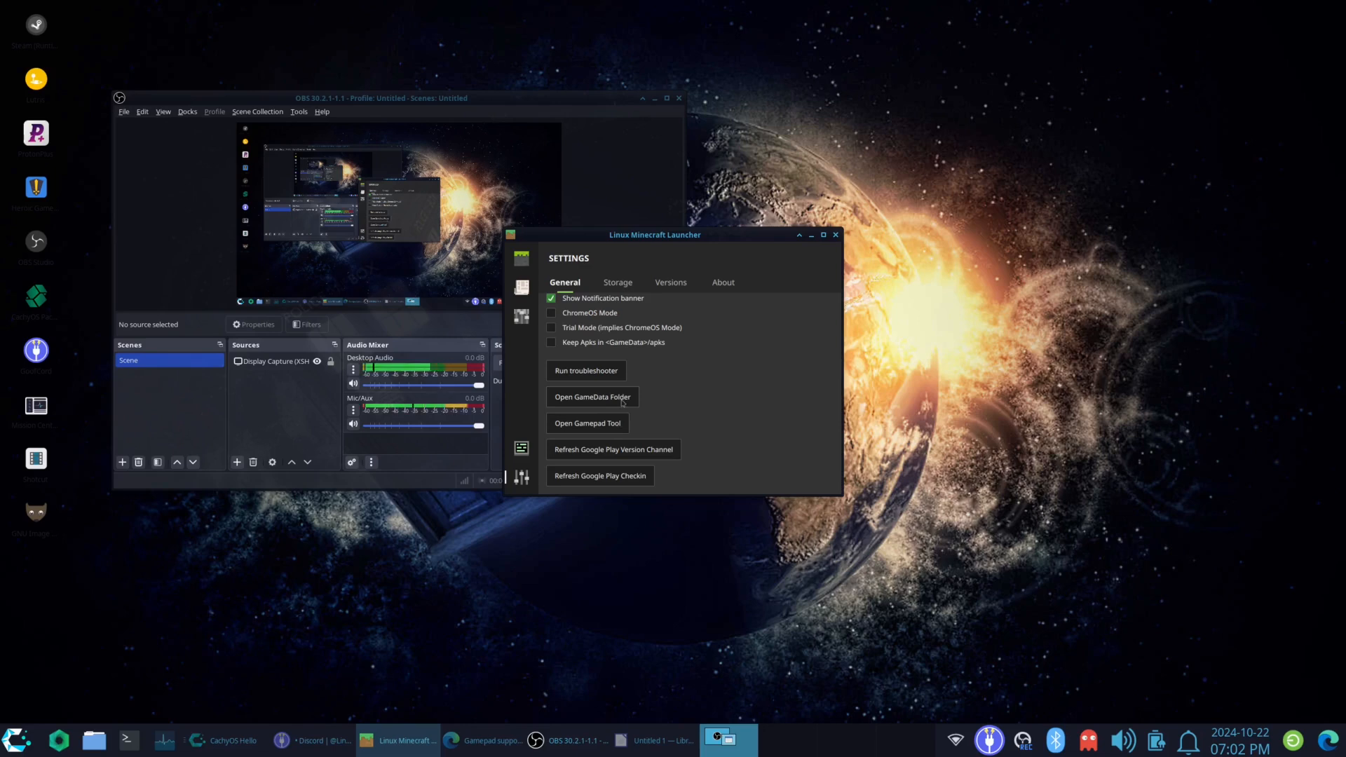
{"action": "left_click", "coordinate": [587, 422]}
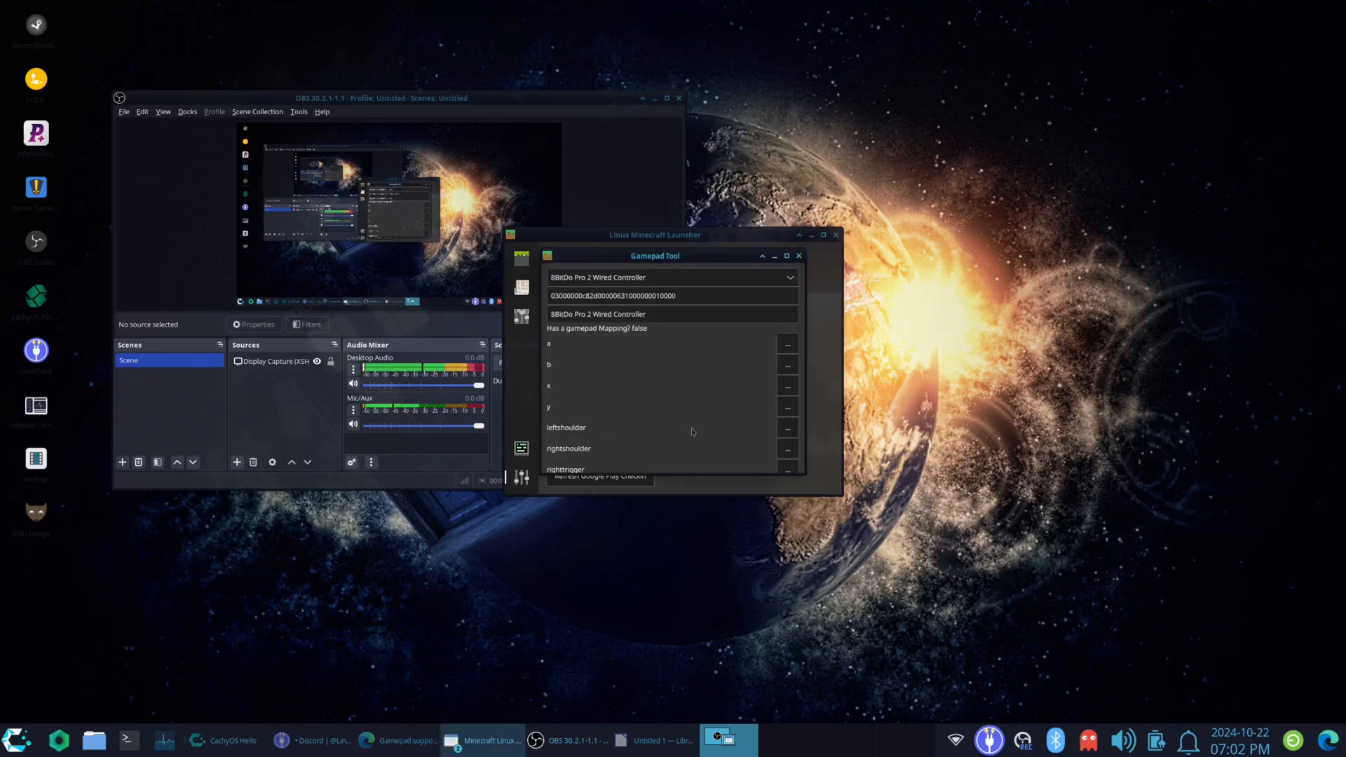
{"action": "scroll", "scroll_direction": "down", "scroll_amount": 3}
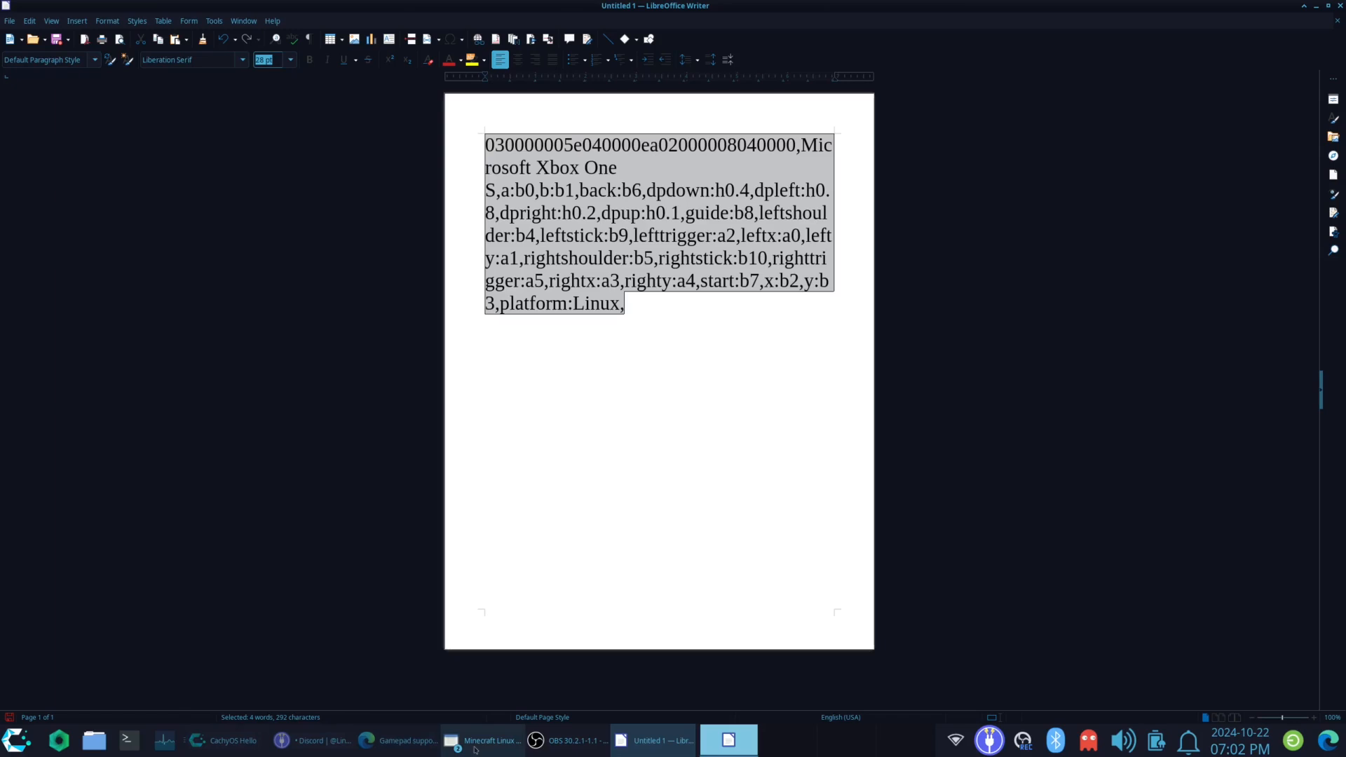
Step: Bring the Gamepad Tool in front of the Writer document from the launcher's taskbar window list
{"action": "left_click", "coordinate": [492, 740]}
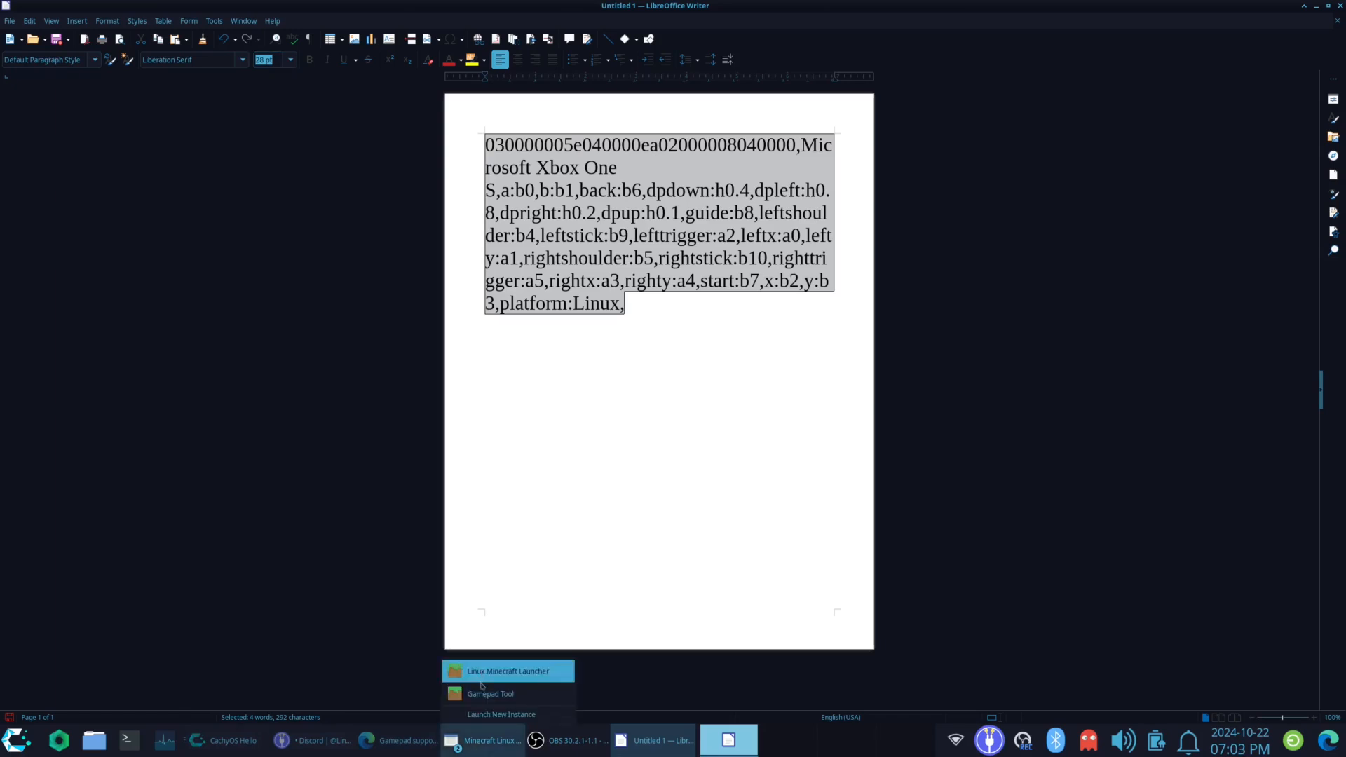
{"action": "left_click", "coordinate": [490, 693]}
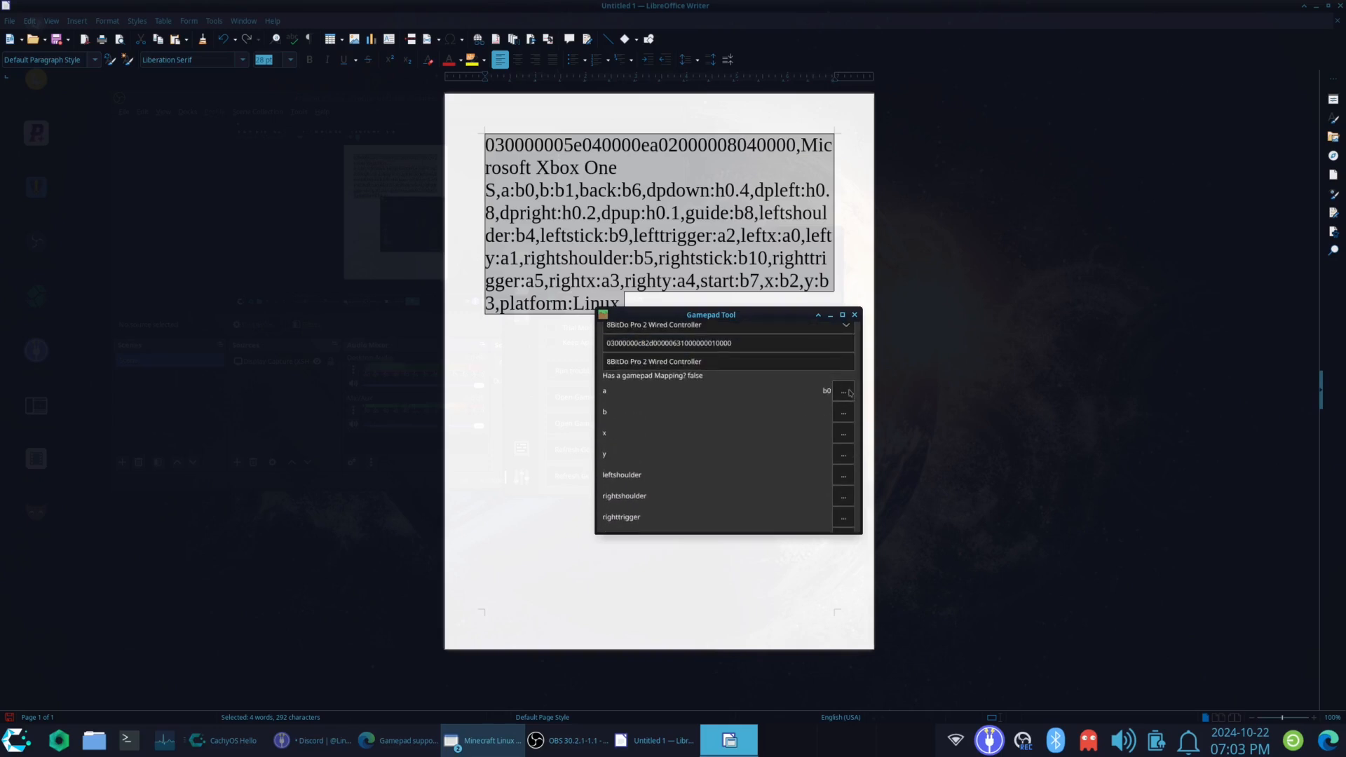
Step: Map the 8BitDo buttons b, x, y, shoulders, triggers, back, start, sticks, guide, dpleft h0.8 and dpdown h0.4
{"action": "left_click", "coordinate": [843, 412]}
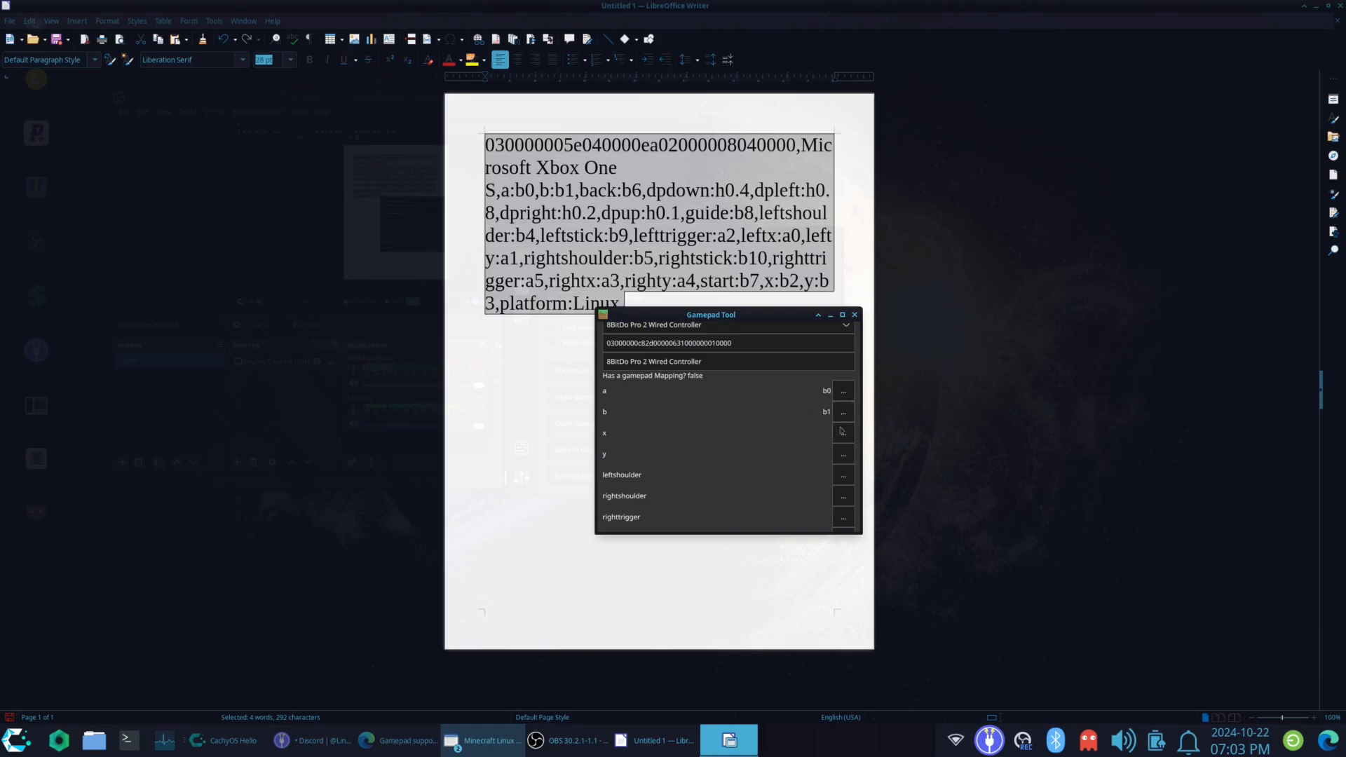
{"action": "left_click", "coordinate": [843, 433]}
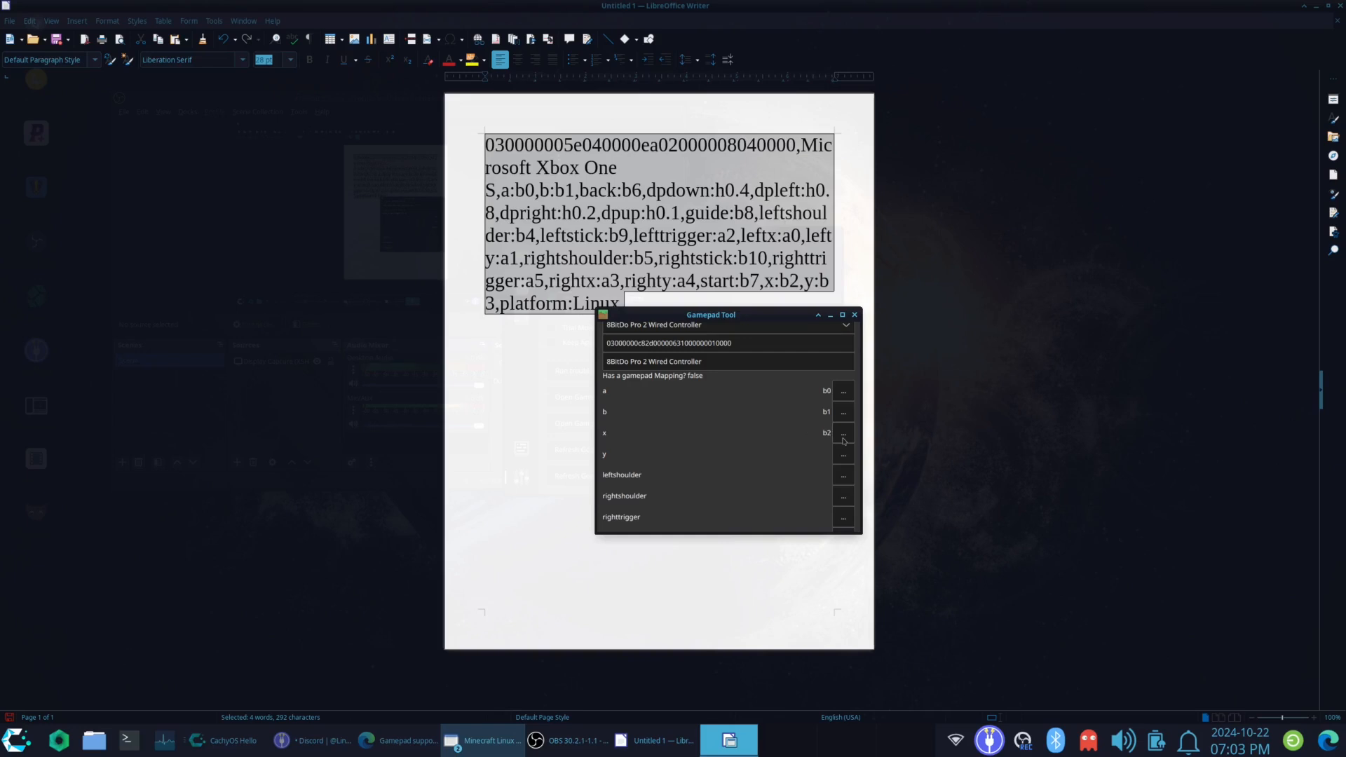
{"action": "left_click", "coordinate": [843, 453]}
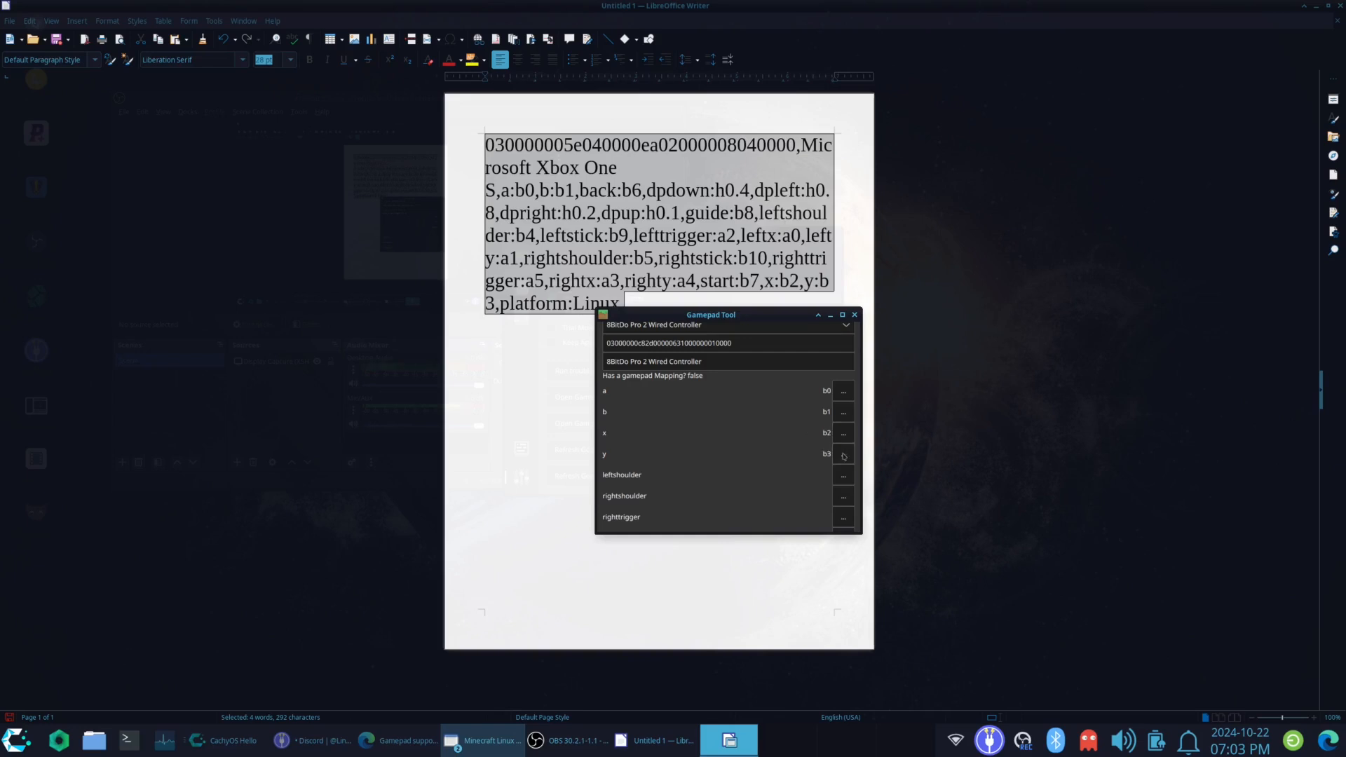
{"action": "left_click", "coordinate": [843, 475]}
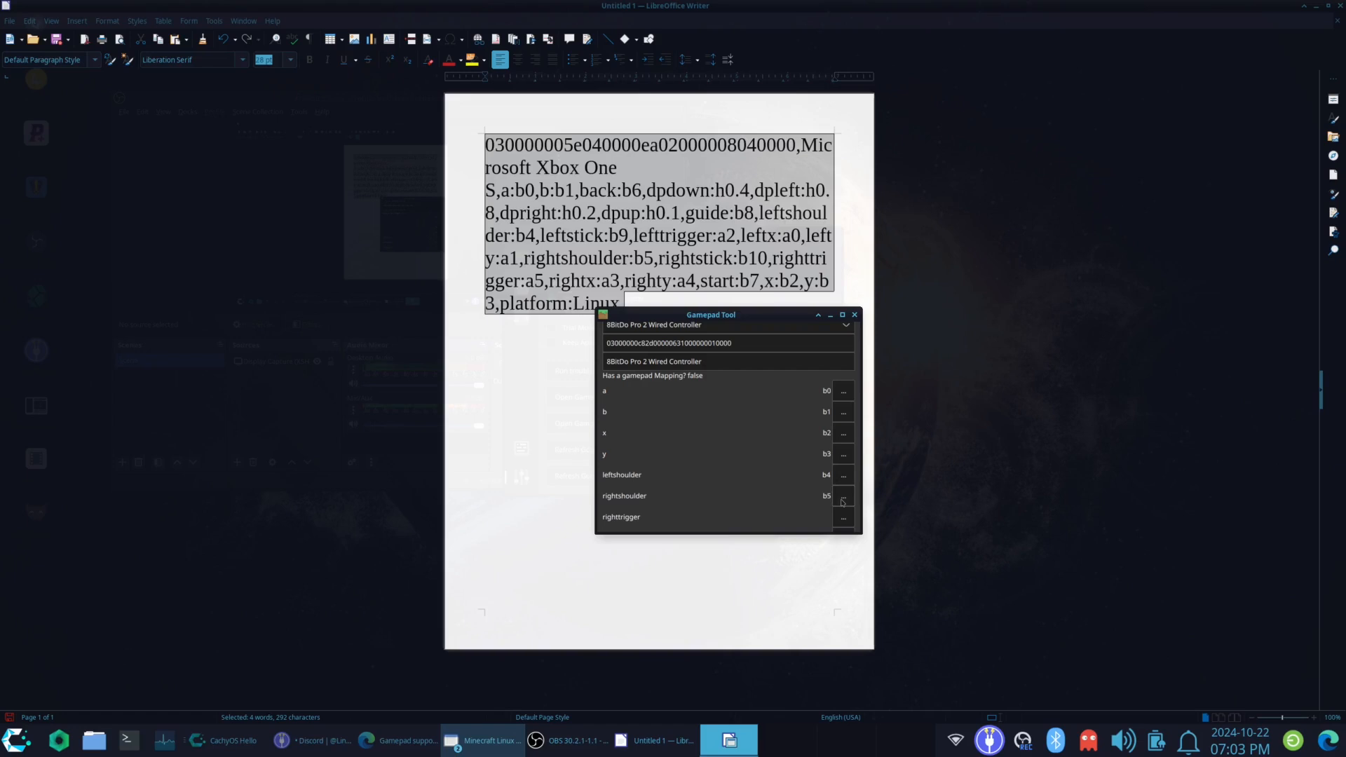
{"action": "left_click", "coordinate": [843, 517]}
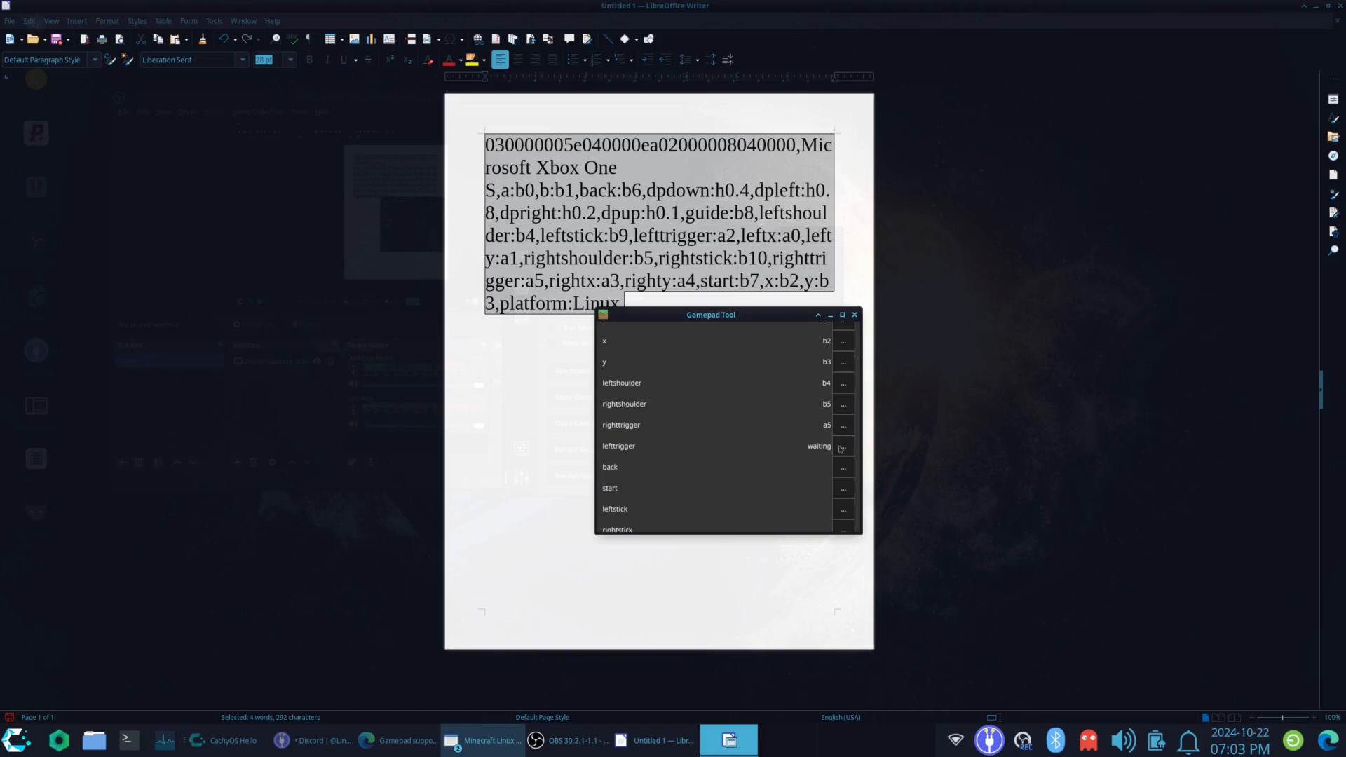
{"action": "left_click", "coordinate": [843, 446]}
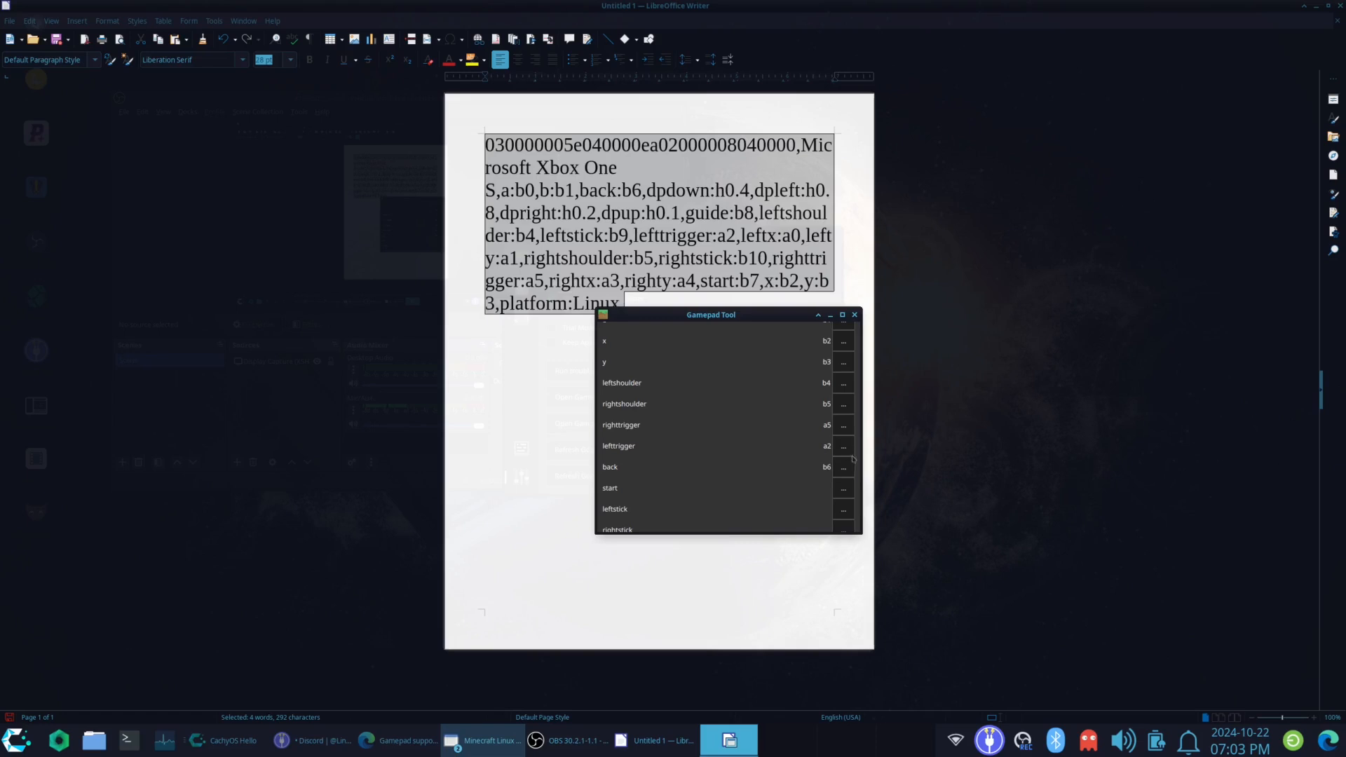
{"action": "left_click", "coordinate": [843, 488]}
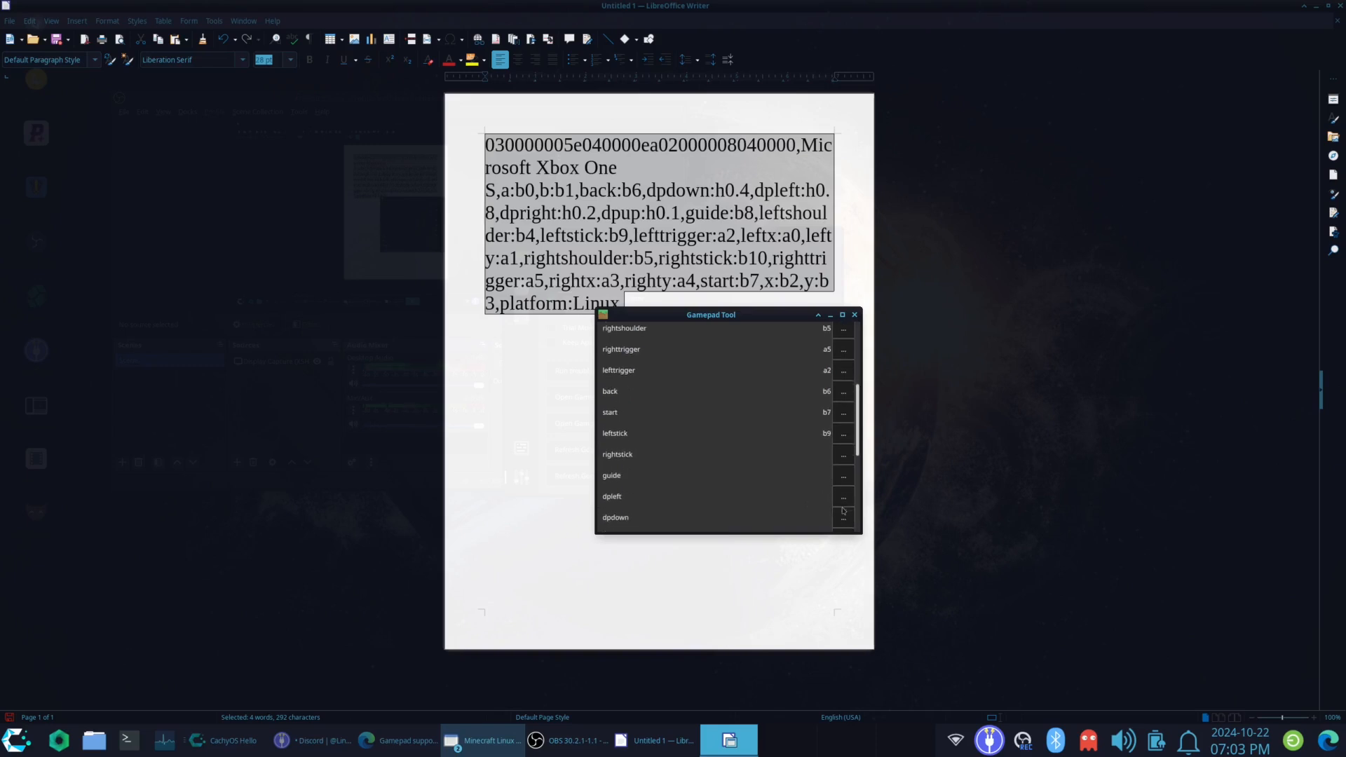
{"action": "left_click", "coordinate": [842, 455]}
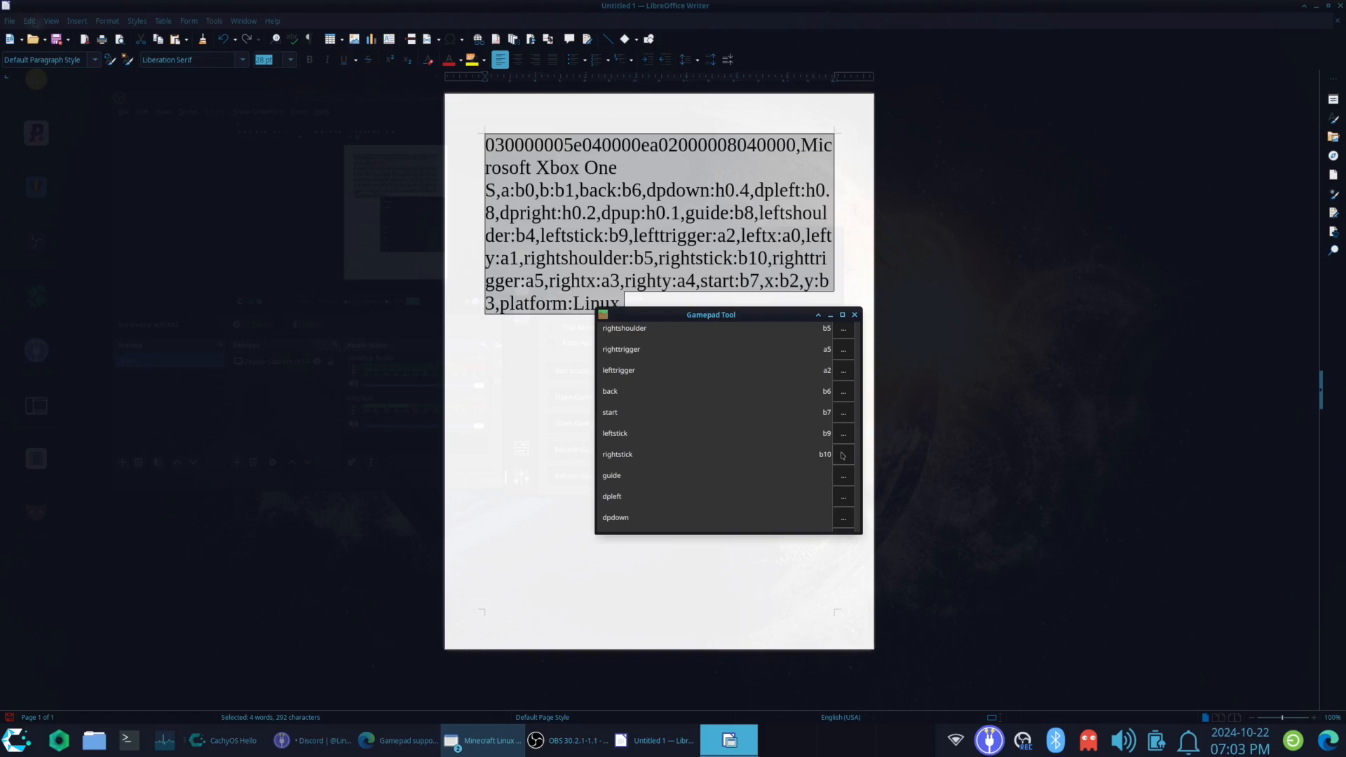
{"action": "left_click", "coordinate": [843, 475]}
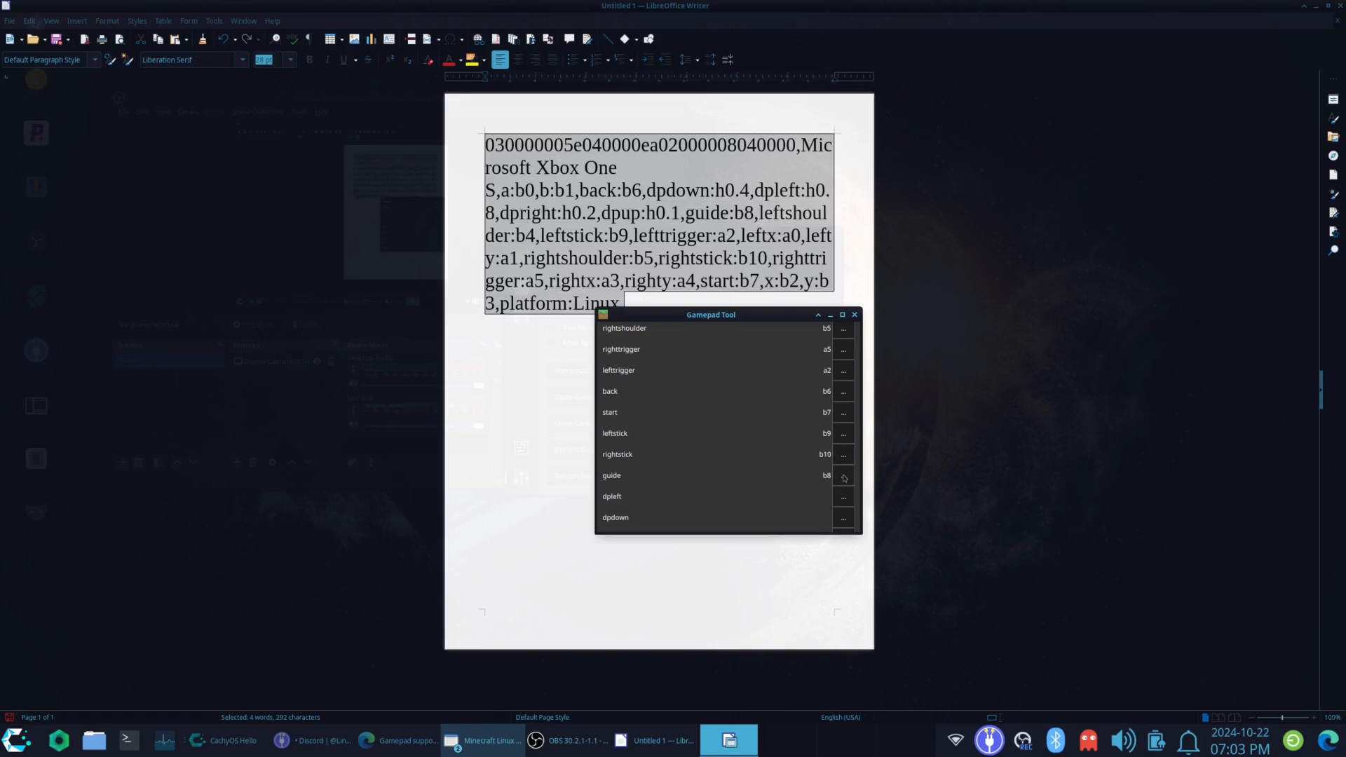
{"action": "left_click", "coordinate": [842, 497]}
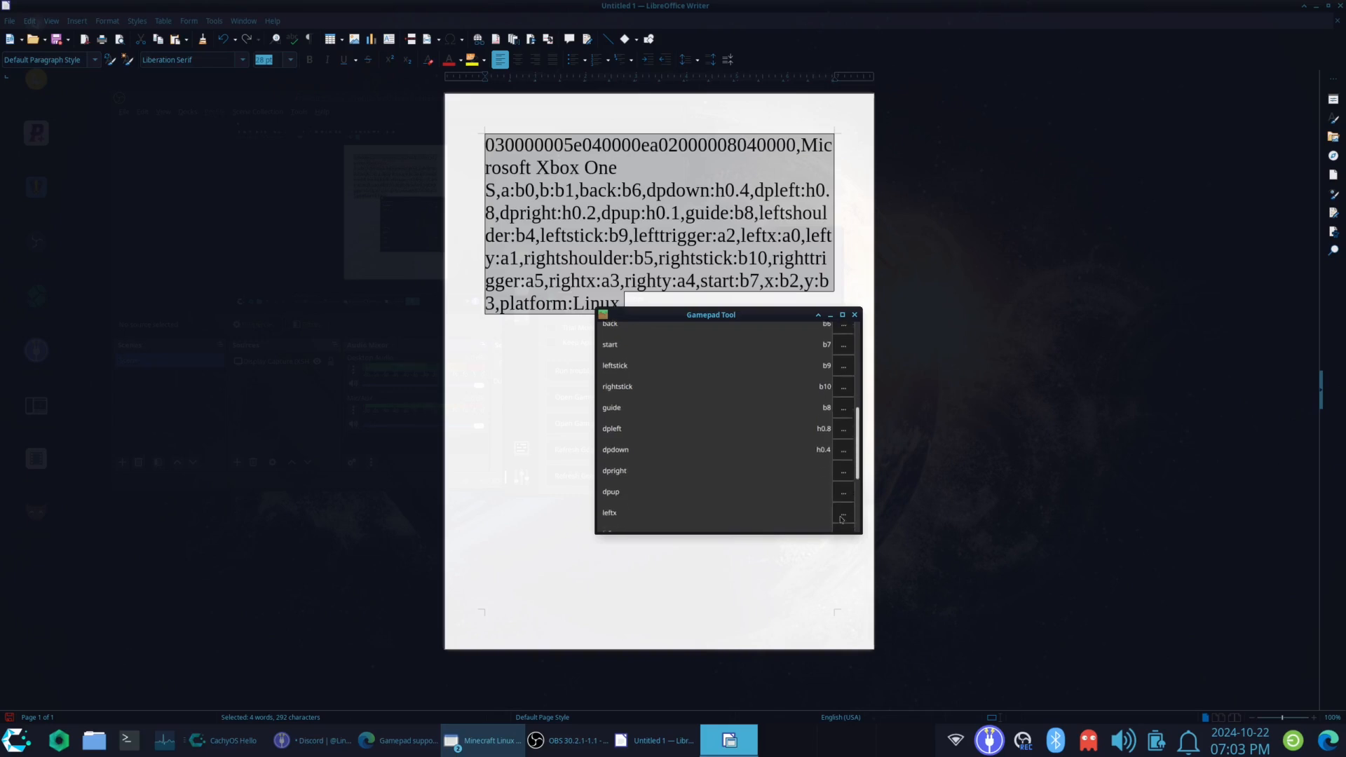
Step: Map dpright h0.2, dpup h0.1 and stick axes a0, a1, a3, a4, then close Gamepad Tool
{"action": "left_click", "coordinate": [842, 471]}
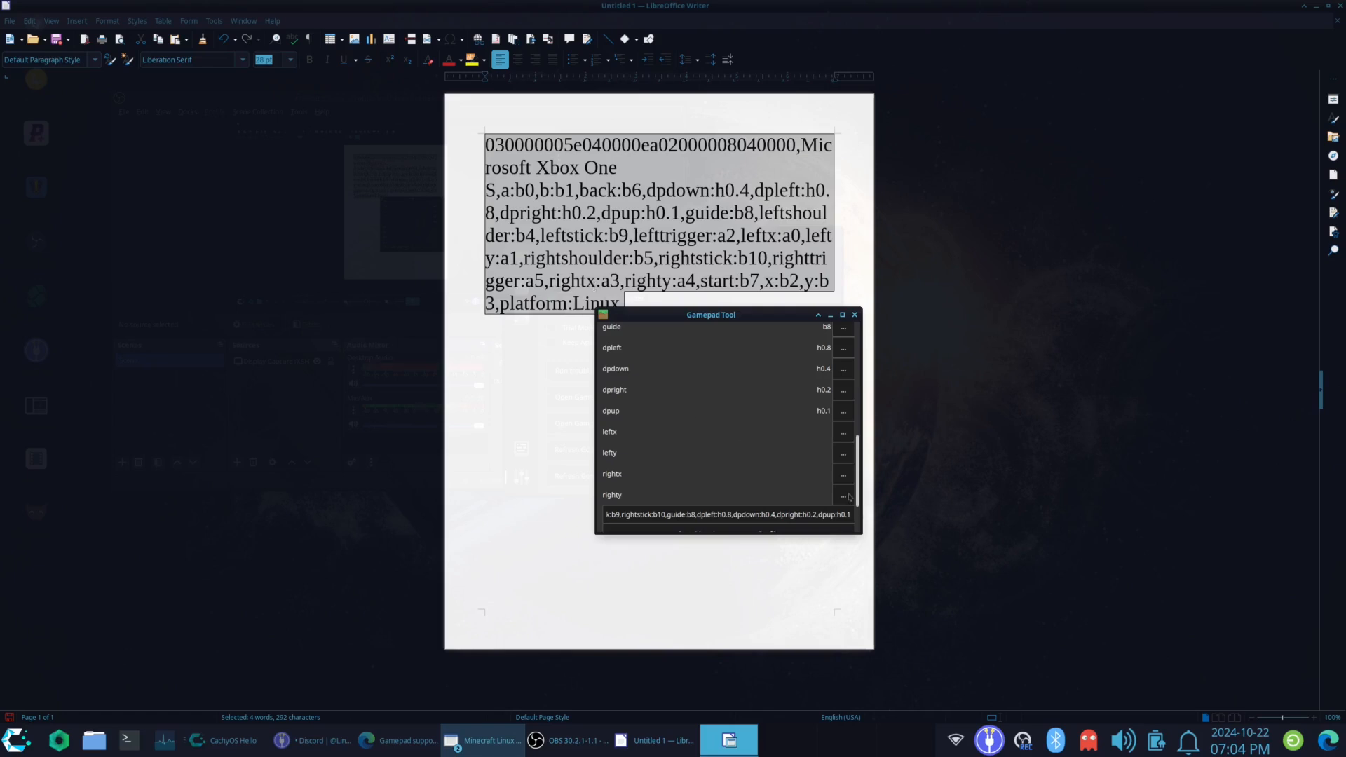
{"action": "left_click", "coordinate": [843, 478]}
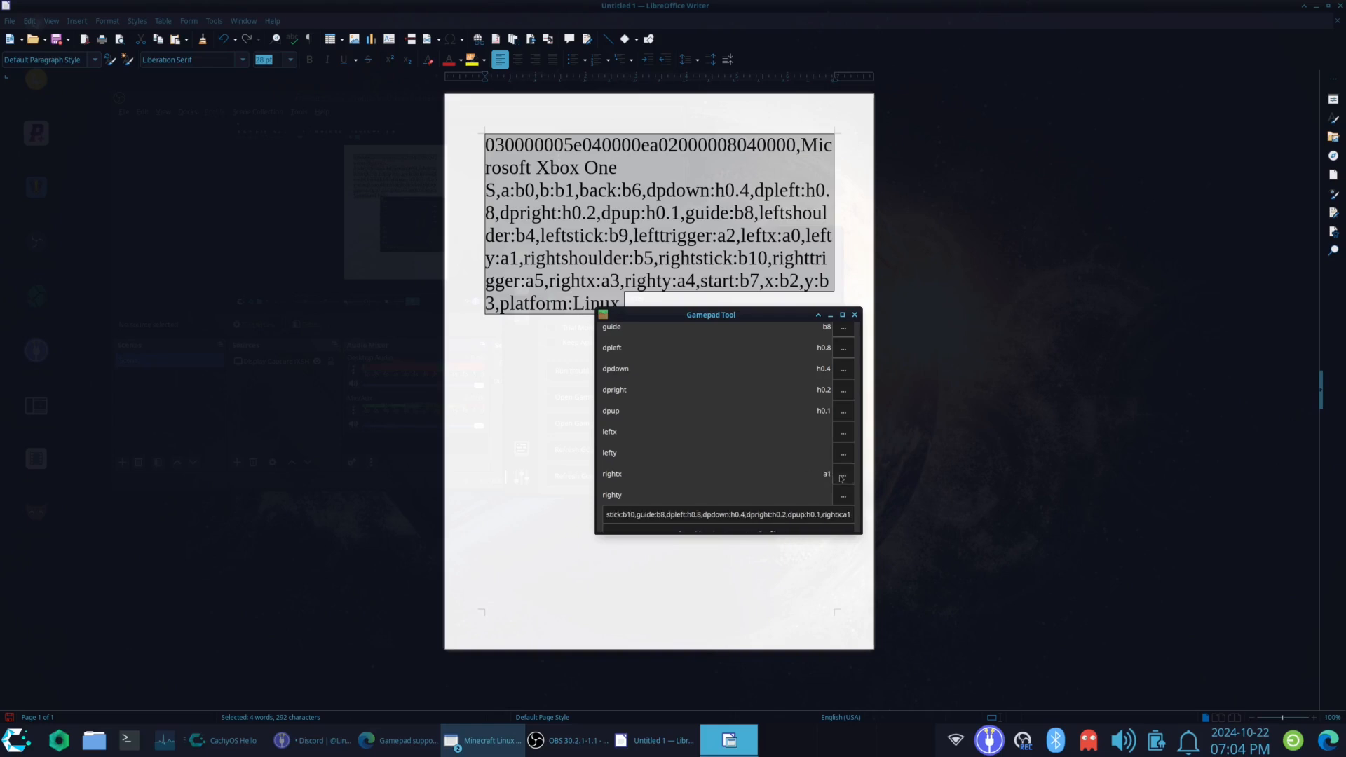
{"action": "left_click", "coordinate": [842, 473]}
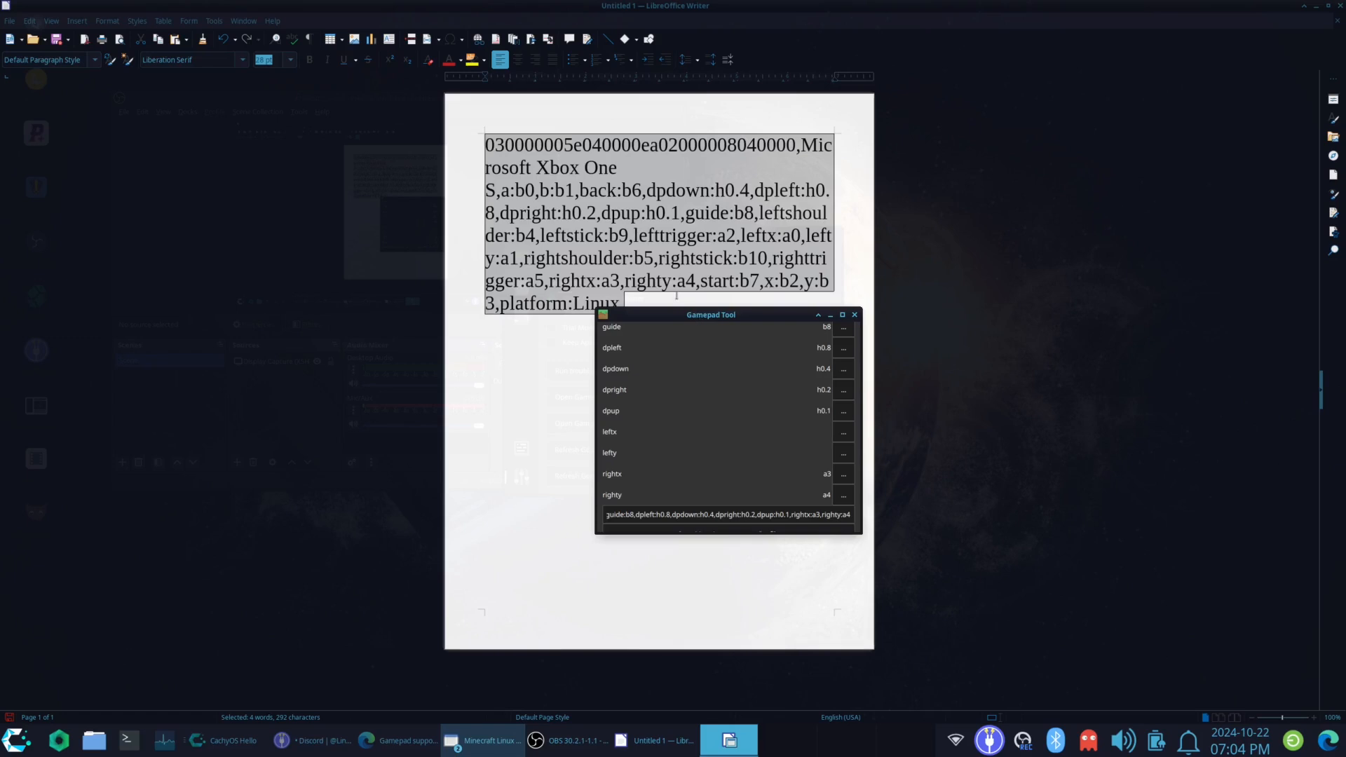
{"action": "left_click", "coordinate": [842, 452]}
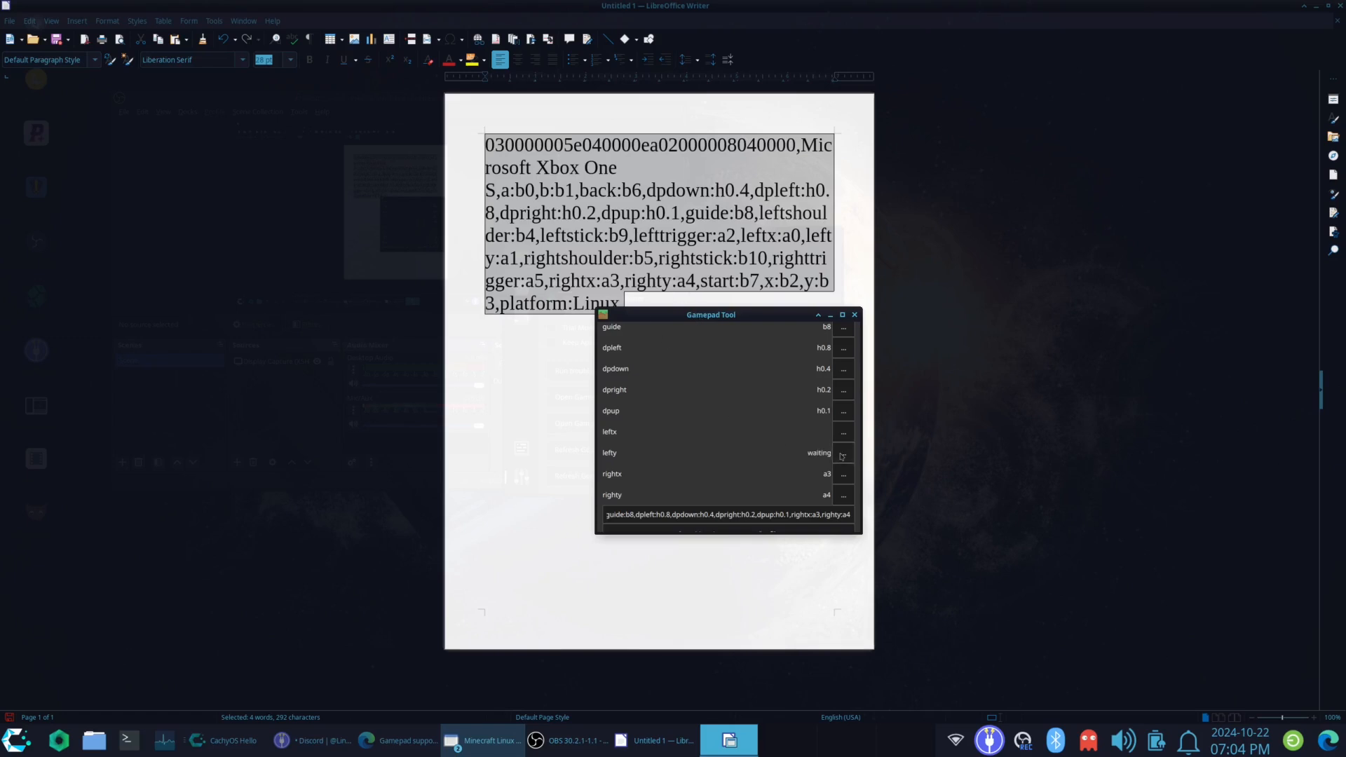
{"action": "mouse_move", "coordinate": [742, 367]}
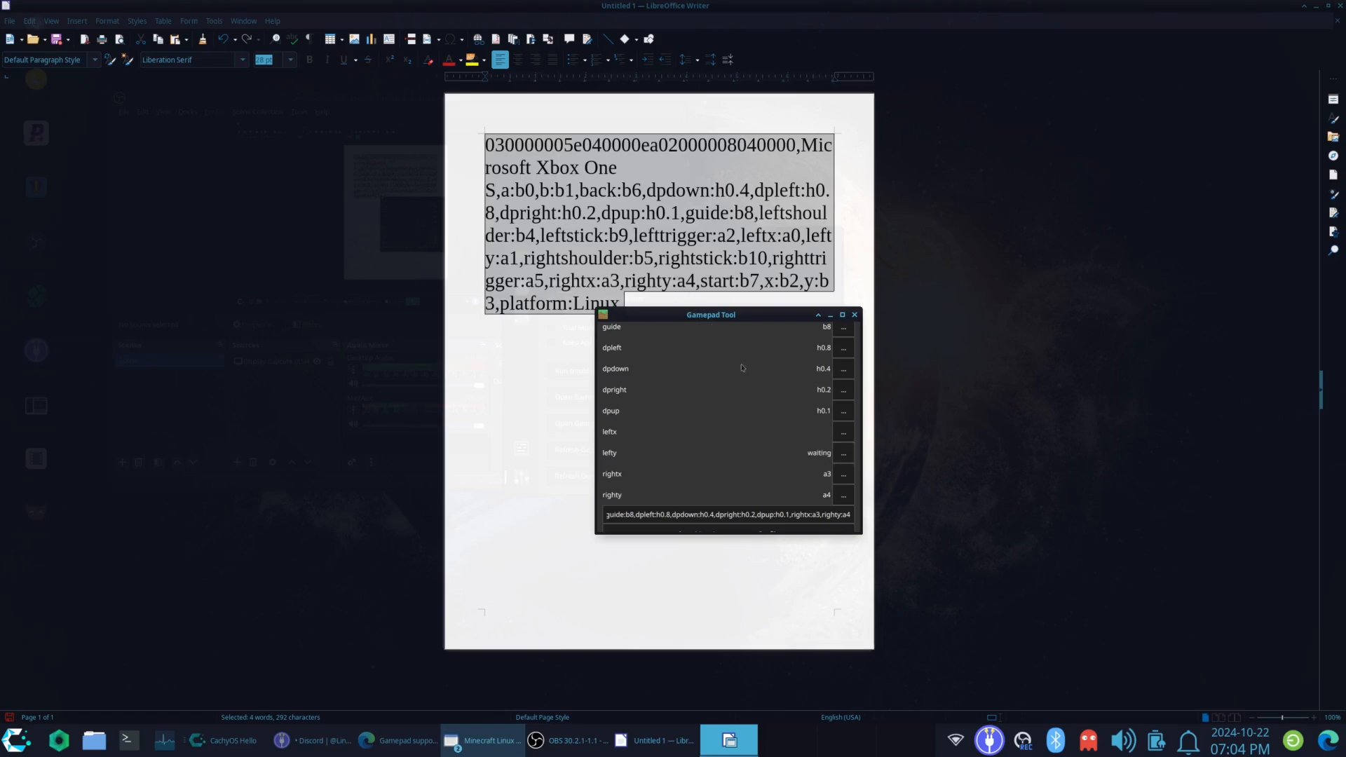
{"action": "mouse_move", "coordinate": [748, 417]}
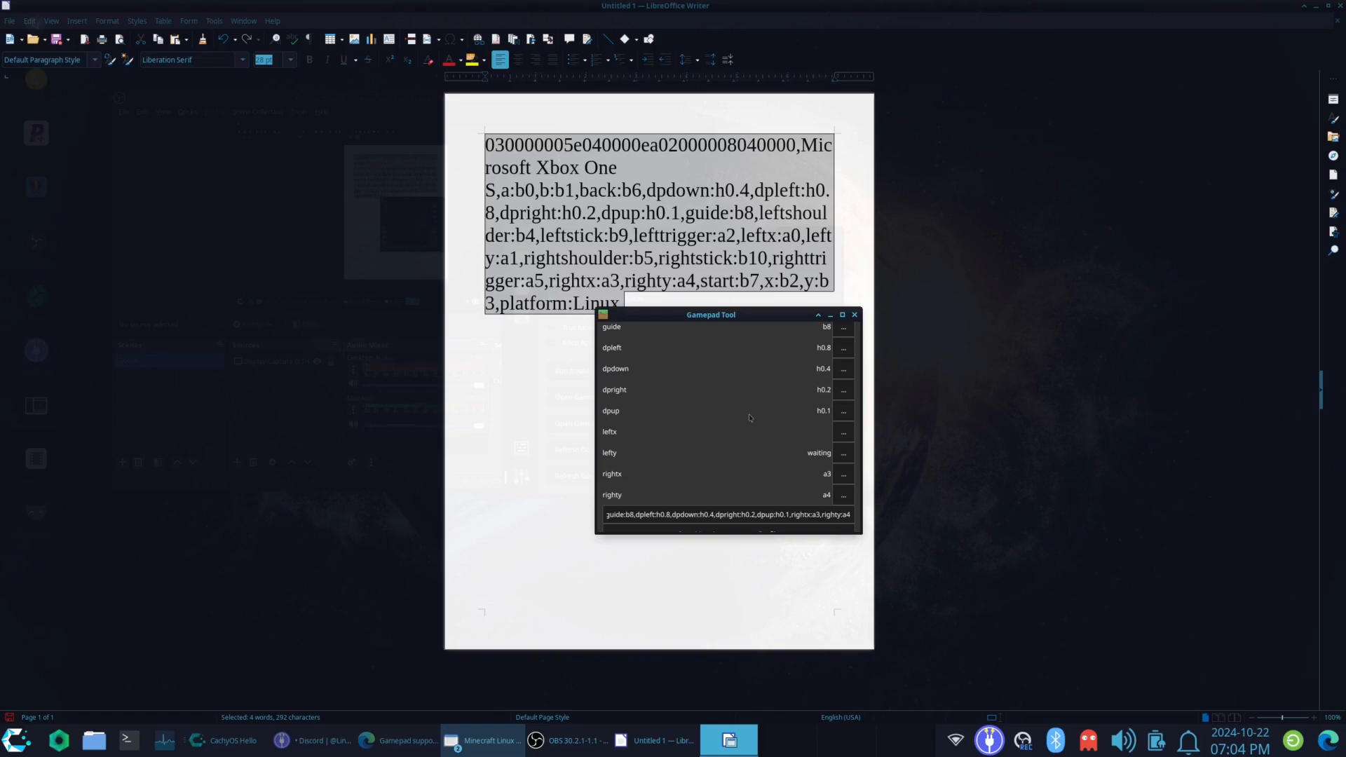
{"action": "mouse_move", "coordinate": [835, 455]}
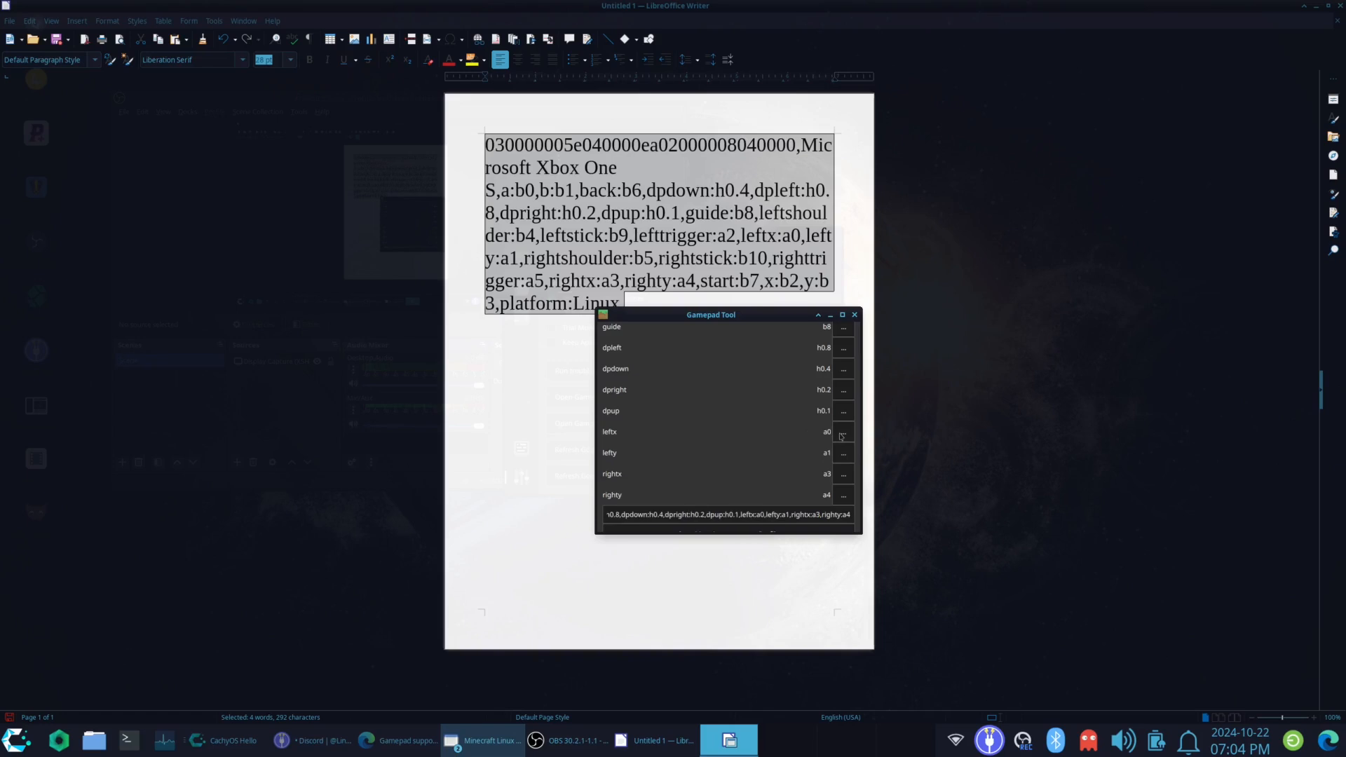
{"action": "mouse_move", "coordinate": [842, 458]}
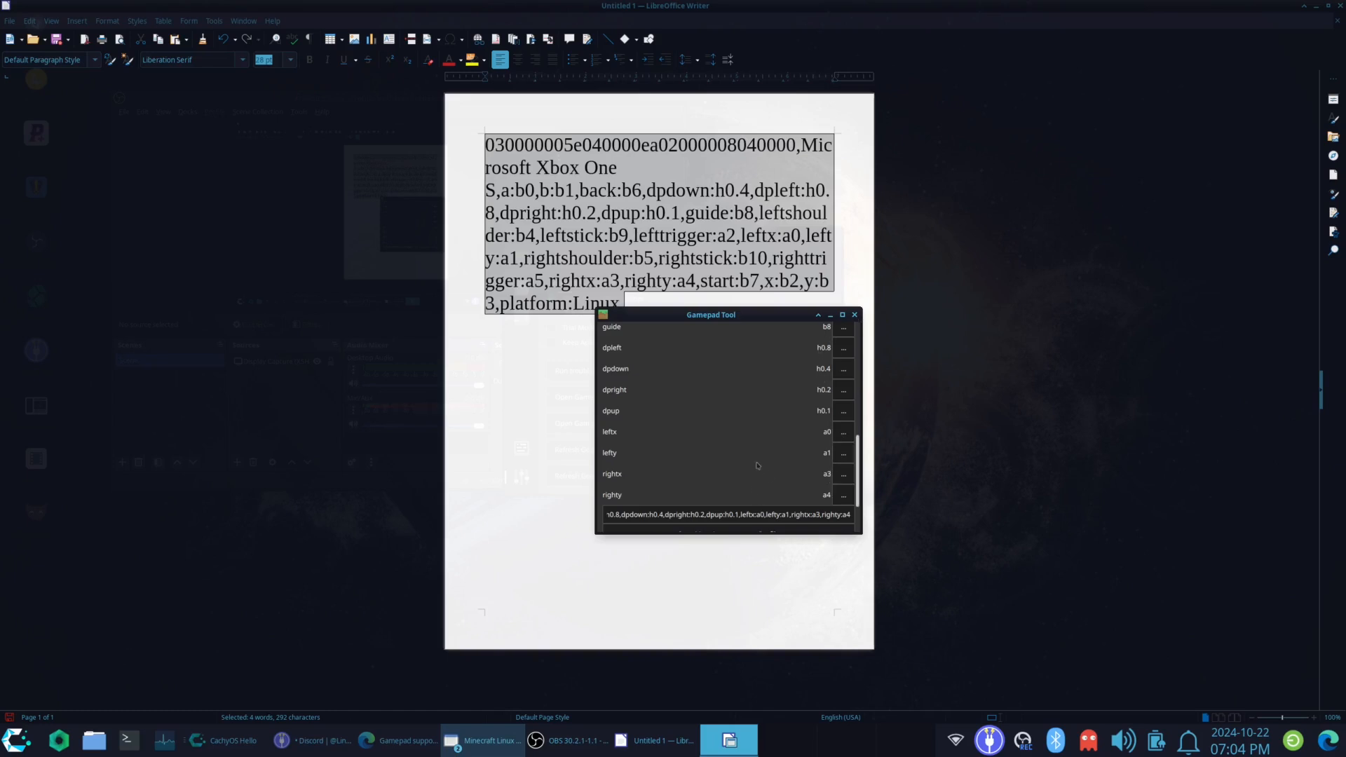
{"action": "scroll", "scroll_direction": "down", "scroll_amount": 3}
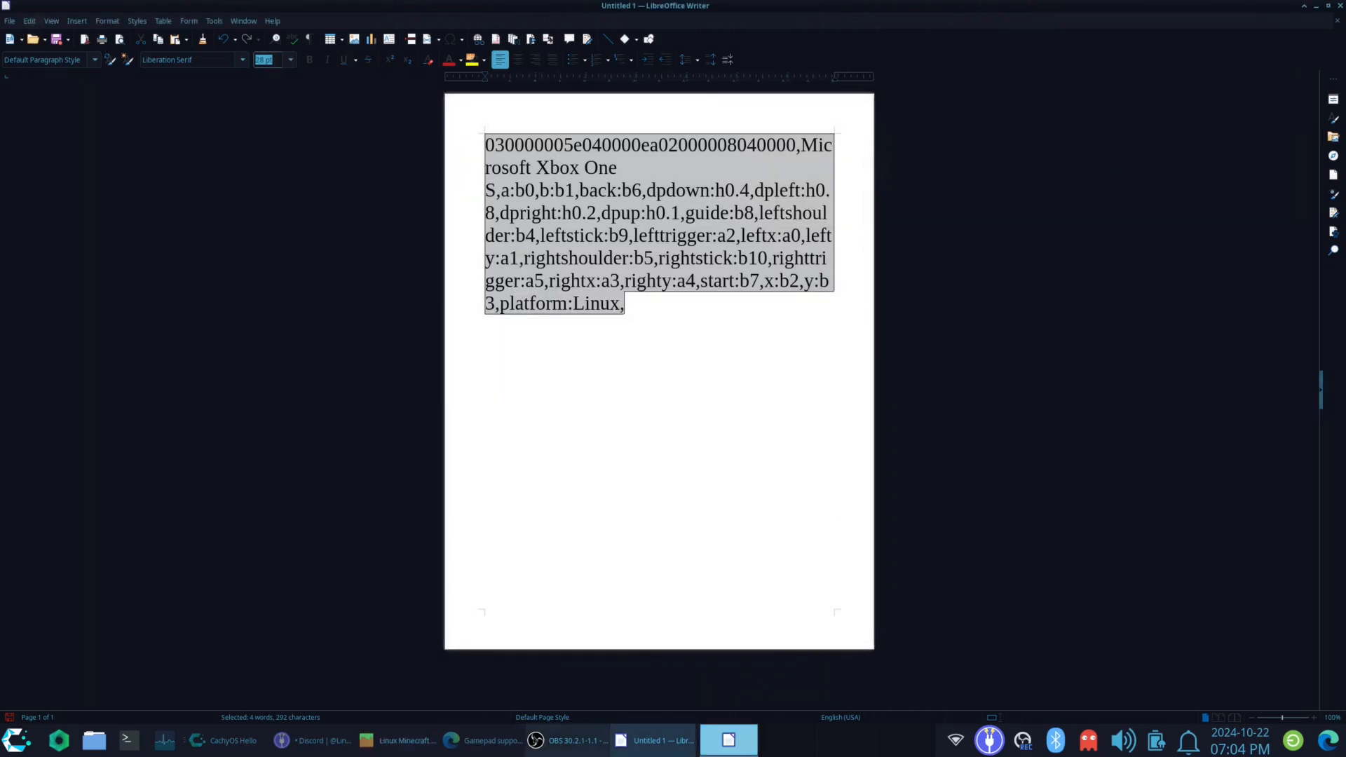
Step: Launch Minecraft 1.21.41 from the Linux Minecraft Launcher with PLAY
{"action": "left_click", "coordinate": [397, 741]}
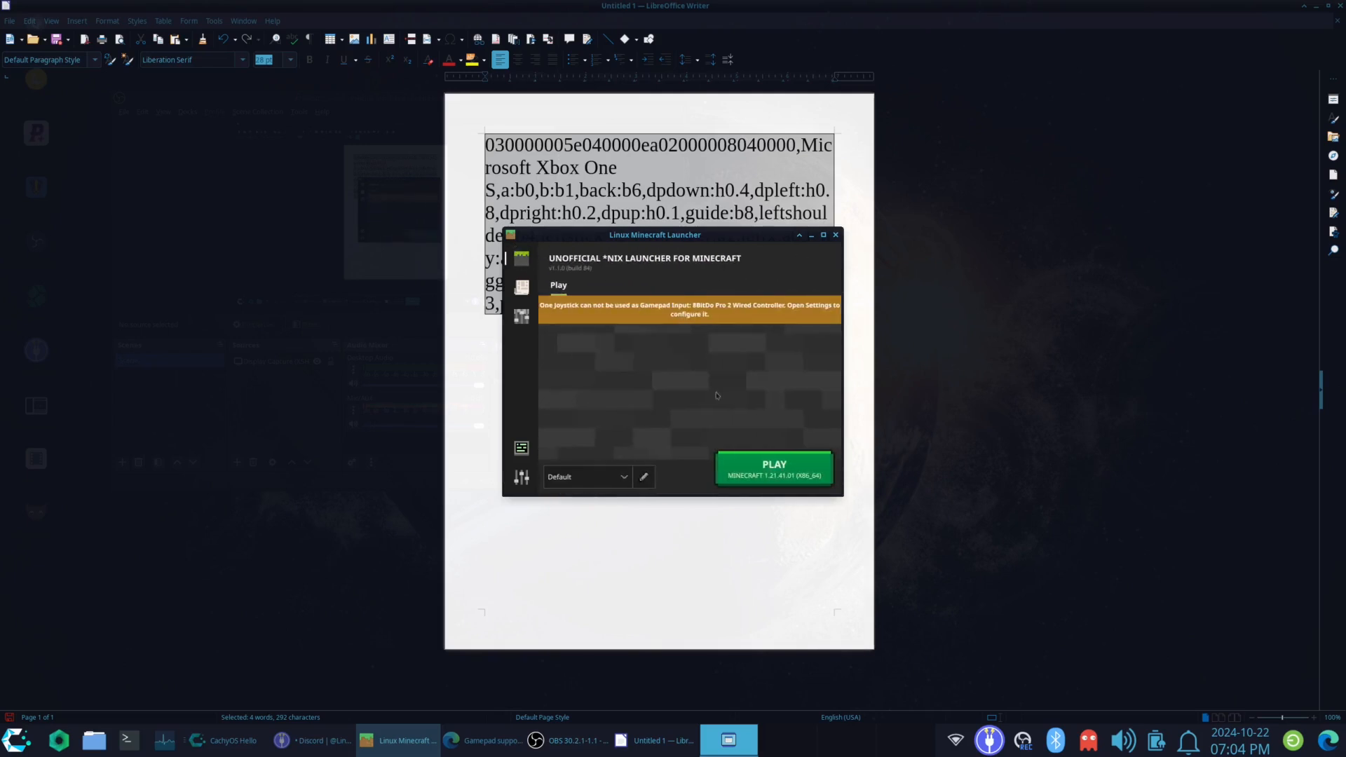
{"action": "left_click", "coordinate": [772, 469]}
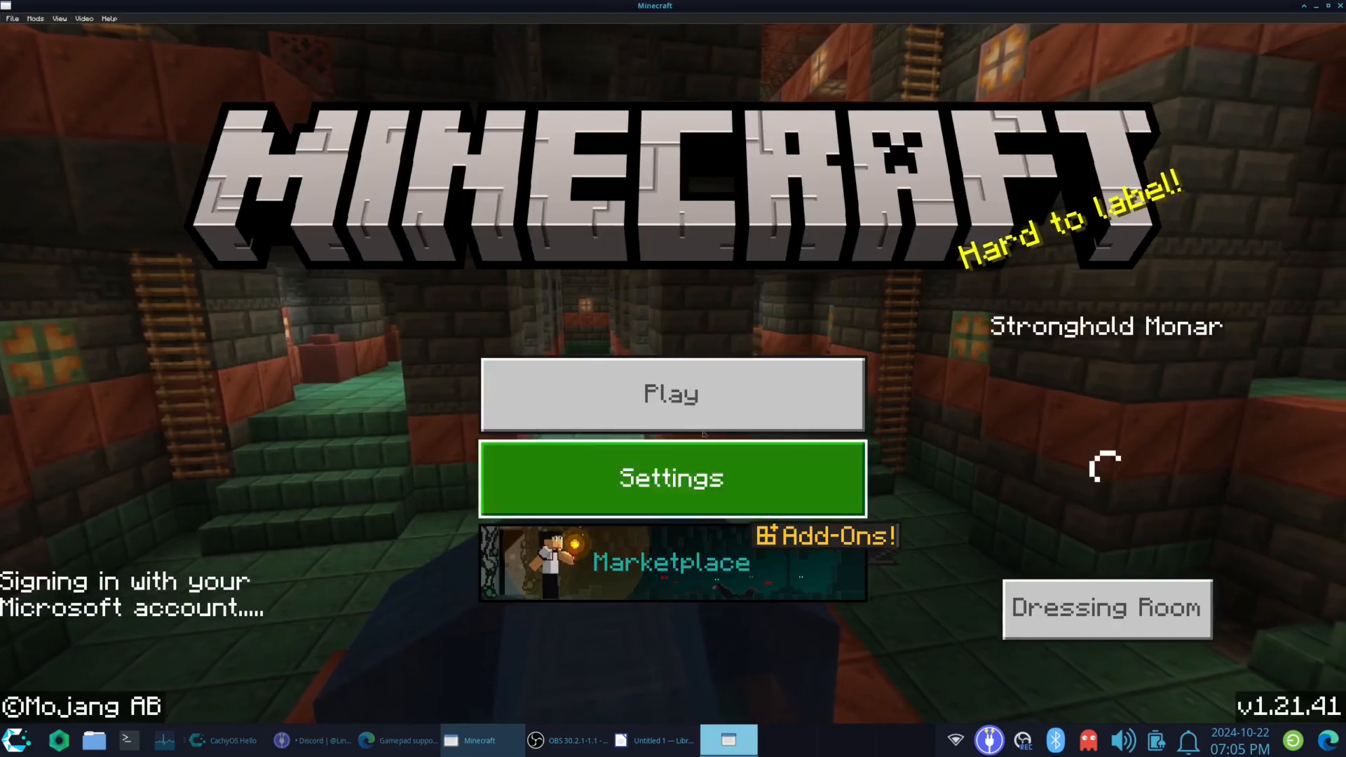
Step: Start playing from the title screen to enter the forest world
{"action": "left_click", "coordinate": [670, 394]}
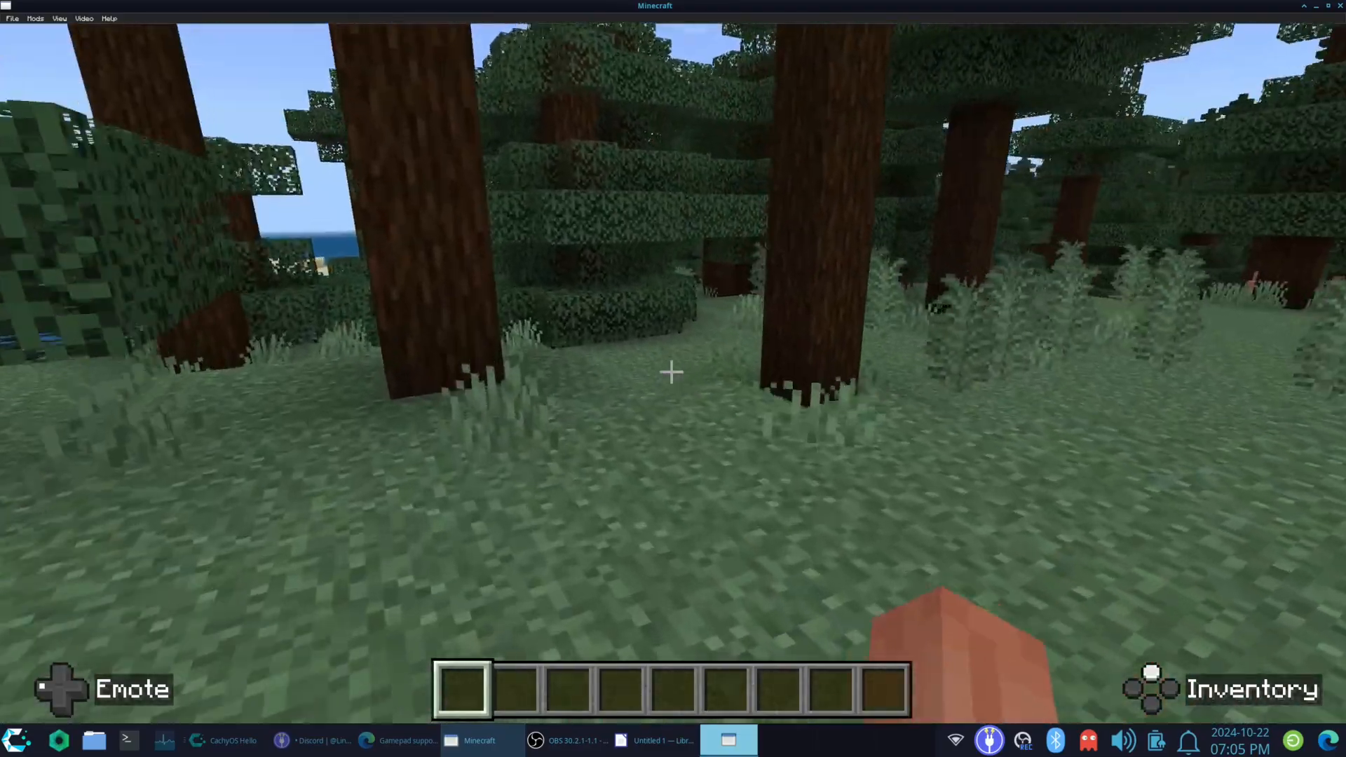
{"action": "mouse_move", "coordinate": [673, 372]}
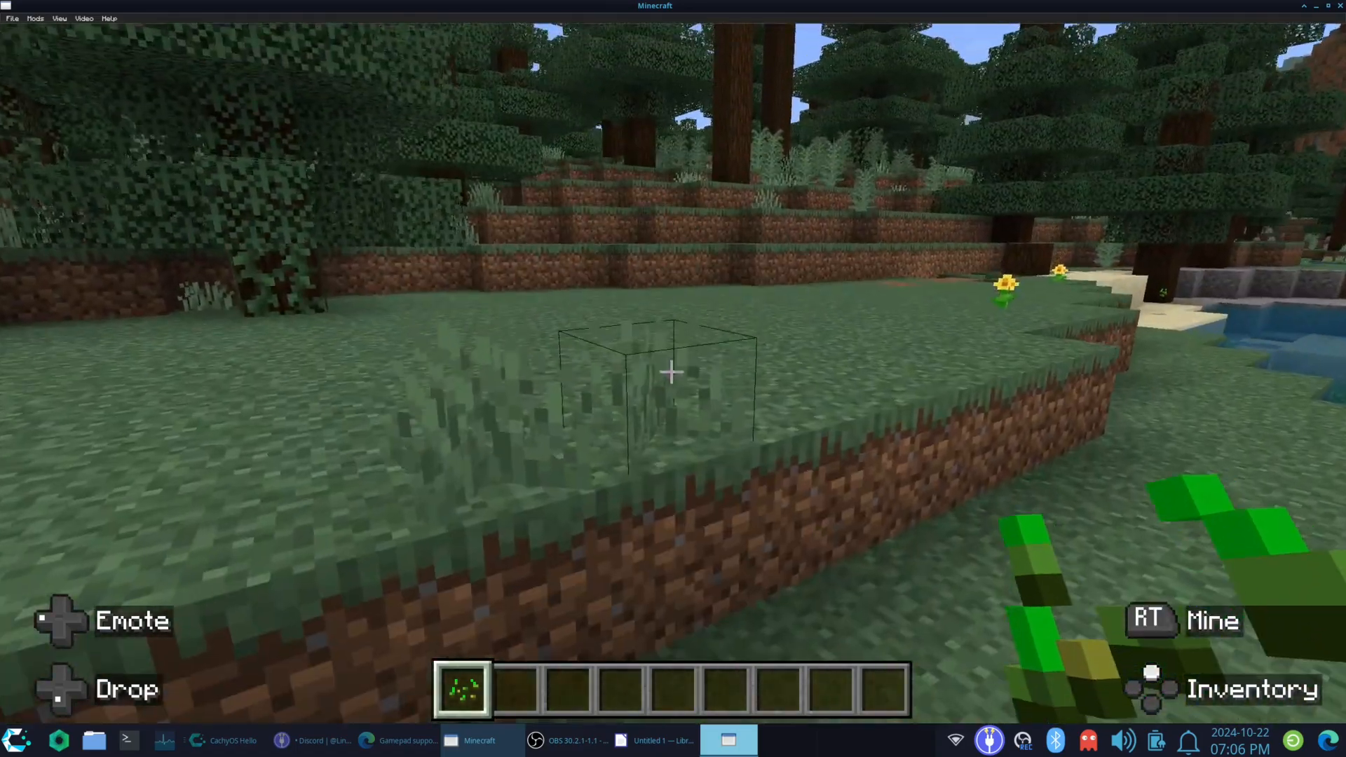
{"action": "mouse_move", "coordinate": [673, 372]}
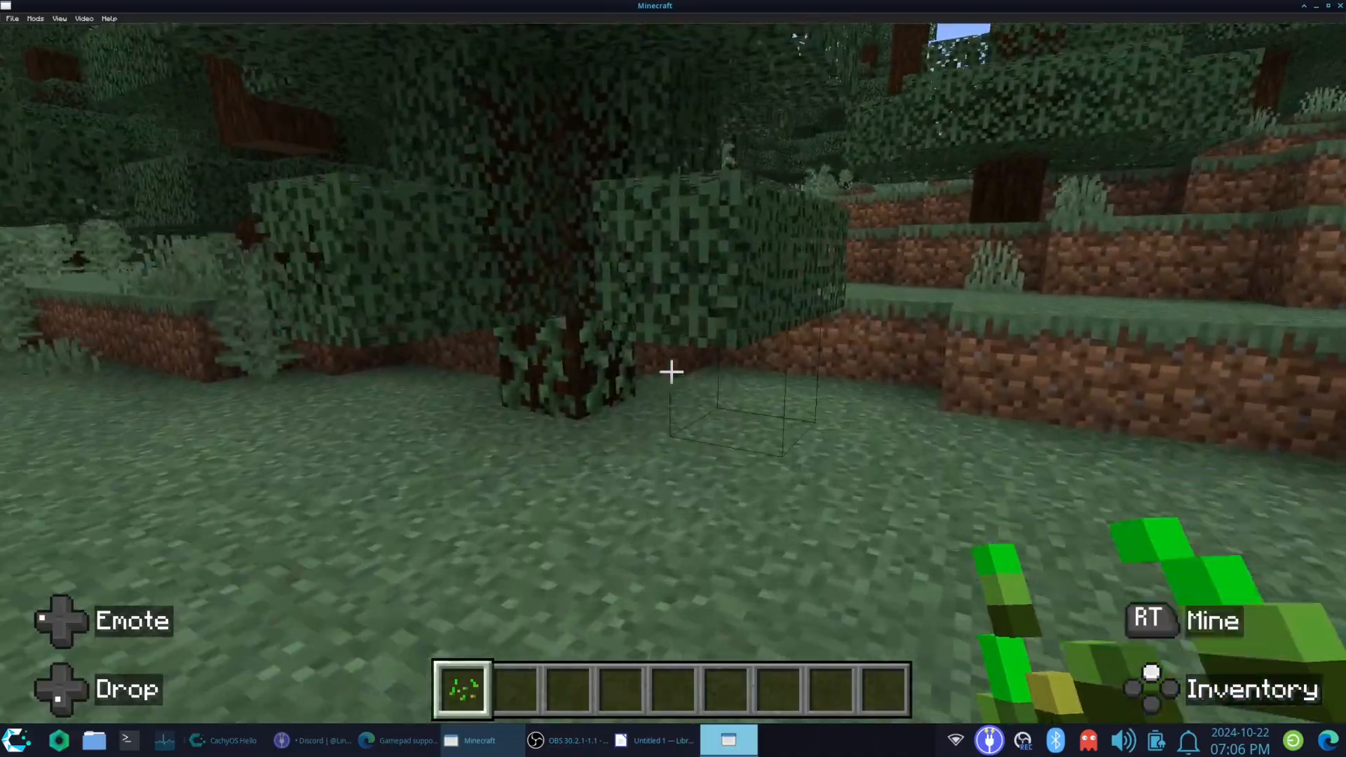
{"action": "mouse_move", "coordinate": [673, 371]}
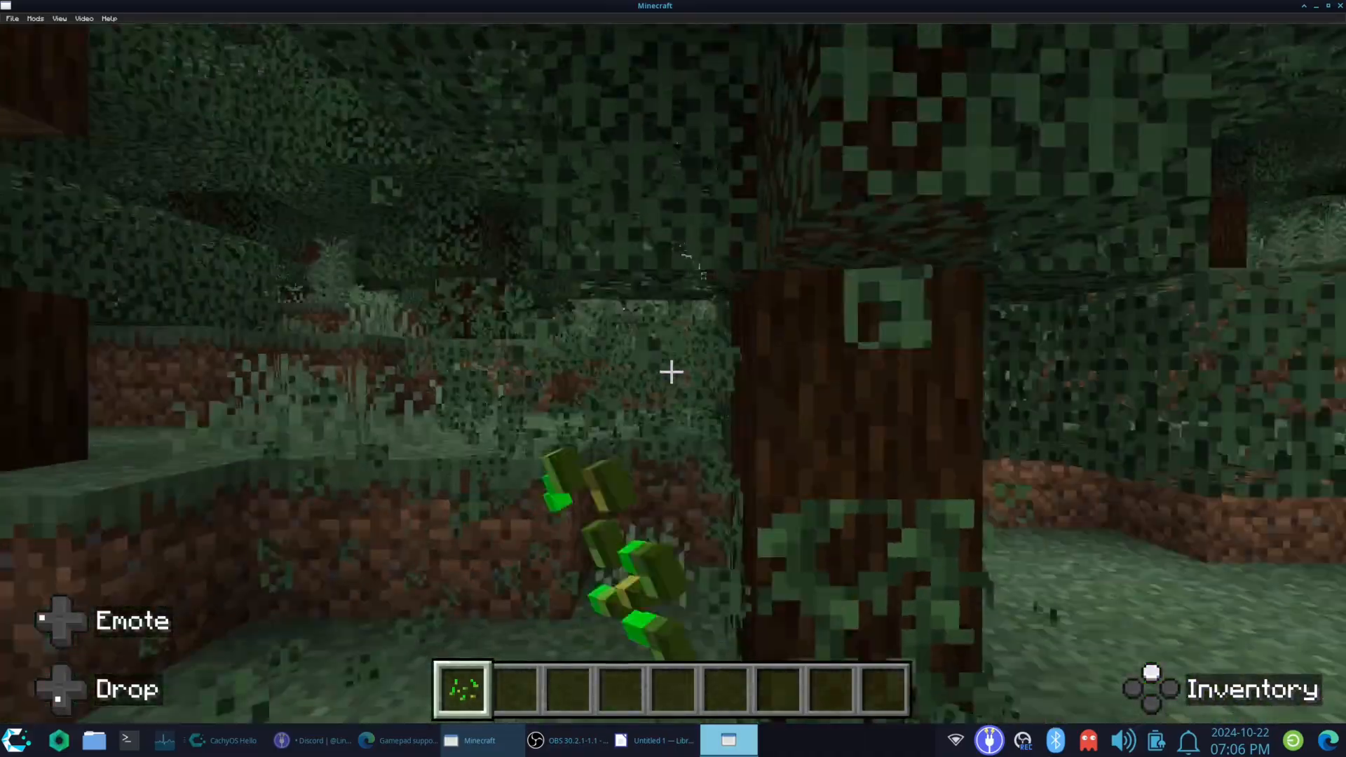